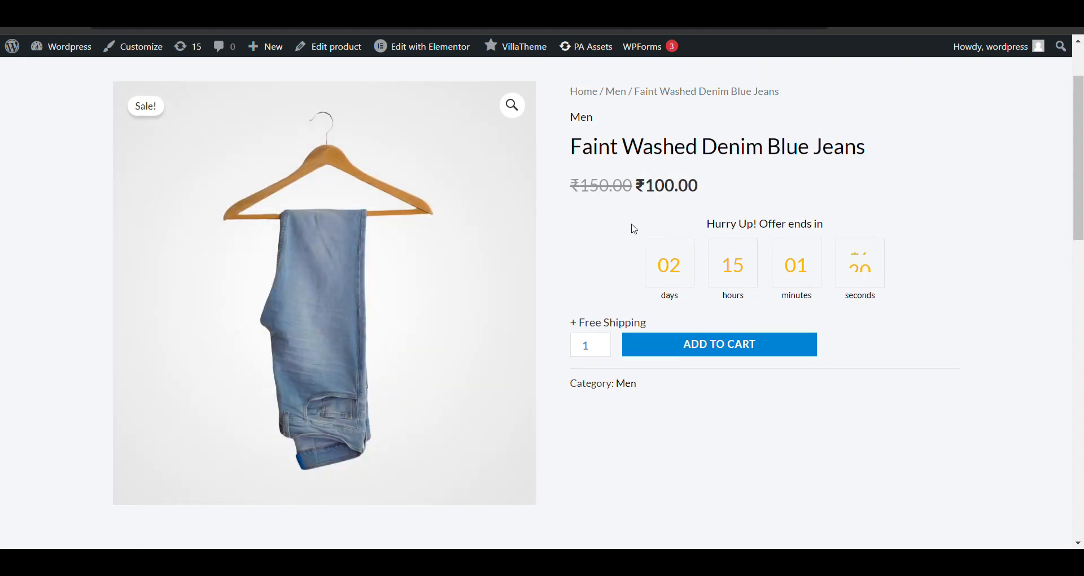
From Add New Plugin, install and activate Sales Countdown Timer for WooCommerce by VillaTheme.
{"action": "scroll", "scroll_direction": "up", "scroll_amount": 3}
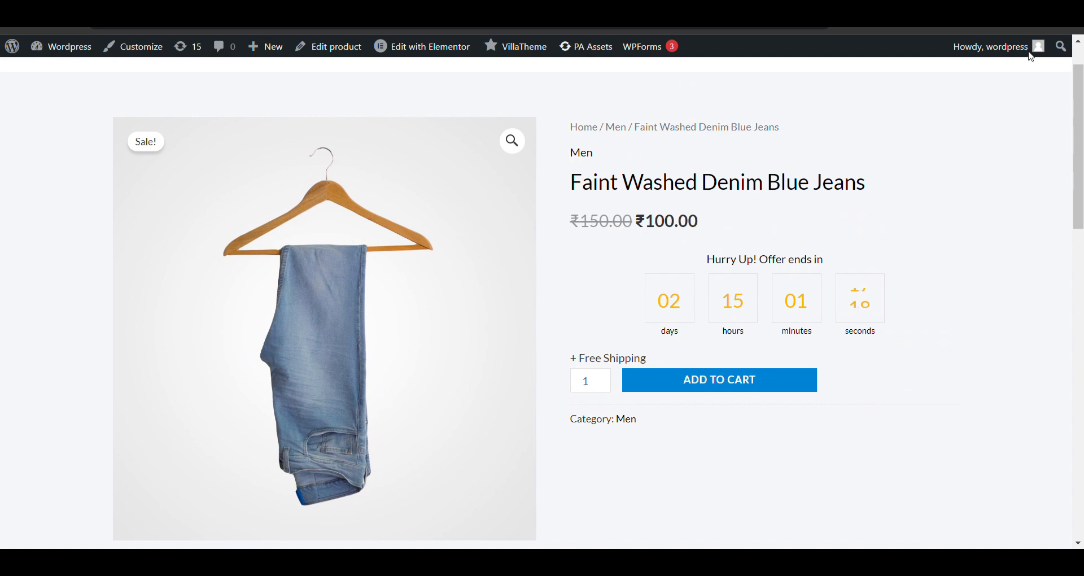
{"action": "scroll", "scroll_direction": "up", "scroll_amount": 3}
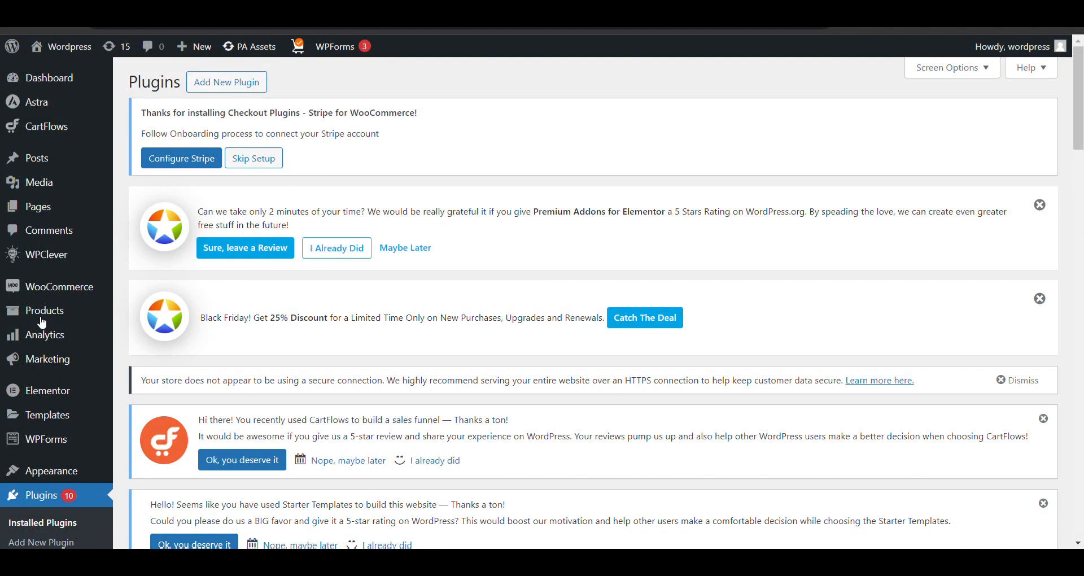
{"action": "scroll", "scroll_direction": "down", "scroll_amount": 3}
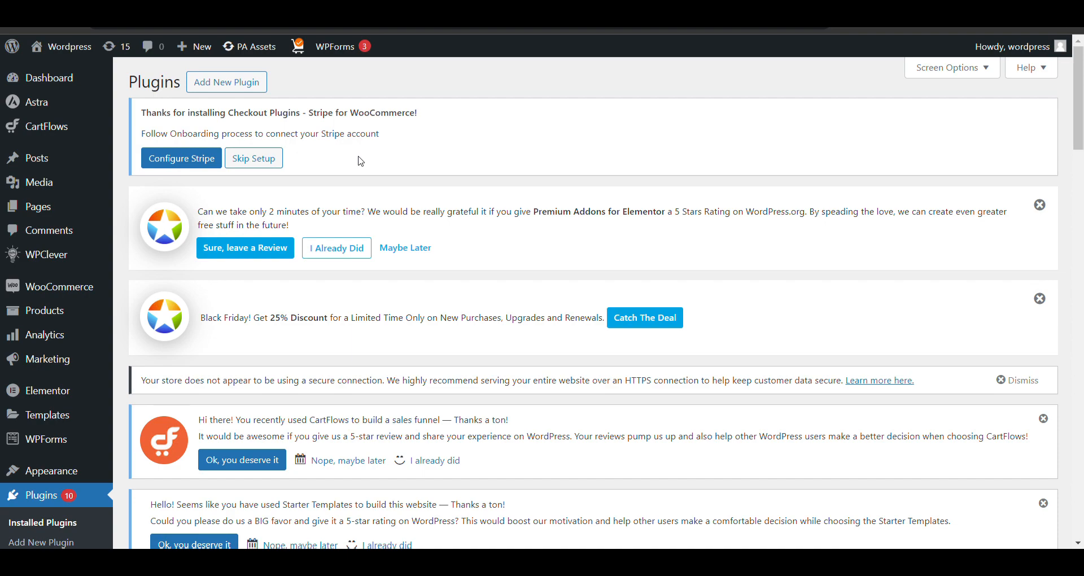
{"action": "scroll", "scroll_direction": "down", "scroll_amount": 3}
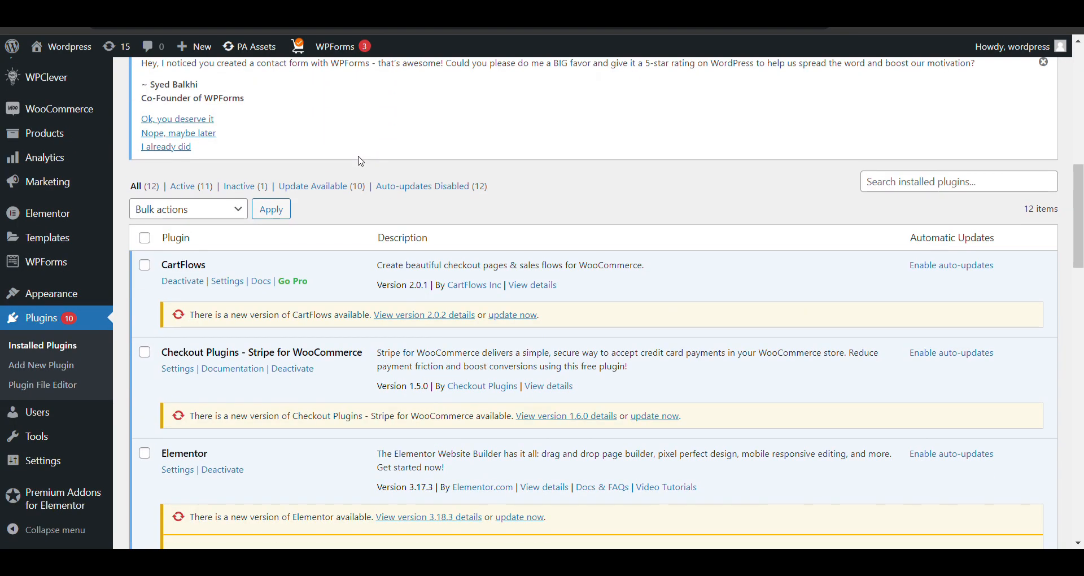
{"action": "scroll", "scroll_direction": "down", "scroll_amount": 3}
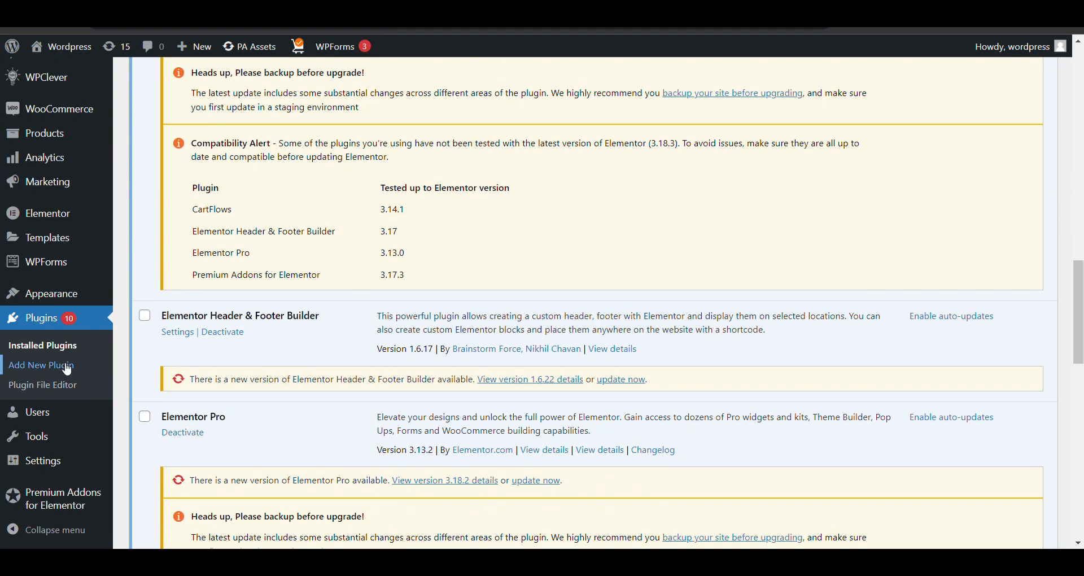
{"action": "mouse_move", "coordinate": [894, 221]}
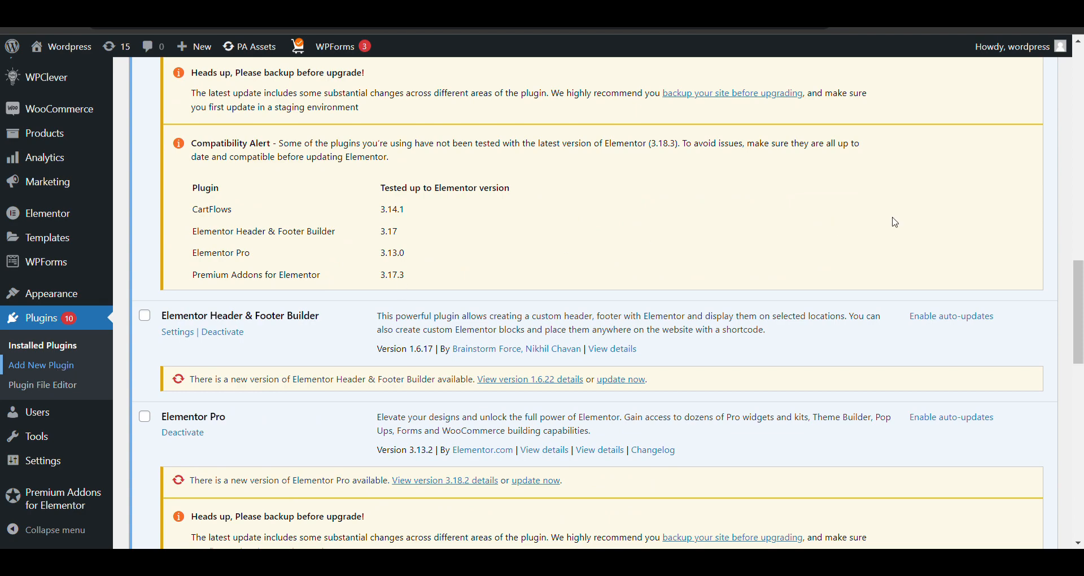
{"action": "scroll", "scroll_direction": "down", "scroll_amount": 3}
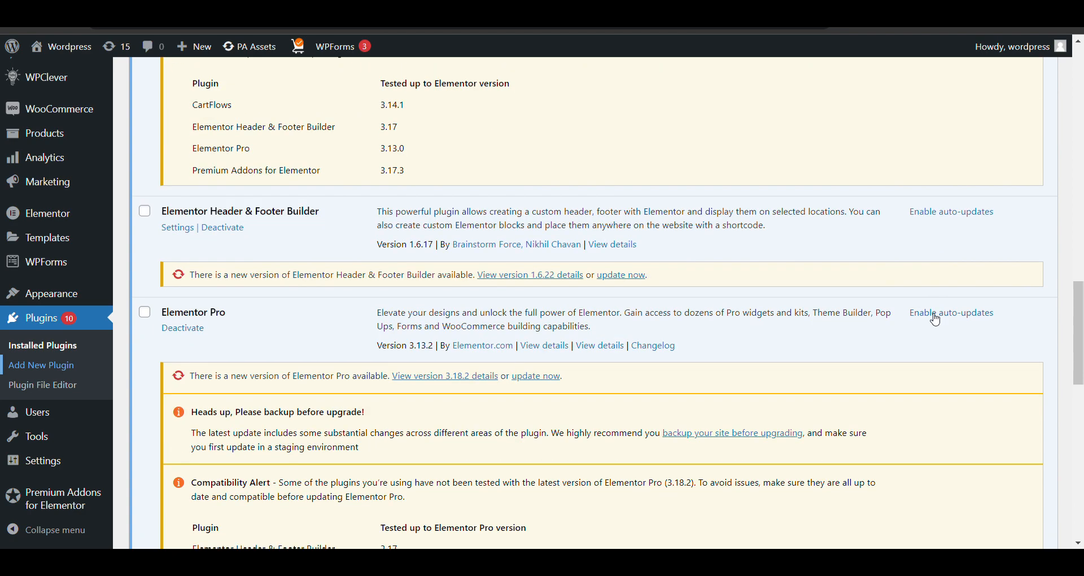
{"action": "left_click", "coordinate": [41, 365]}
{"action": "type", "text": "Sales Countdown Timer for WooComme"}
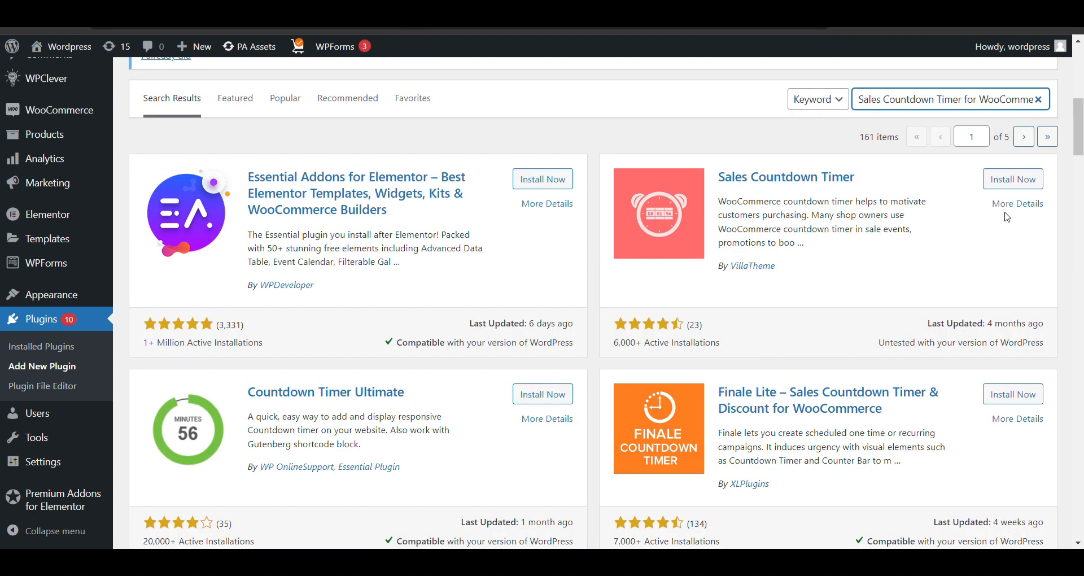
{"action": "left_click", "coordinate": [1011, 180]}
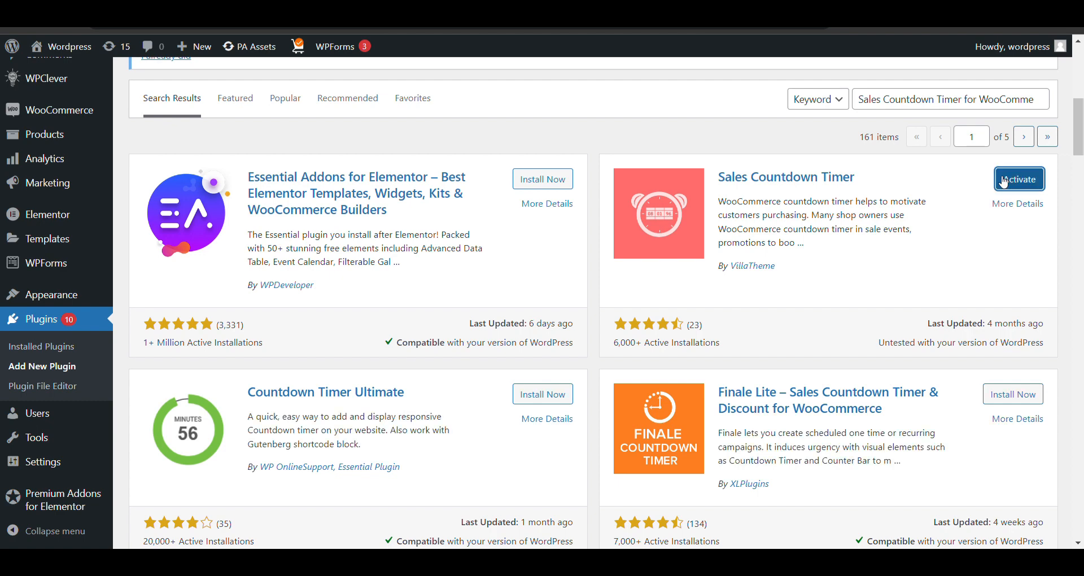
{"action": "left_click", "coordinate": [1017, 179]}
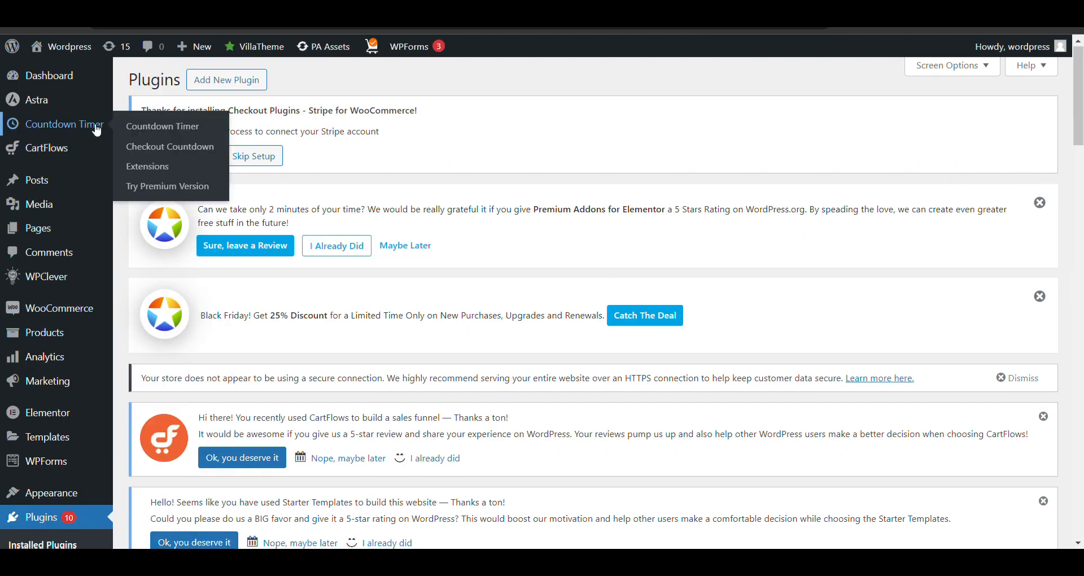
{"action": "mouse_move", "coordinate": [162, 125]}
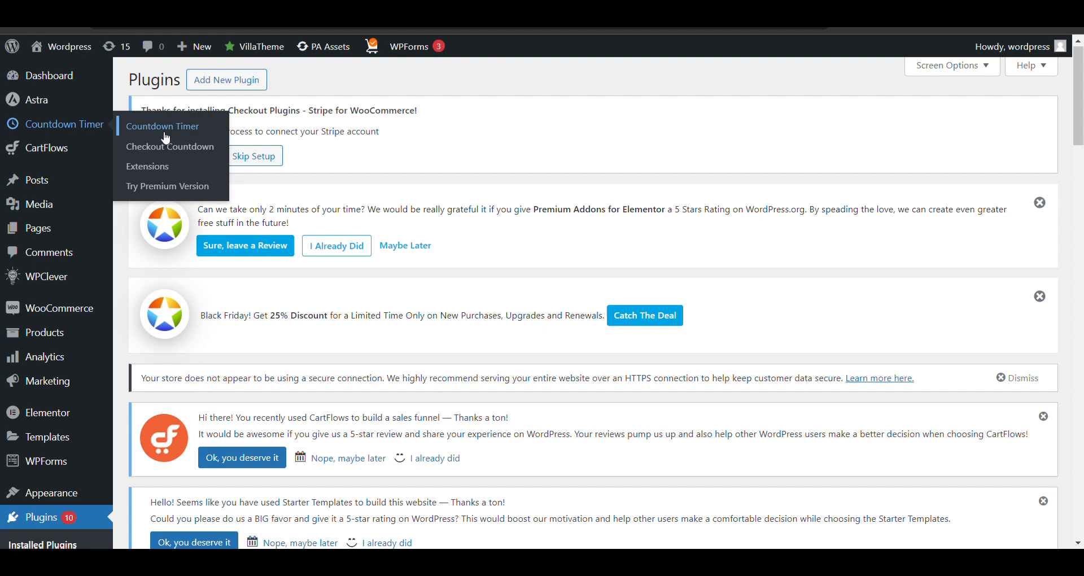
Go to Countdown Timer settings and expand the WooCommerce Product display options.
{"action": "left_click", "coordinate": [161, 126]}
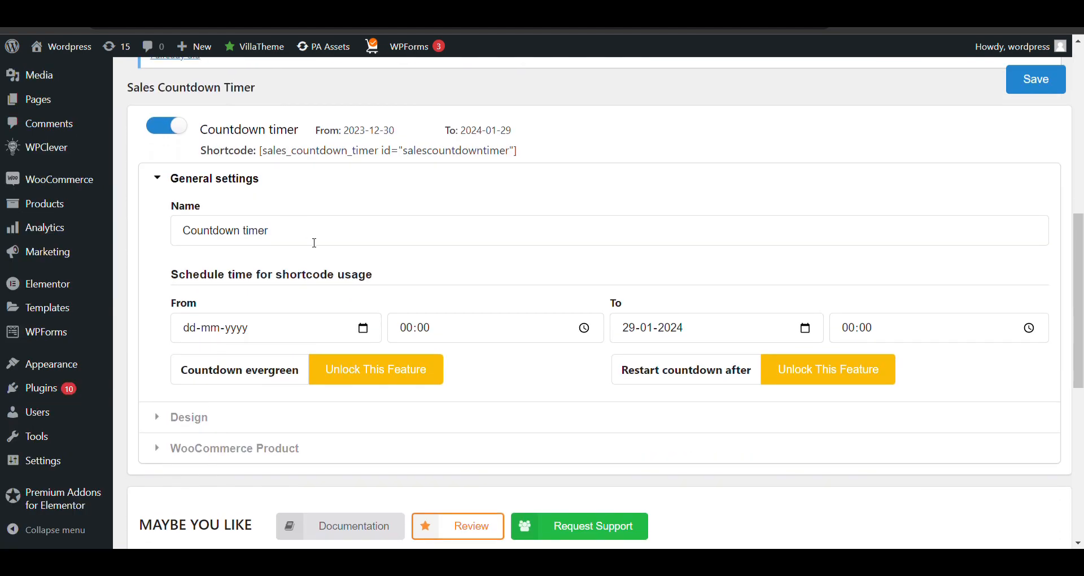
{"action": "scroll", "scroll_direction": "down", "scroll_amount": 3}
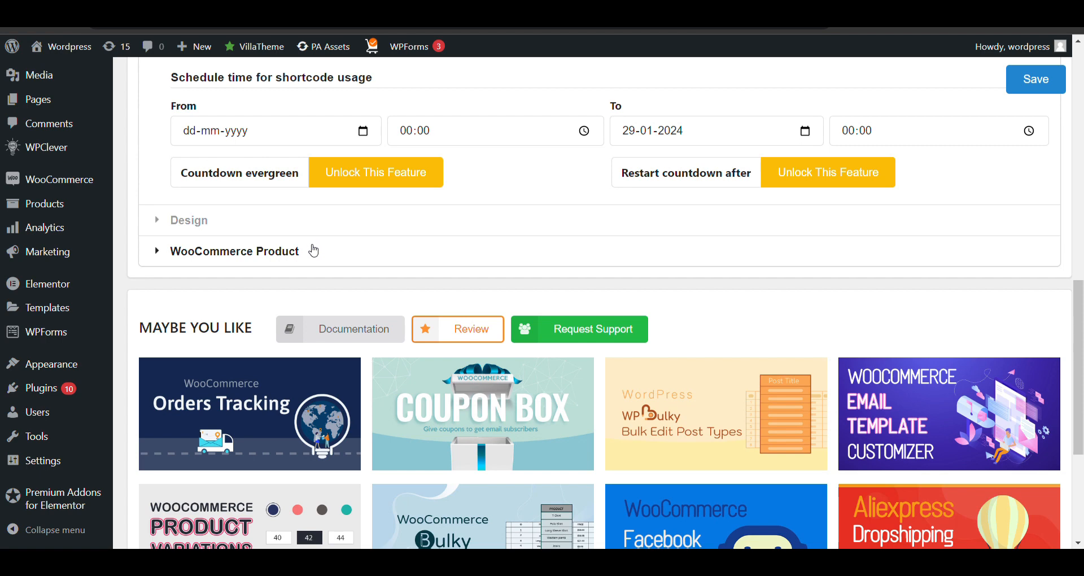
{"action": "left_click", "coordinate": [234, 250]}
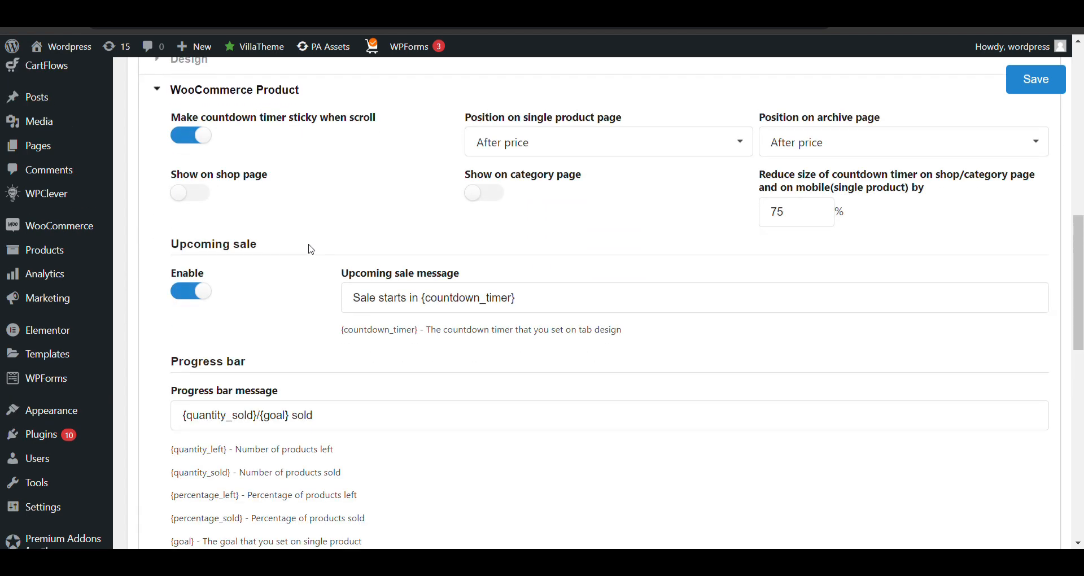
{"action": "scroll", "scroll_direction": "up", "scroll_amount": 3}
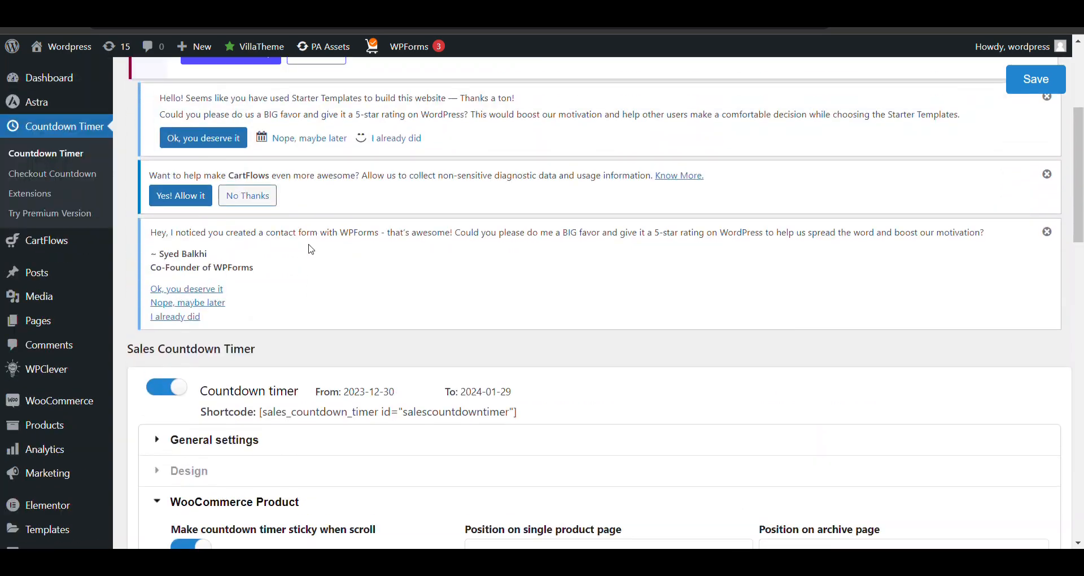
{"action": "scroll", "scroll_direction": "down", "scroll_amount": 3}
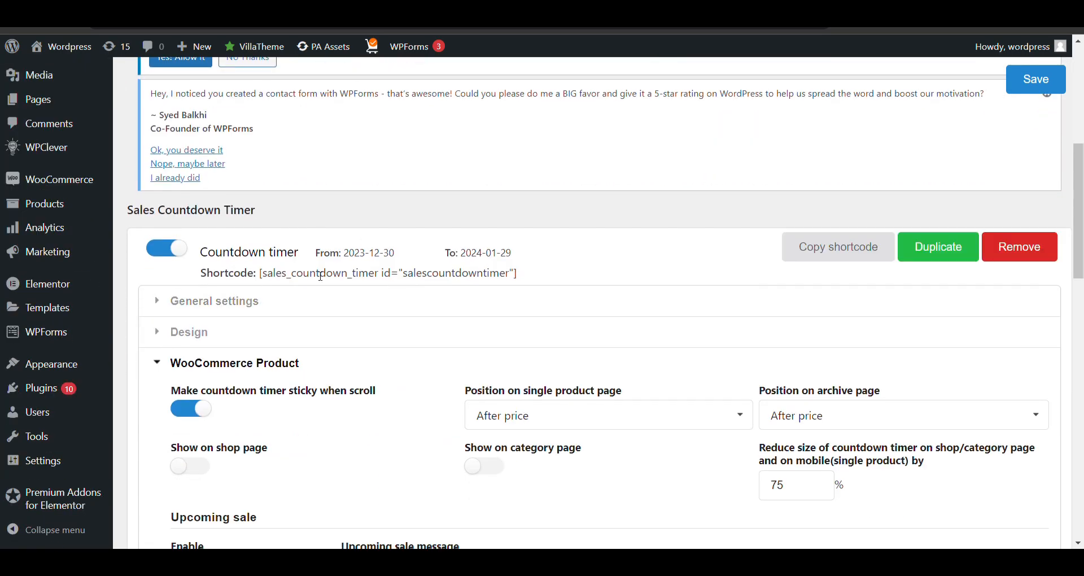
{"action": "mouse_move", "coordinate": [509, 244]}
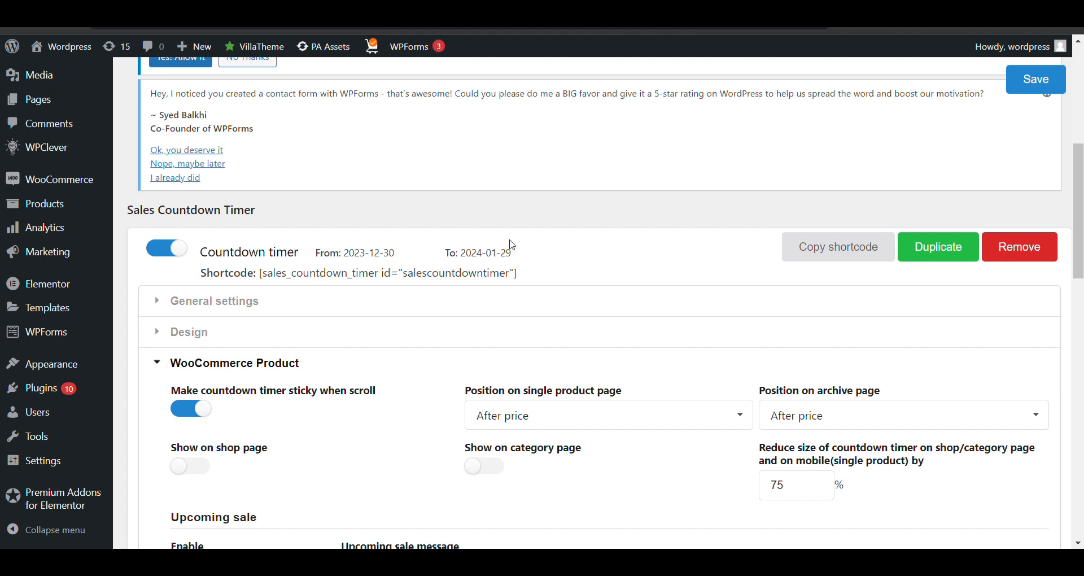
{"action": "mouse_move", "coordinate": [823, 256]}
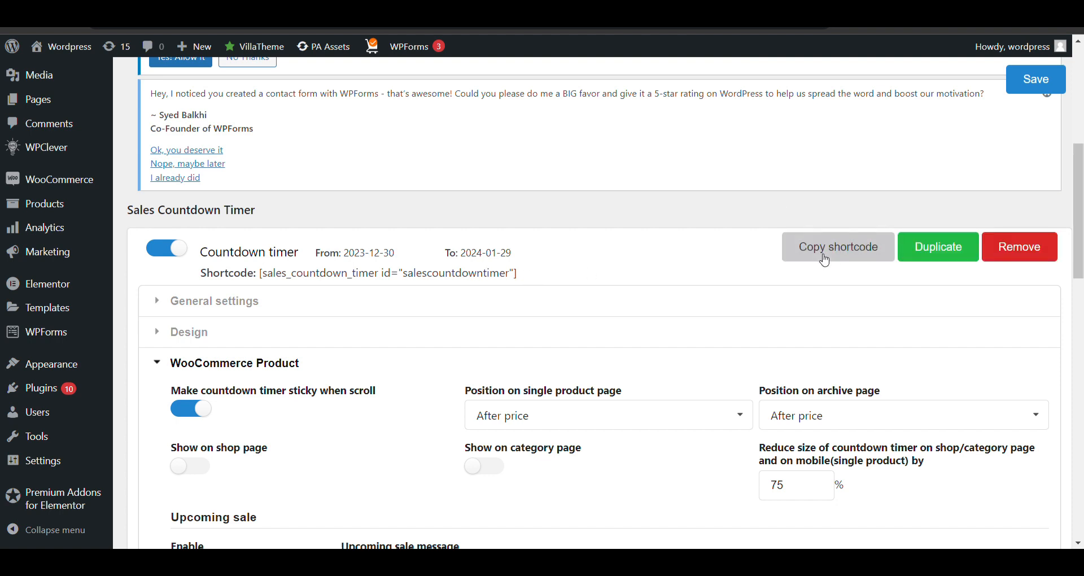
Copy the timer's shortcode, confirm the alert, and expand the General settings.
{"action": "left_click", "coordinate": [836, 247]}
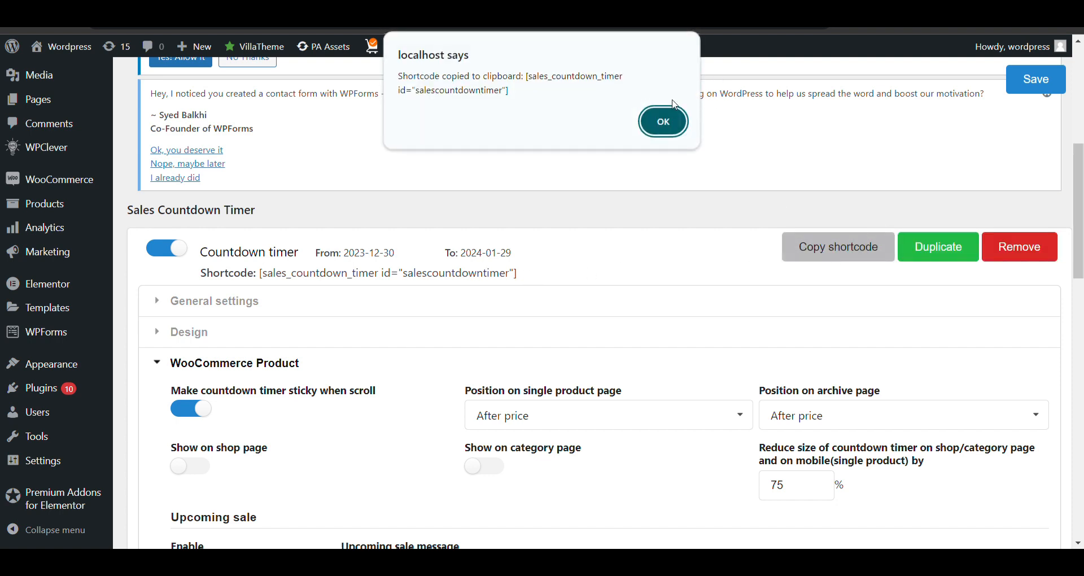
{"action": "left_click", "coordinate": [661, 121]}
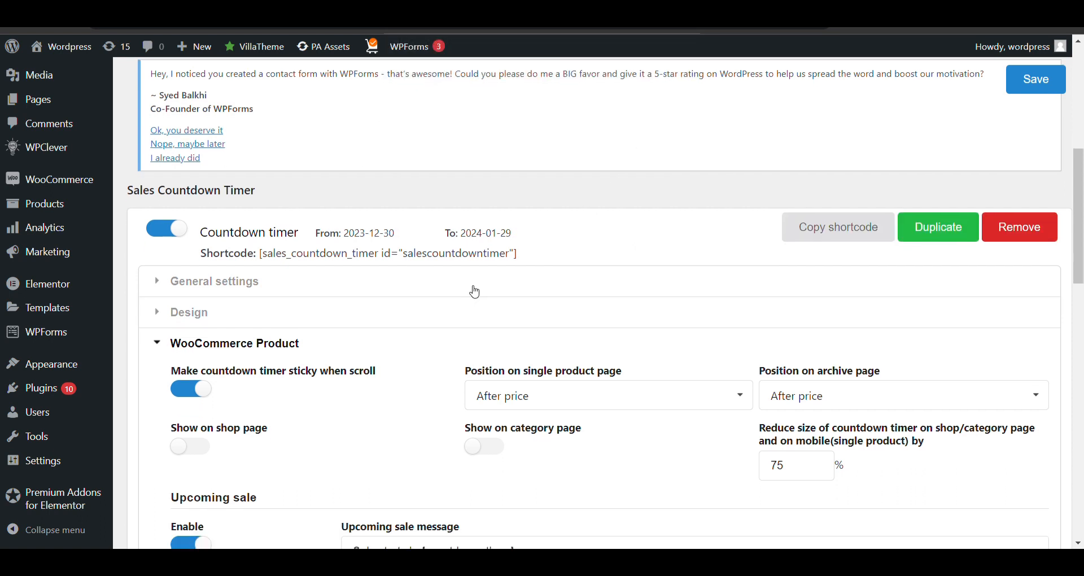
{"action": "left_click", "coordinate": [215, 282]}
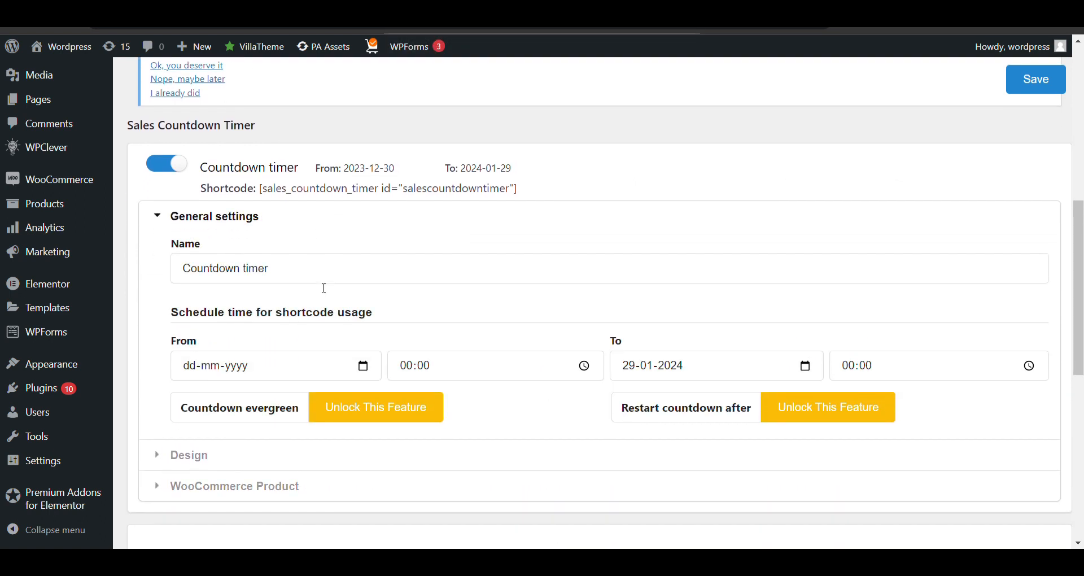
{"action": "scroll", "scroll_direction": "down", "scroll_amount": 3}
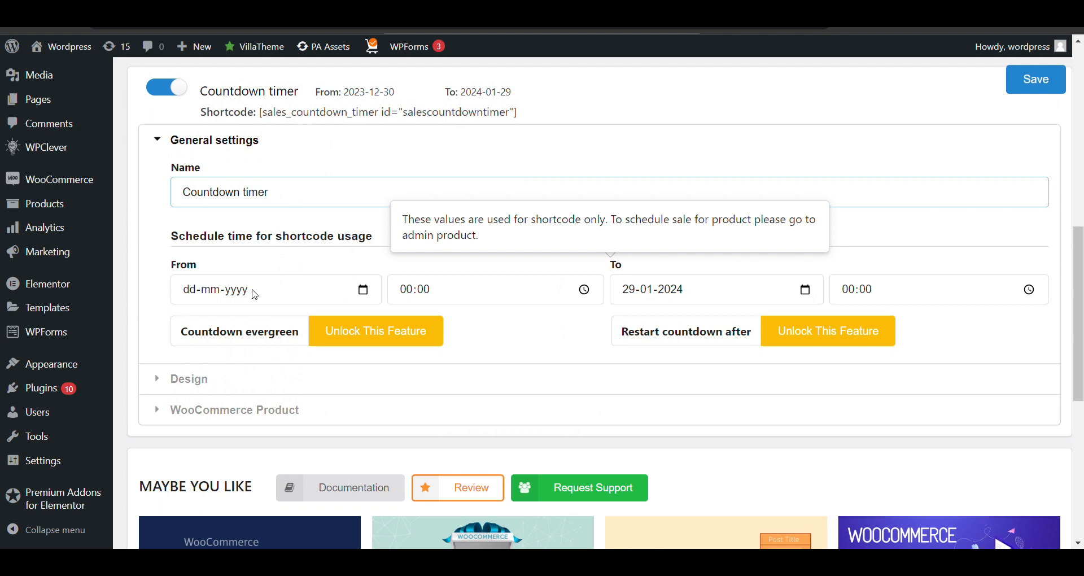
{"action": "scroll", "scroll_direction": "down", "scroll_amount": 3}
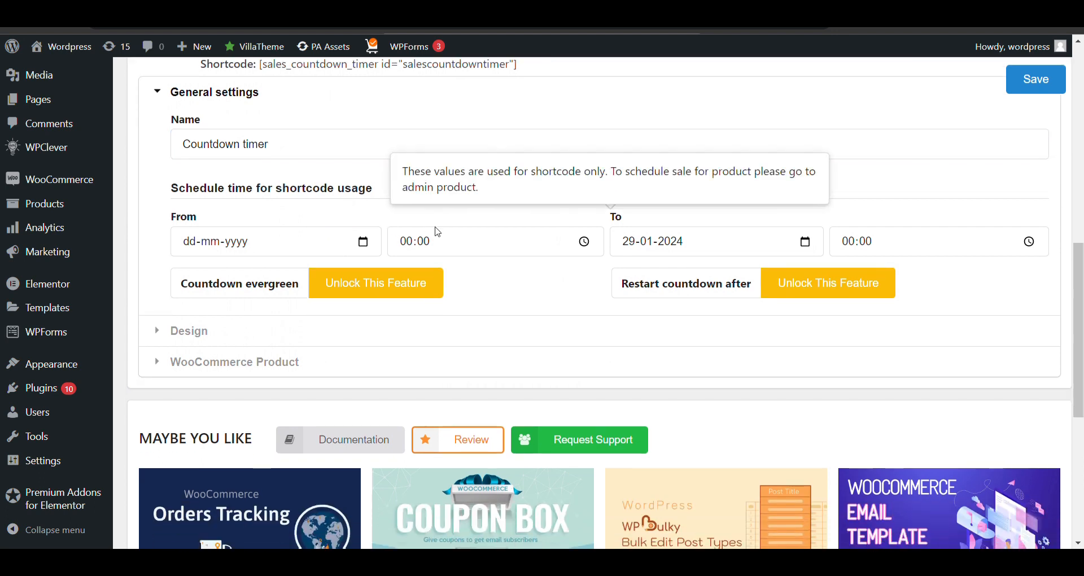
{"action": "mouse_move", "coordinate": [482, 263]}
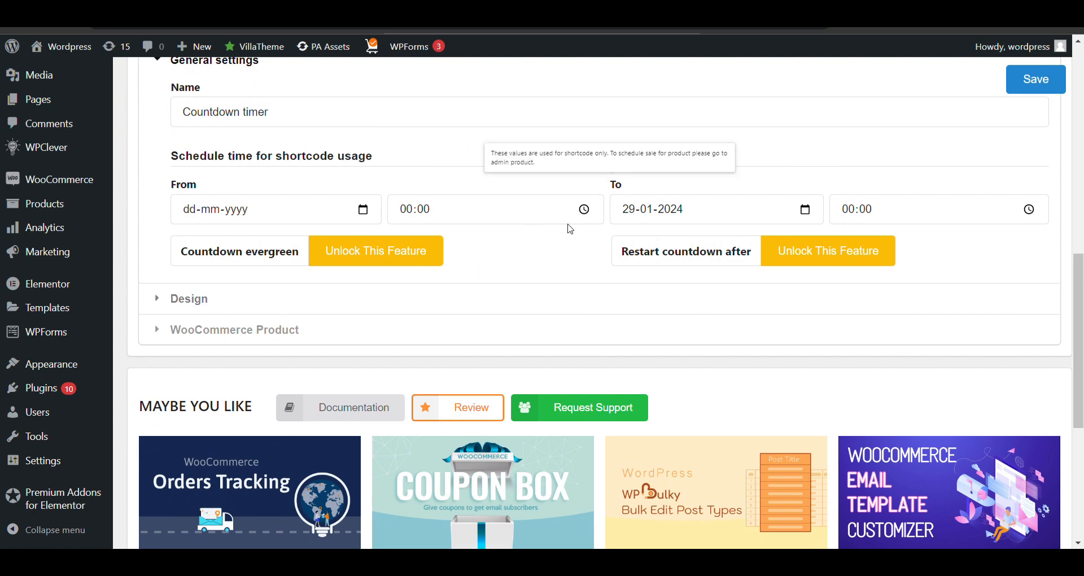
In Design settings, set the timer digits to use the Slide animation.
{"action": "left_click", "coordinate": [188, 298]}
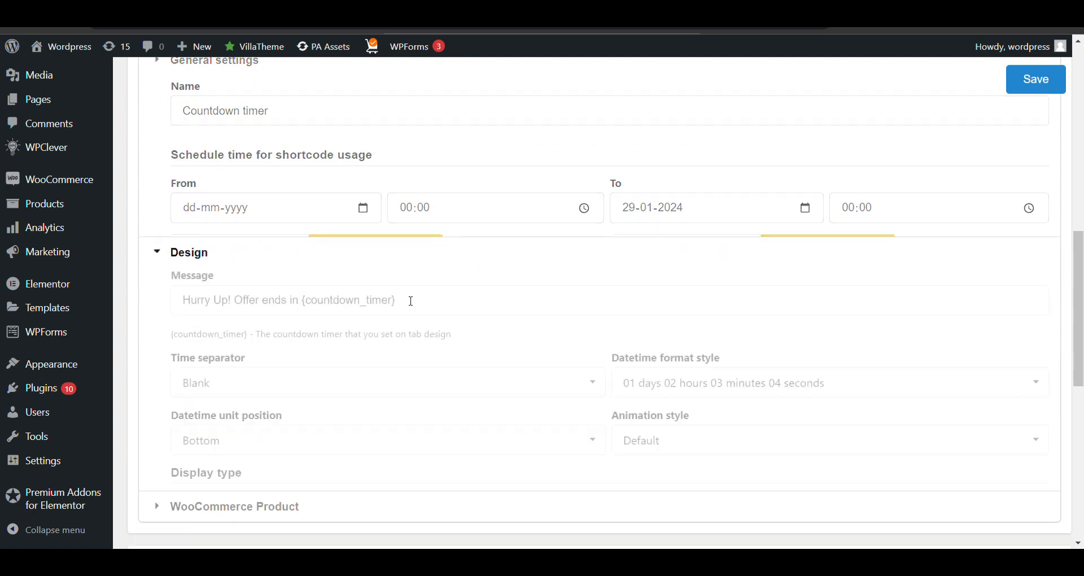
{"action": "scroll", "scroll_direction": "down", "scroll_amount": 3}
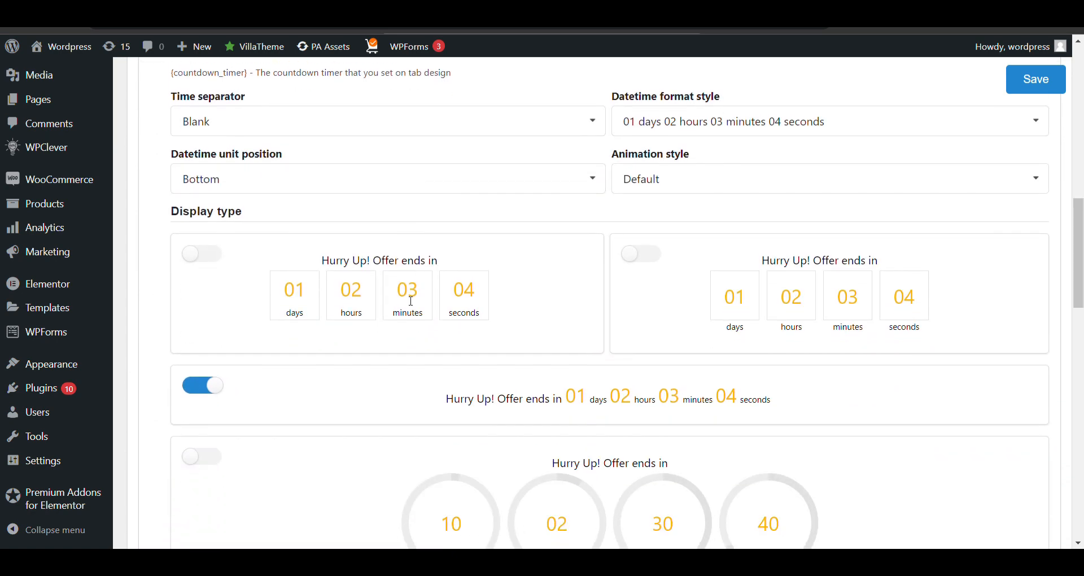
{"action": "scroll", "scroll_direction": "down", "scroll_amount": 3}
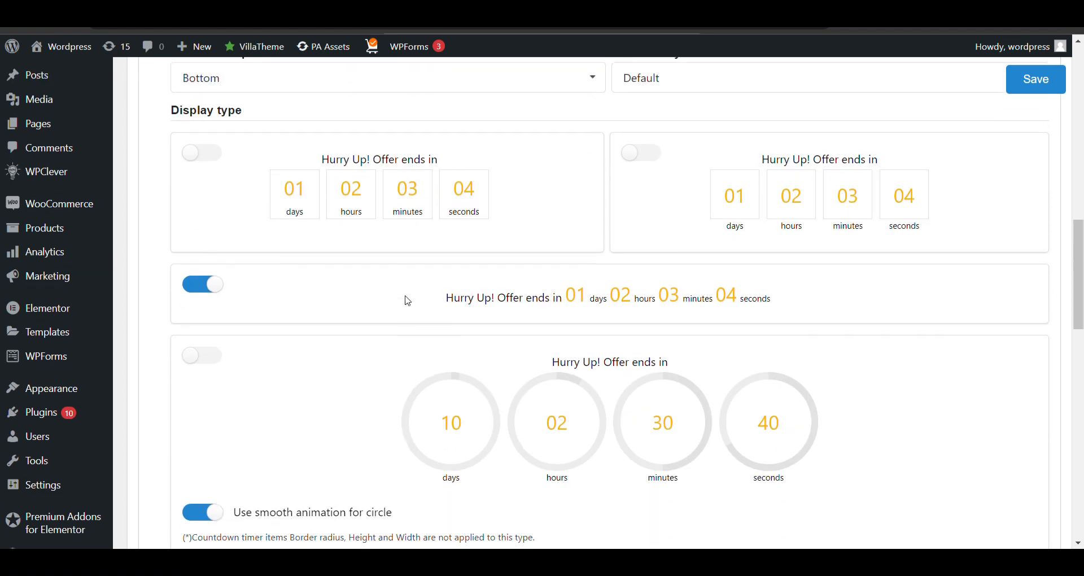
{"action": "scroll", "scroll_direction": "up", "scroll_amount": 3}
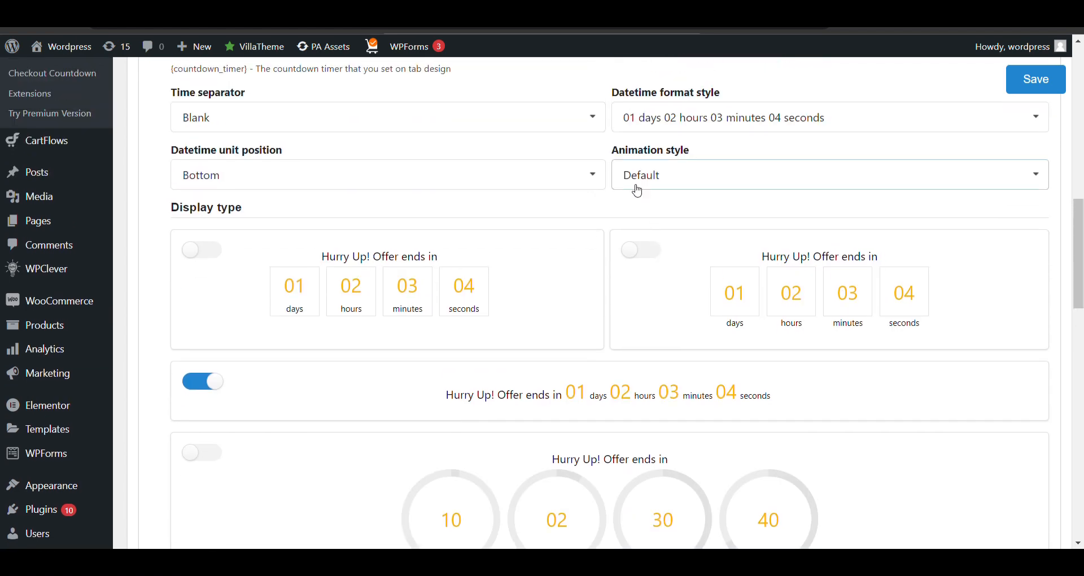
{"action": "left_click", "coordinate": [828, 174]}
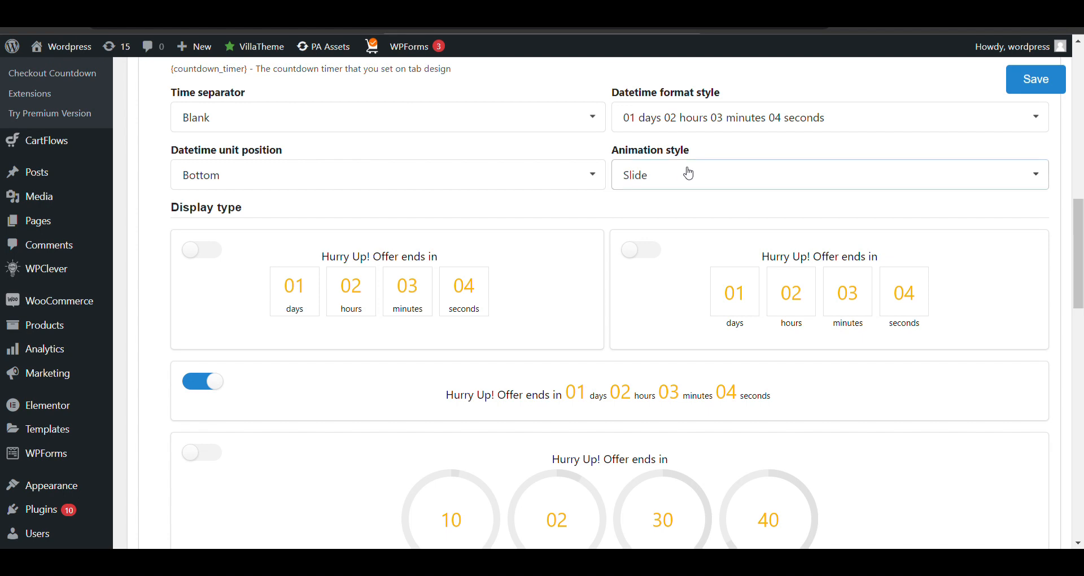
{"action": "mouse_move", "coordinate": [653, 171]}
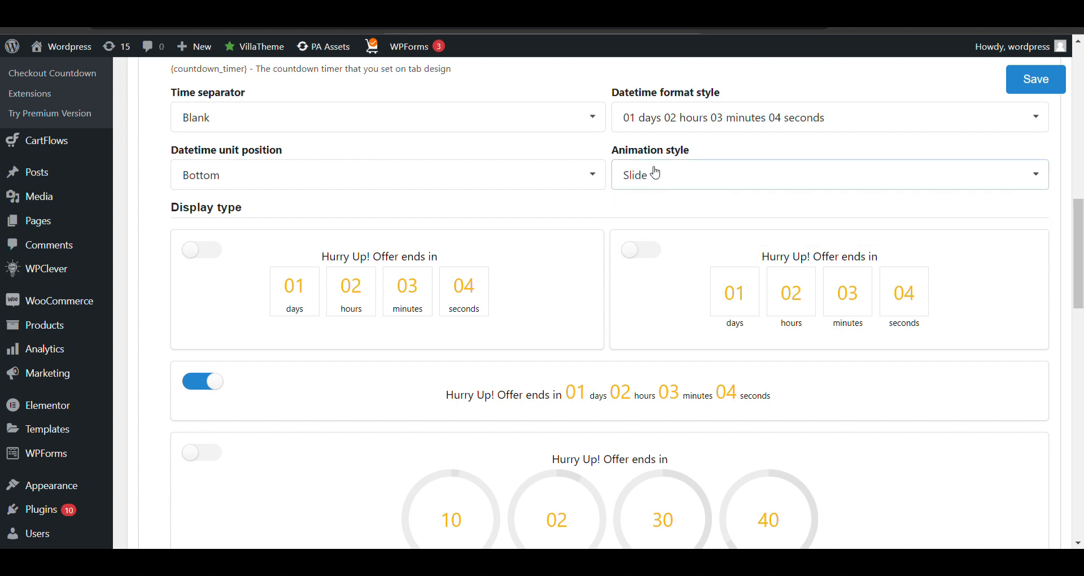
{"action": "left_click", "coordinate": [829, 174]}
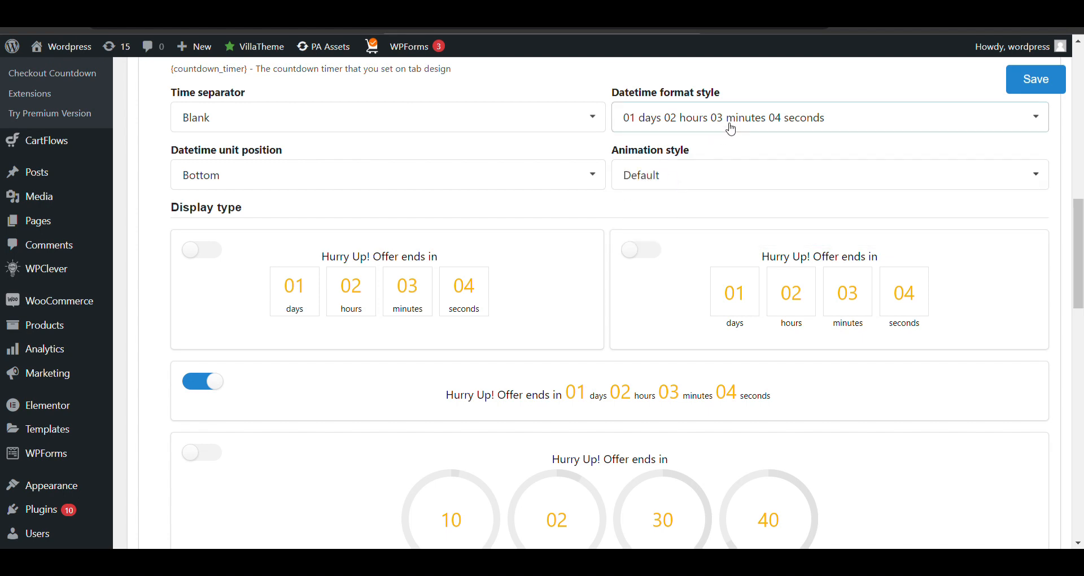
Choose the '01 days 02 hours 03 minutes 04 seconds' format and the labels-beneath-boxes layout.
{"action": "left_click", "coordinate": [828, 116]}
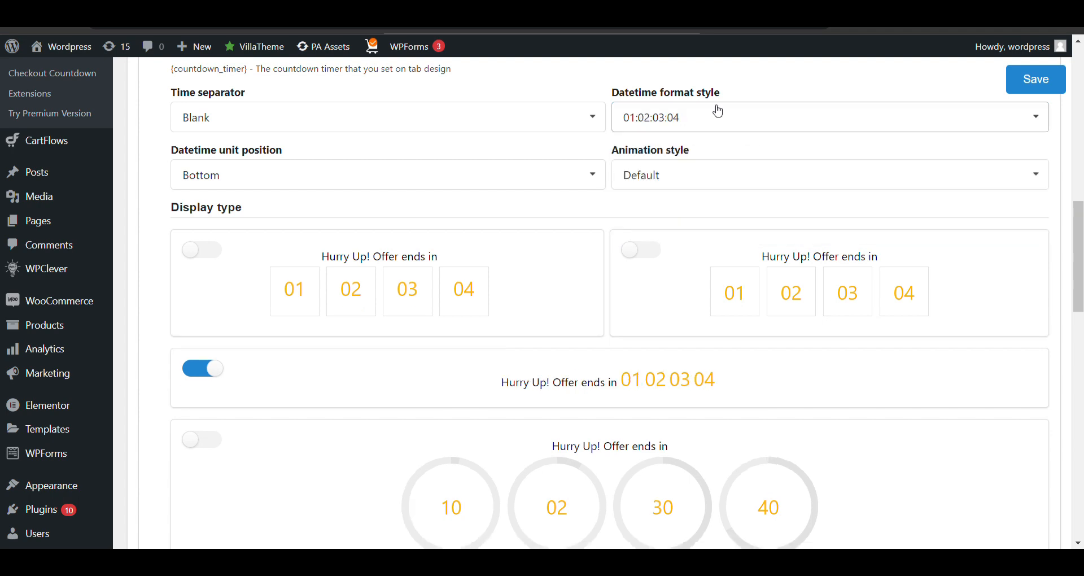
{"action": "left_click", "coordinate": [823, 117]}
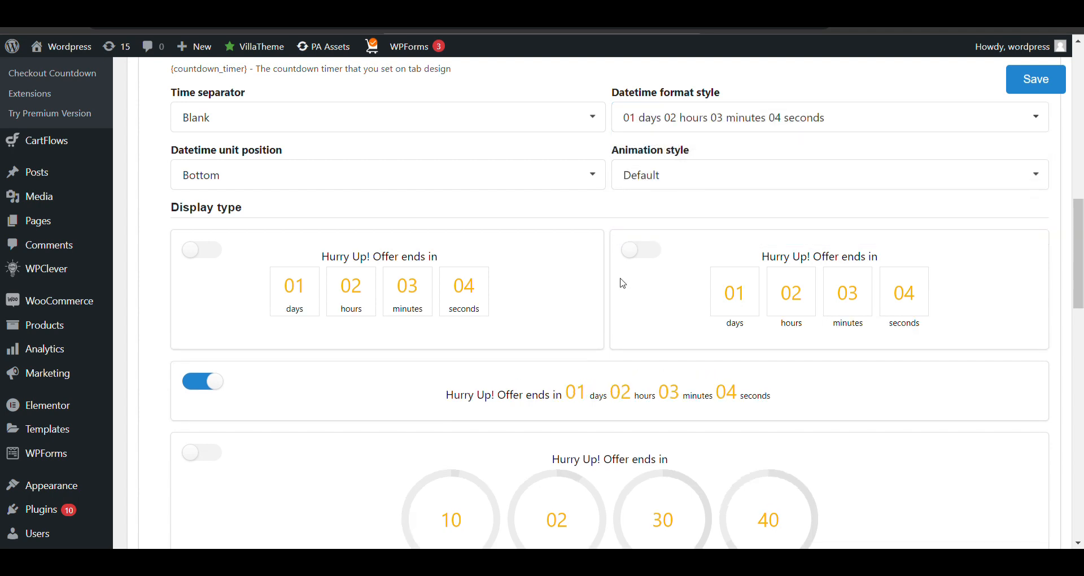
{"action": "scroll", "scroll_direction": "down", "scroll_amount": 3}
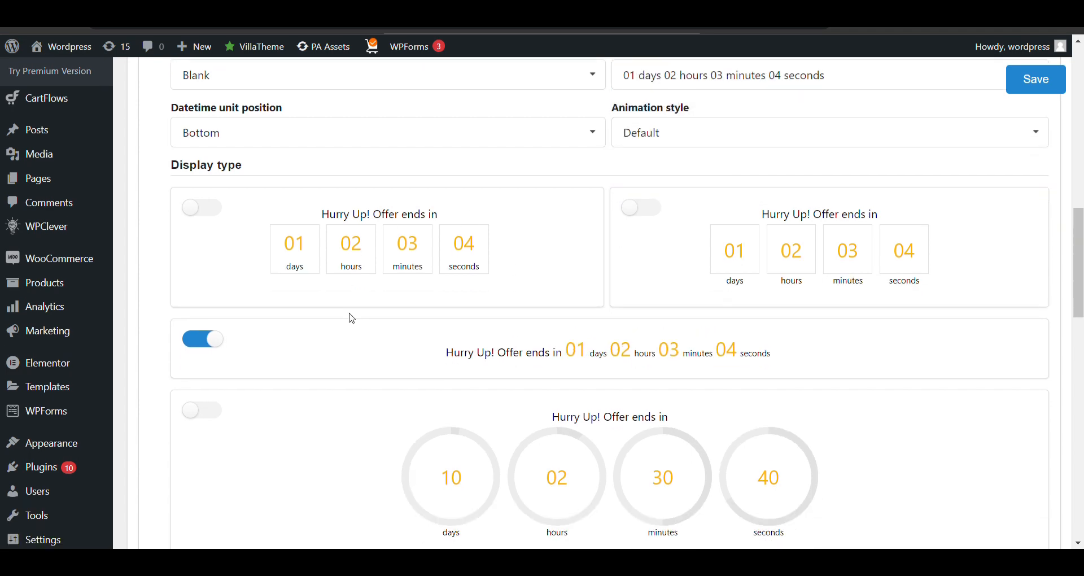
{"action": "scroll", "scroll_direction": "down", "scroll_amount": 3}
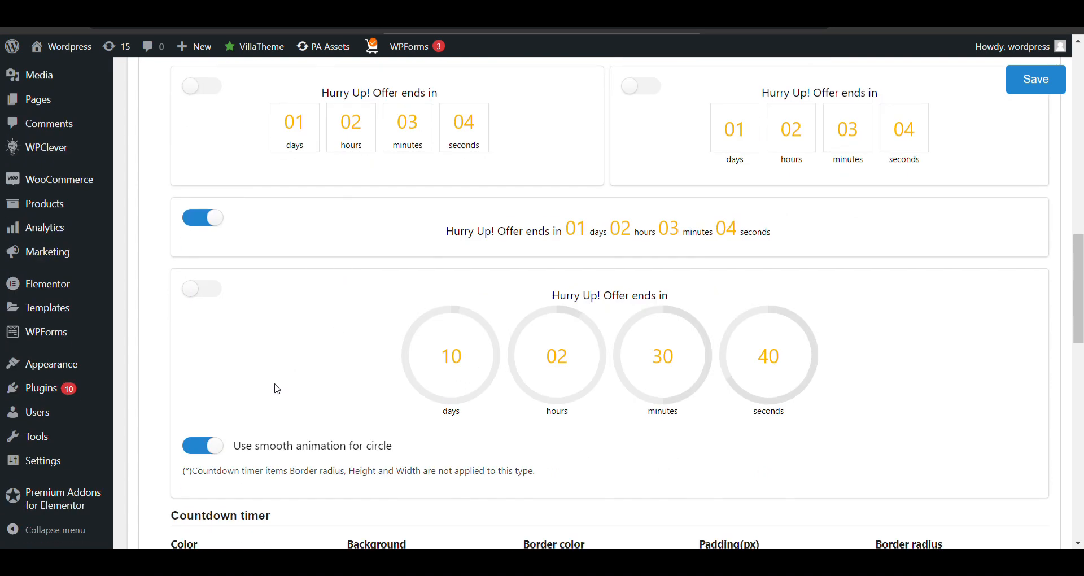
{"action": "scroll", "scroll_direction": "up", "scroll_amount": 3}
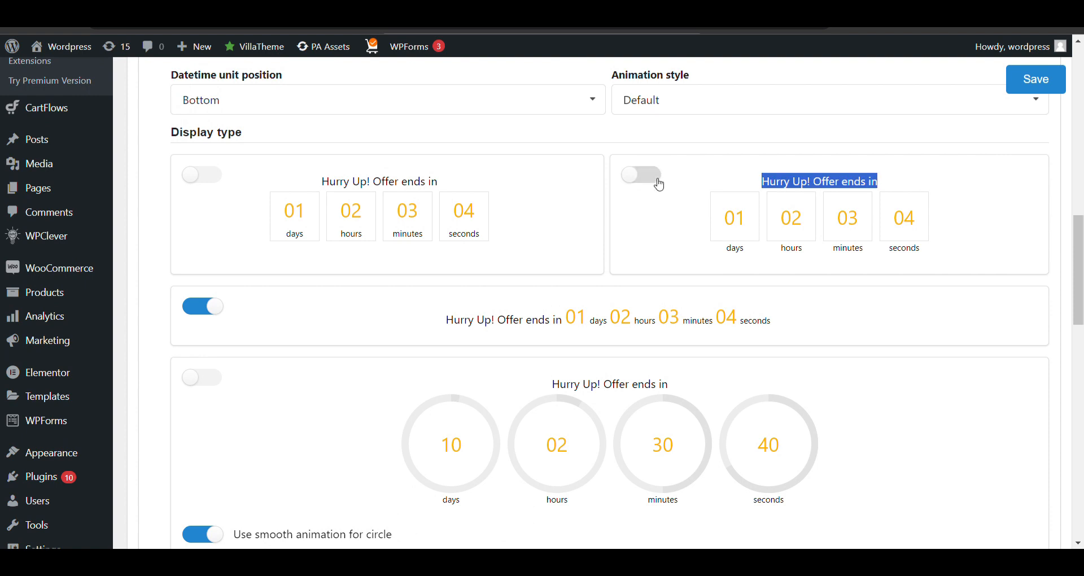
{"action": "left_click", "coordinate": [640, 174]}
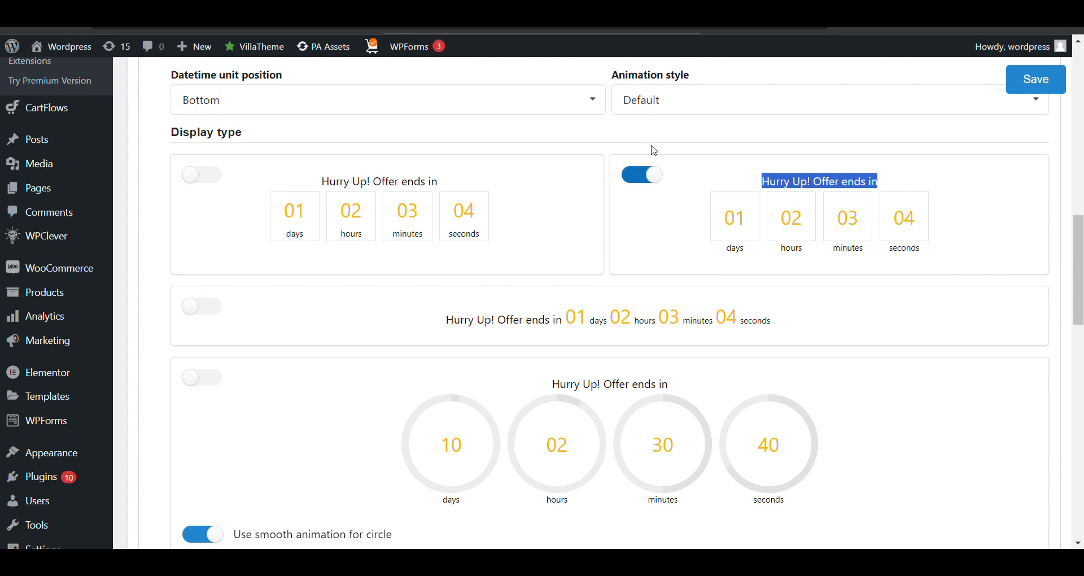
{"action": "mouse_move", "coordinate": [262, 307]}
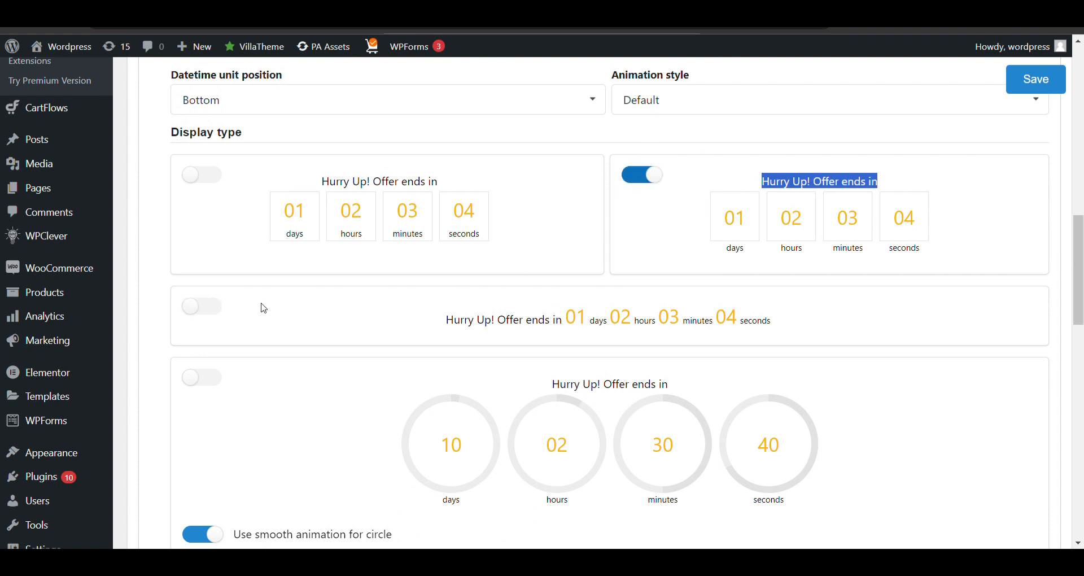
{"action": "mouse_move", "coordinate": [257, 357]}
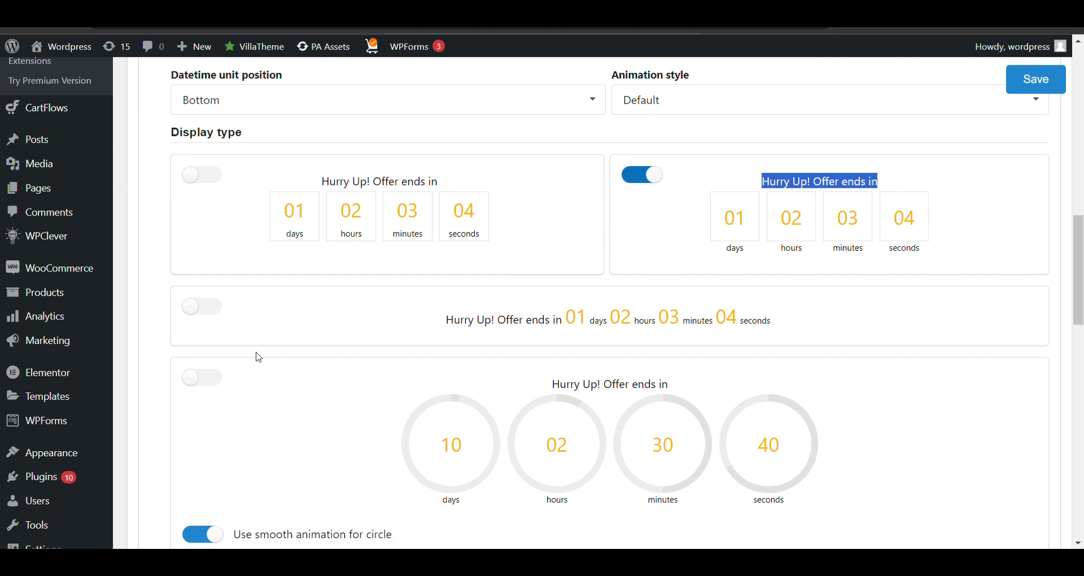
Scroll past Design settings to the WooCommerce Product options with sticky and position settings.
{"action": "scroll", "scroll_direction": "down", "scroll_amount": 3}
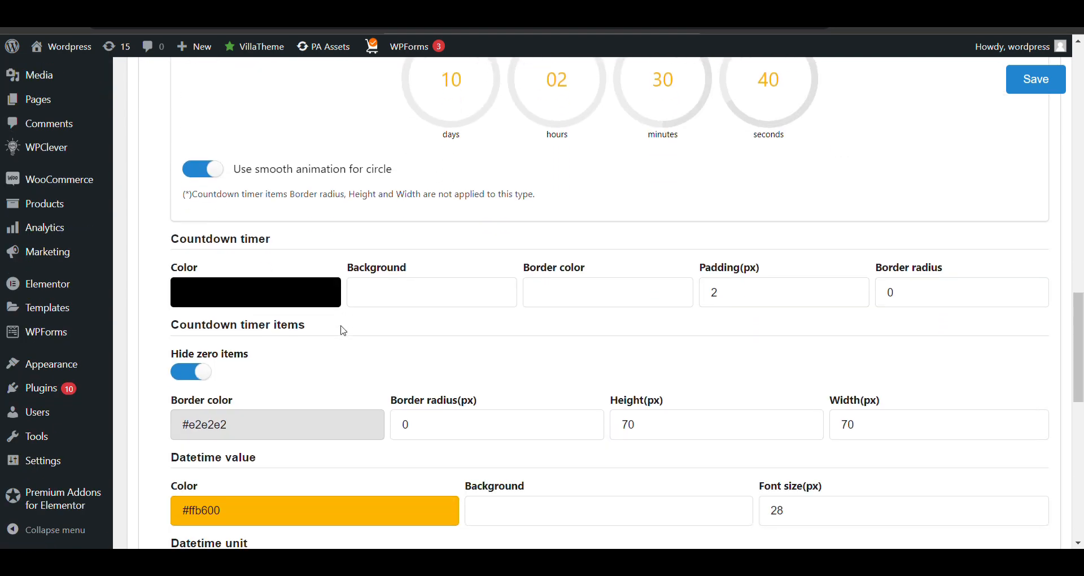
{"action": "scroll", "scroll_direction": "down", "scroll_amount": 3}
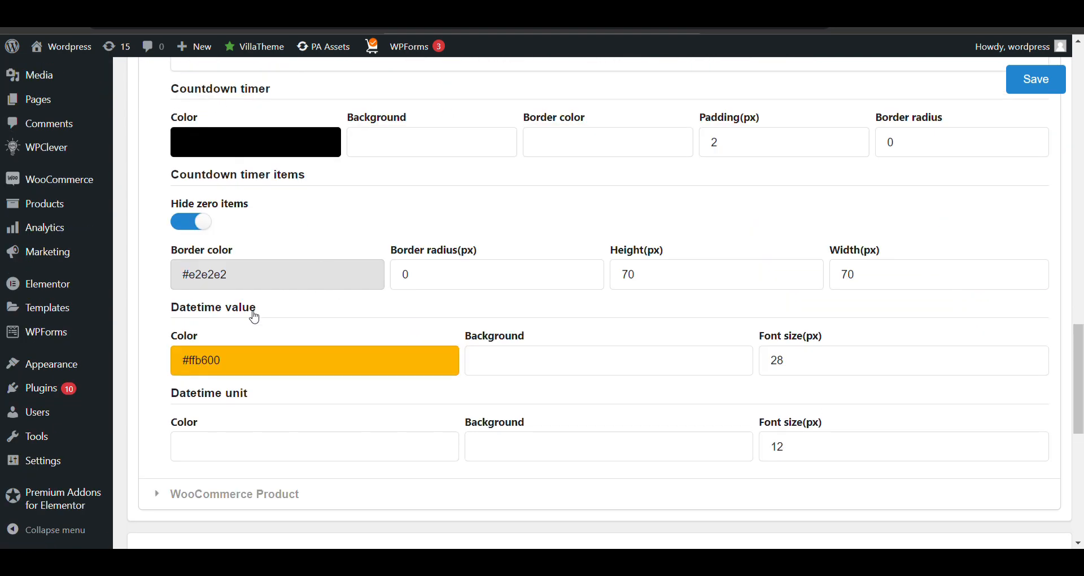
{"action": "scroll", "scroll_direction": "down", "scroll_amount": 3}
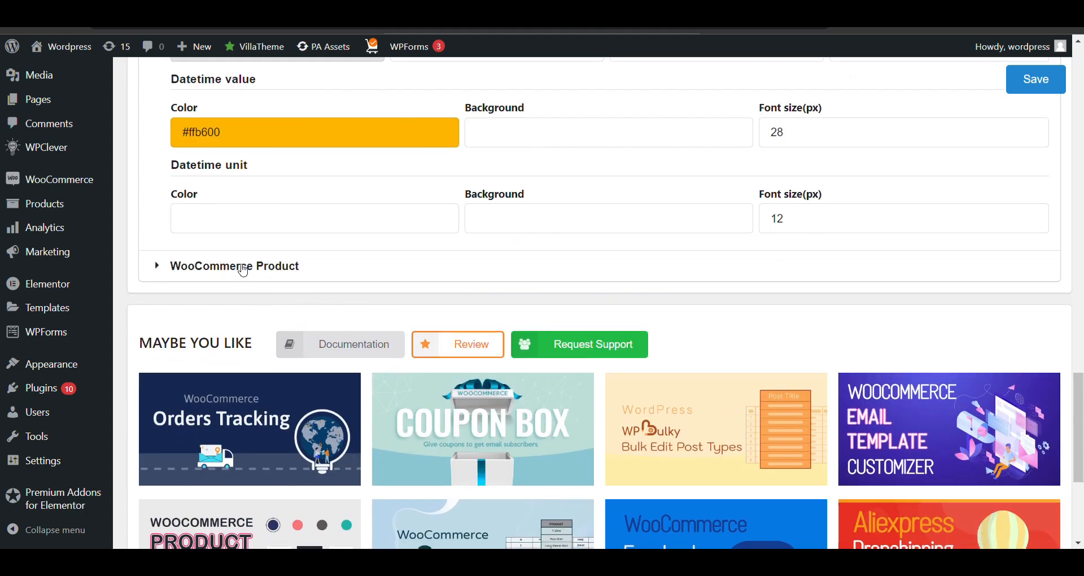
{"action": "scroll", "scroll_direction": "up", "scroll_amount": 3}
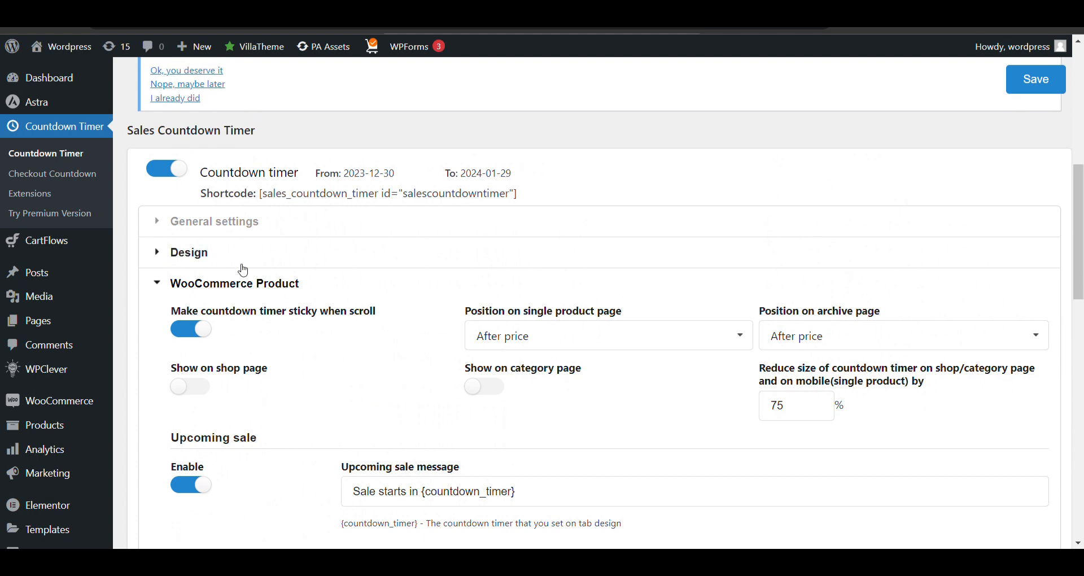
{"action": "mouse_move", "coordinate": [524, 334]}
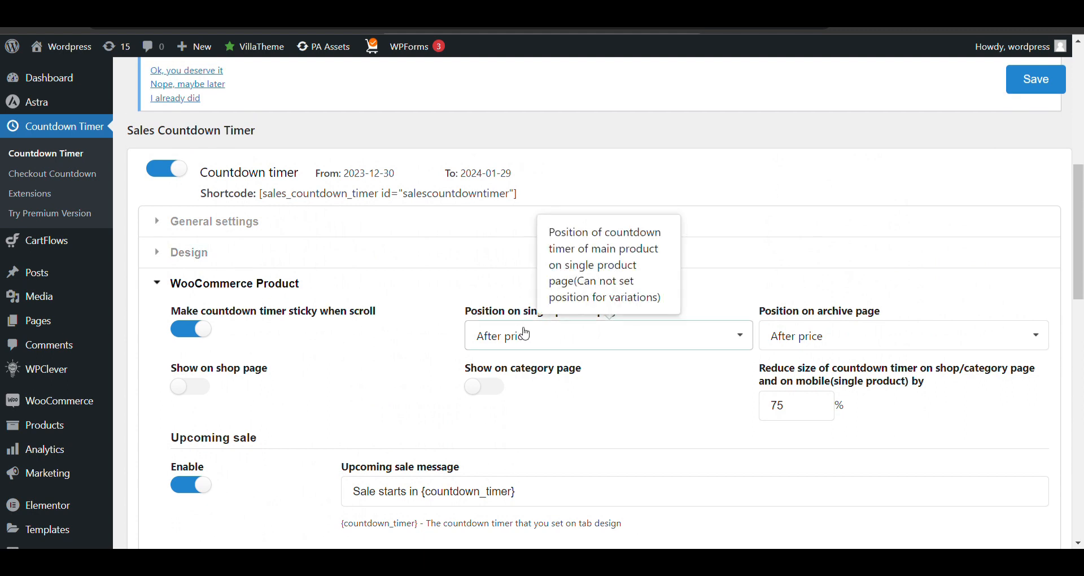
{"action": "left_click", "coordinate": [607, 336]}
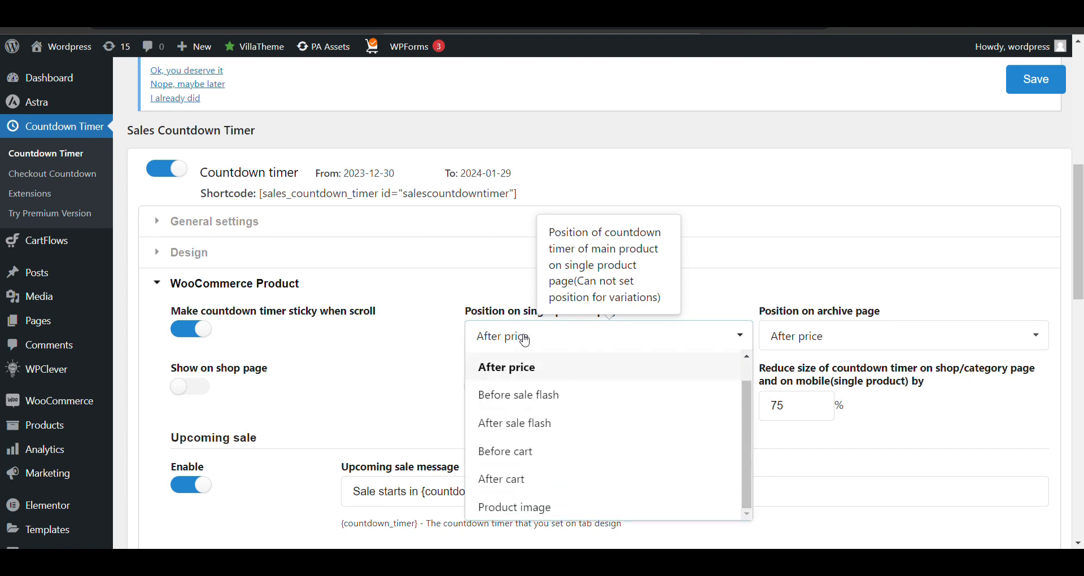
{"action": "mouse_move", "coordinate": [517, 394]}
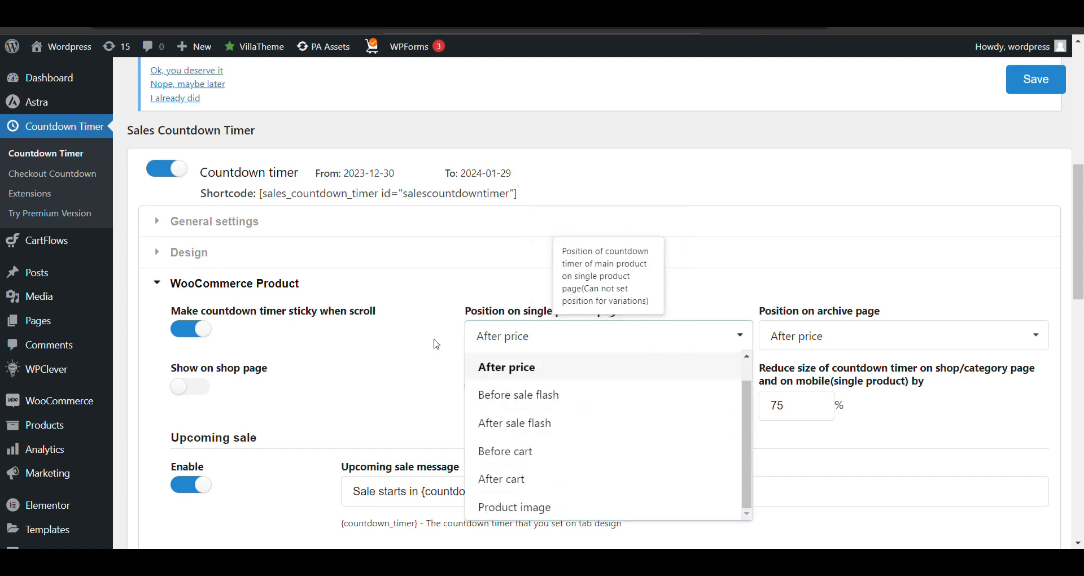
{"action": "mouse_move", "coordinate": [518, 395]}
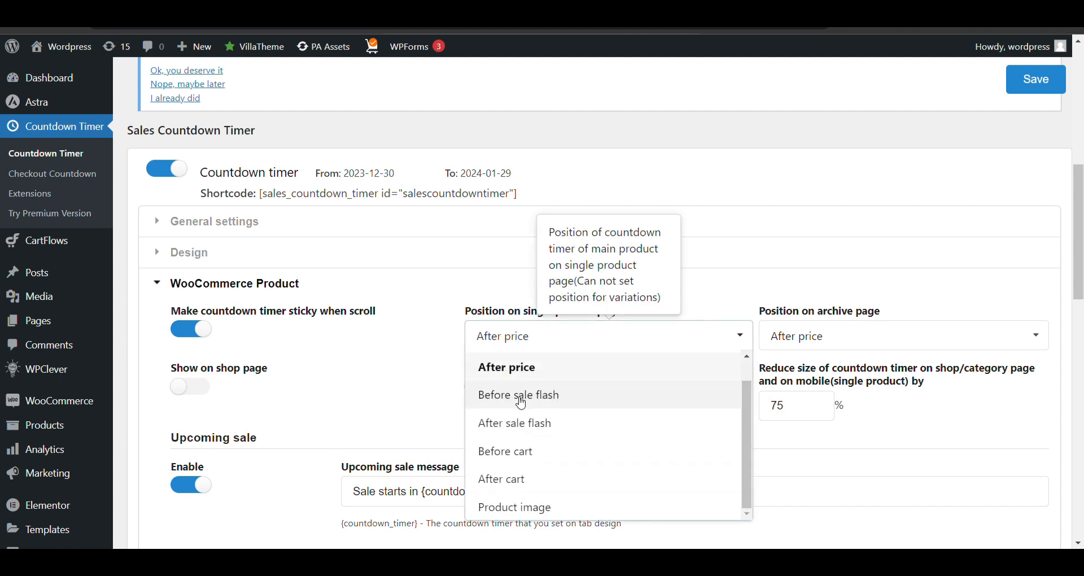
{"action": "left_click", "coordinate": [505, 451]}
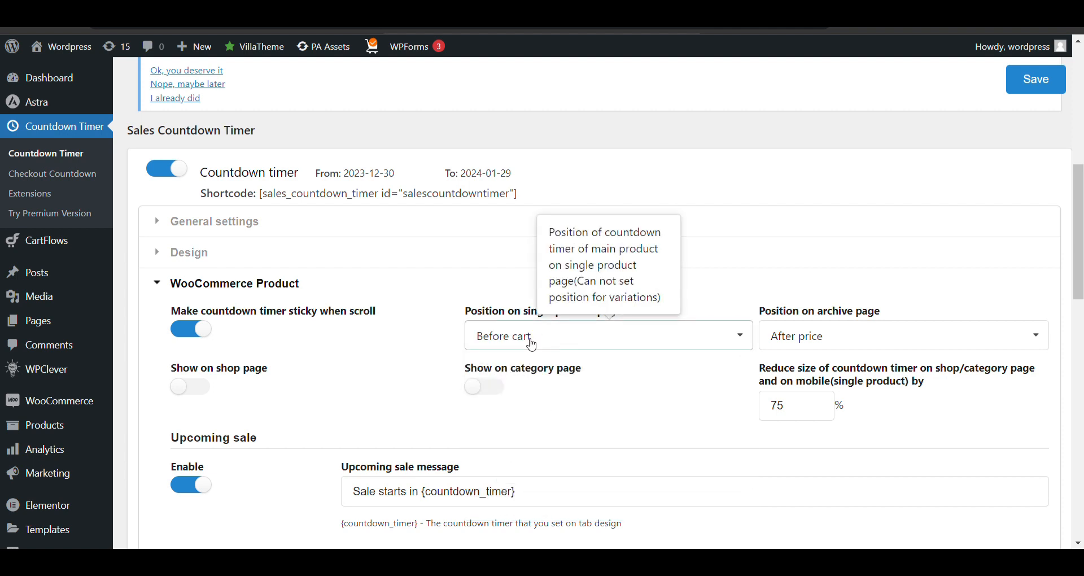
{"action": "left_click", "coordinate": [607, 335]}
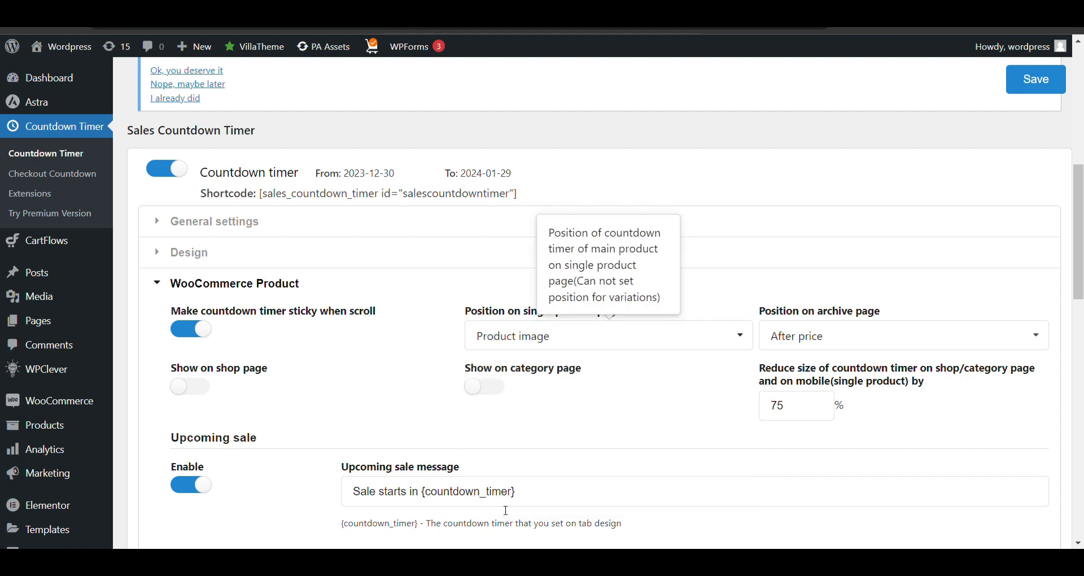
{"action": "left_click", "coordinate": [607, 335]}
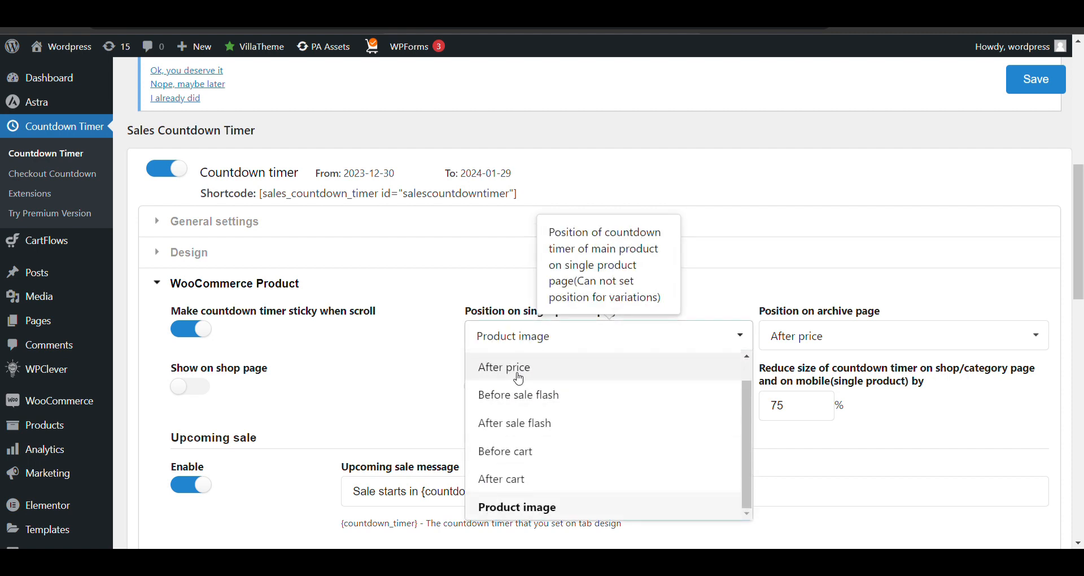
{"action": "left_click", "coordinate": [504, 366]}
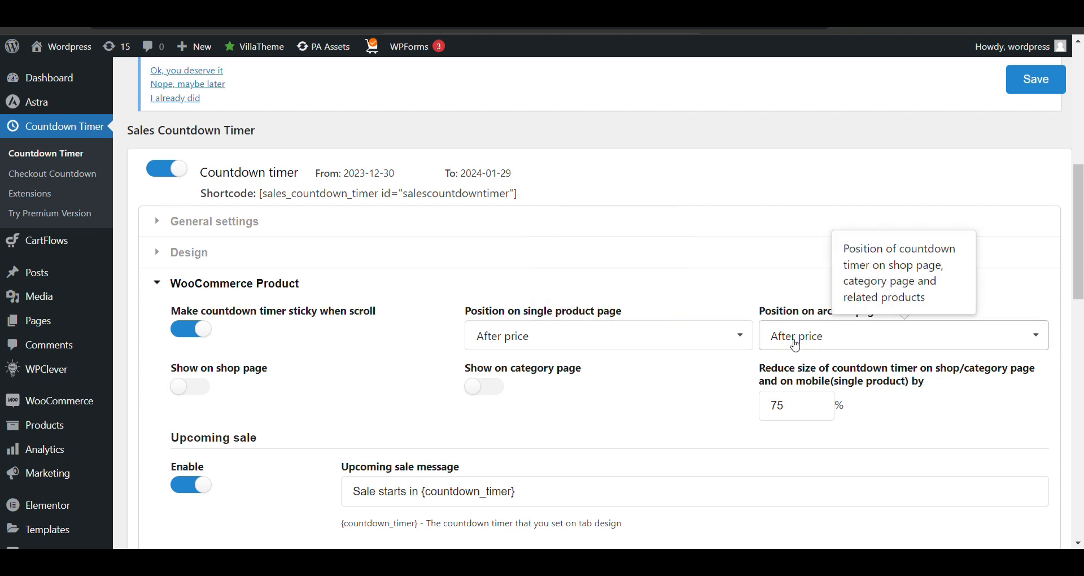
{"action": "mouse_move", "coordinate": [290, 383]}
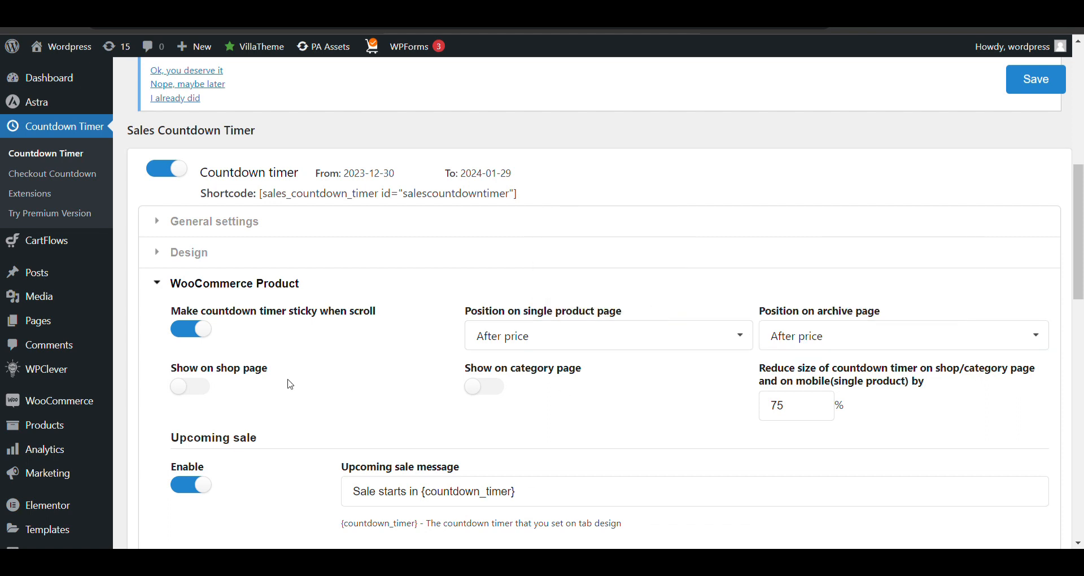
{"action": "left_click", "coordinate": [191, 386]}
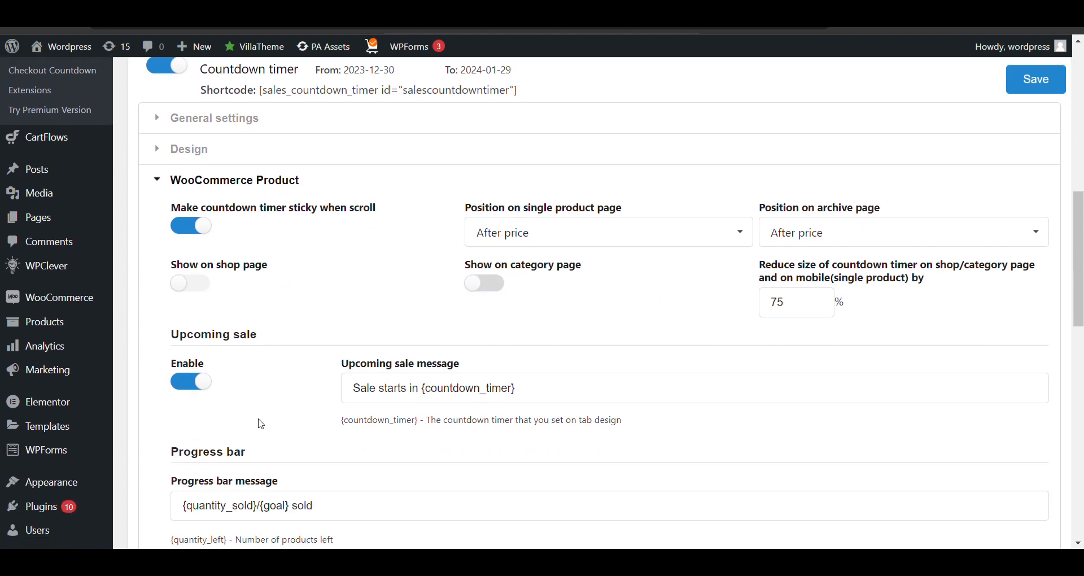
Scroll through the progress bar settings before heading to Checkout Countdown.
{"action": "scroll", "scroll_direction": "down", "scroll_amount": 3}
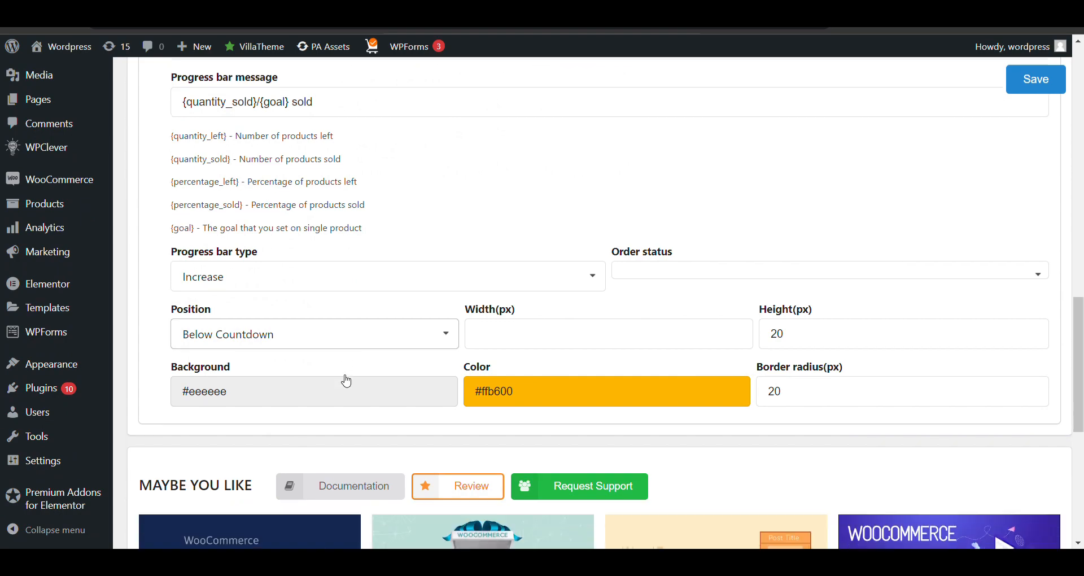
{"action": "scroll", "scroll_direction": "down", "scroll_amount": 3}
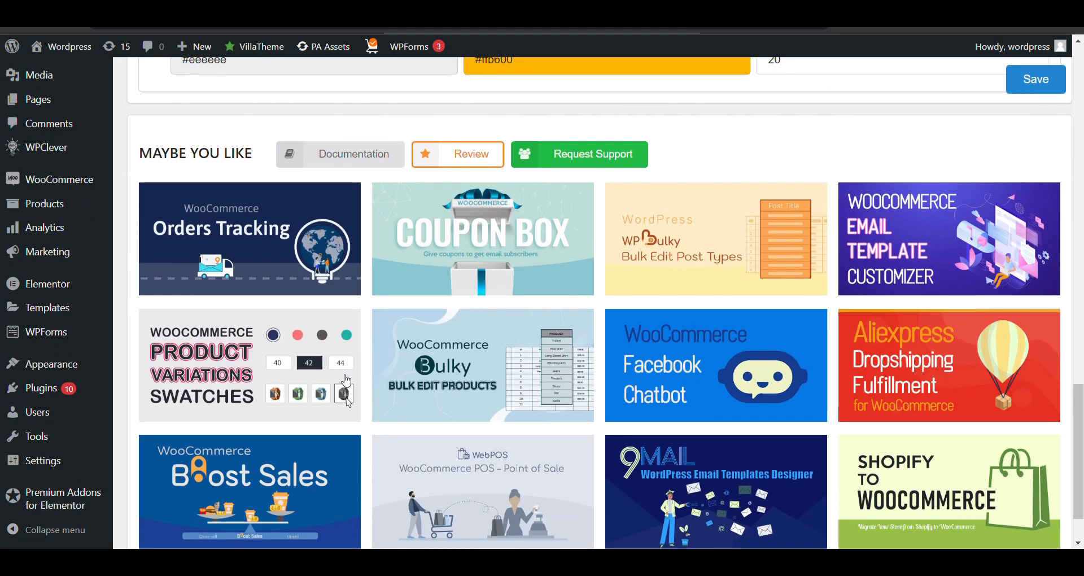
{"action": "scroll", "scroll_direction": "up", "scroll_amount": 3}
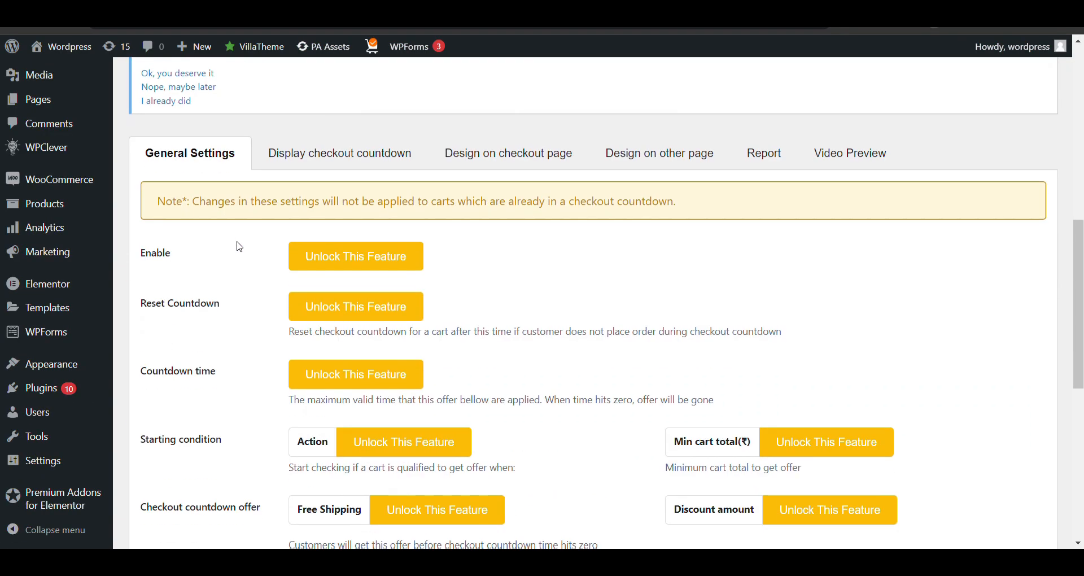
{"action": "scroll", "scroll_direction": "down", "scroll_amount": 3}
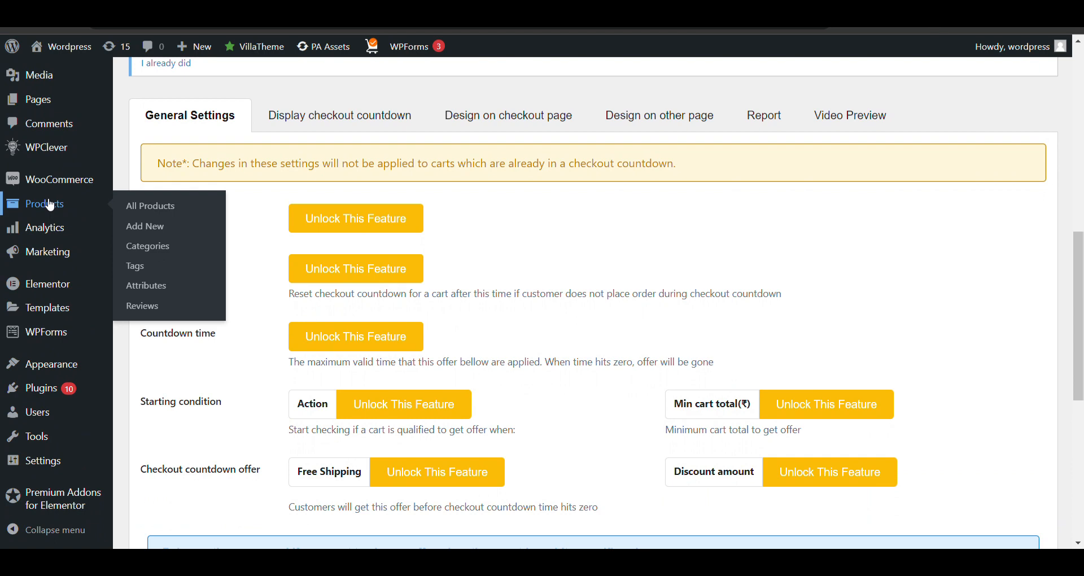
From All Products, edit the Faint Washed Denim Blue Jeans product.
{"action": "left_click", "coordinate": [150, 206]}
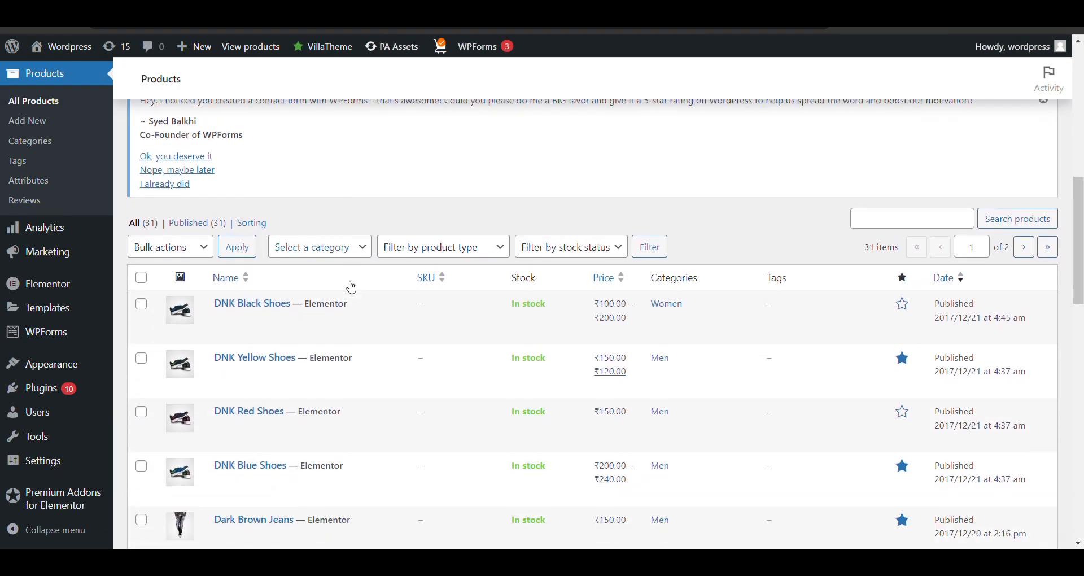
{"action": "scroll", "scroll_direction": "down", "scroll_amount": 3}
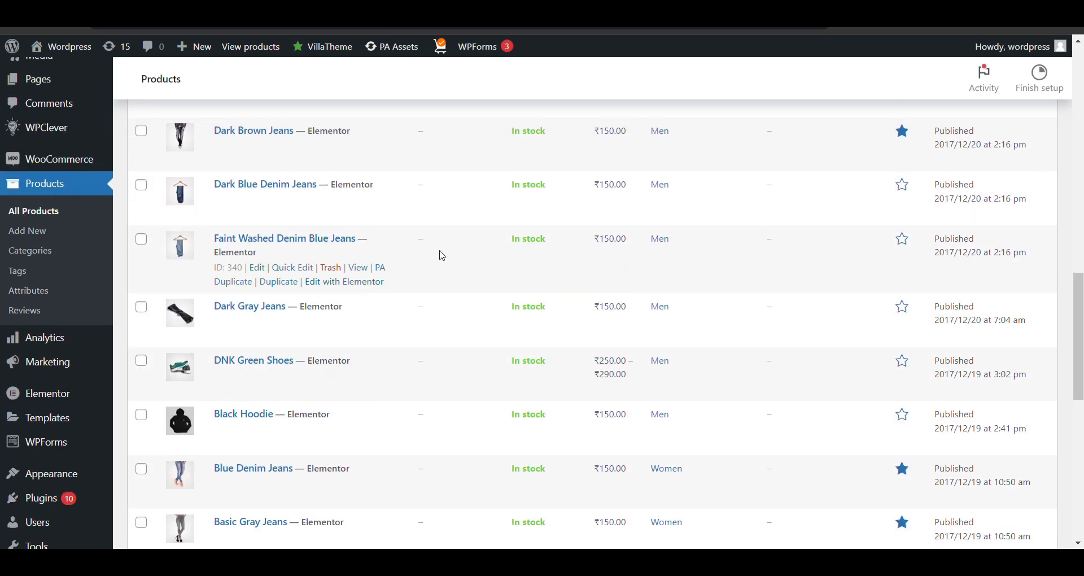
{"action": "mouse_move", "coordinate": [257, 268]}
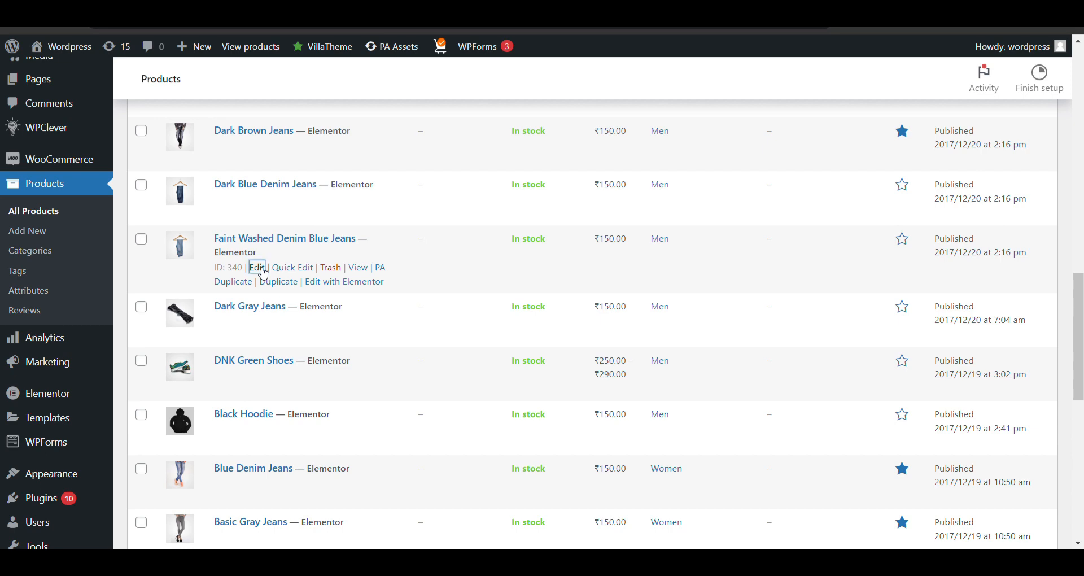
{"action": "left_click", "coordinate": [256, 269]}
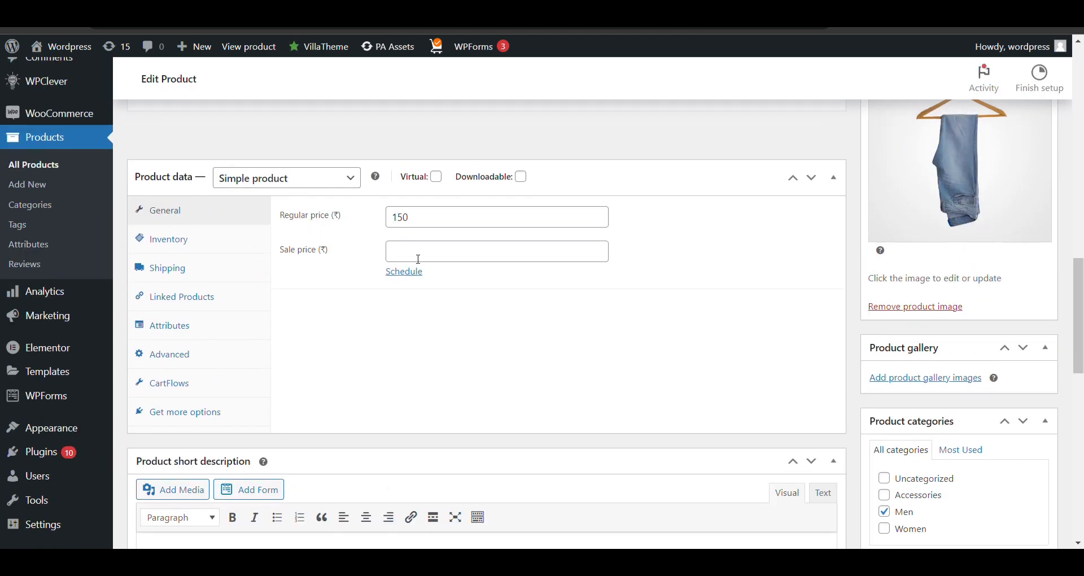
Set sale price 100 scheduled from 2023-12-28 to 2 January 2024.
{"action": "type", "text": "100"}
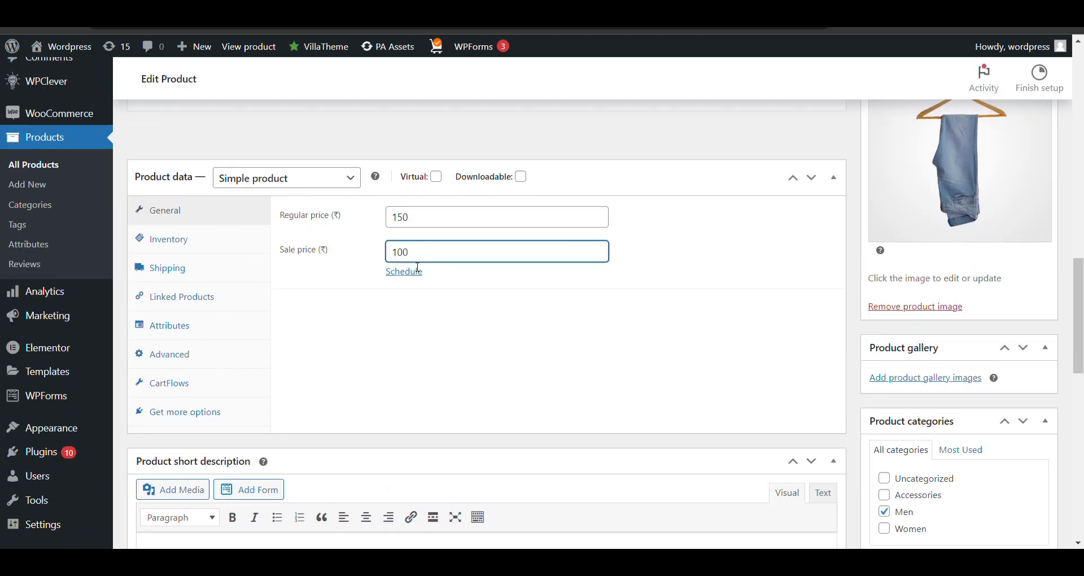
{"action": "left_click", "coordinate": [403, 271]}
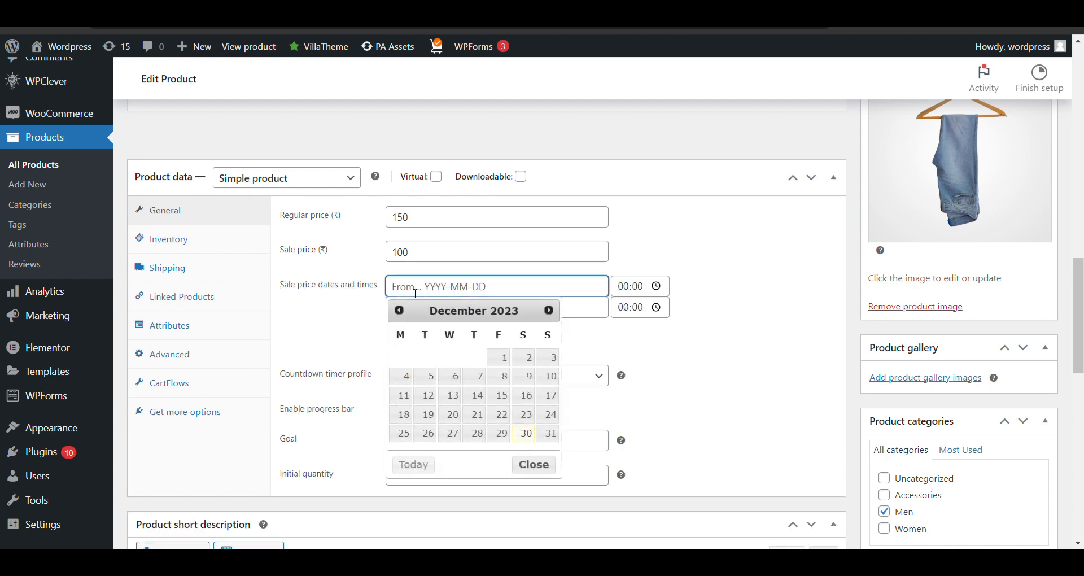
{"action": "left_click", "coordinate": [476, 432]}
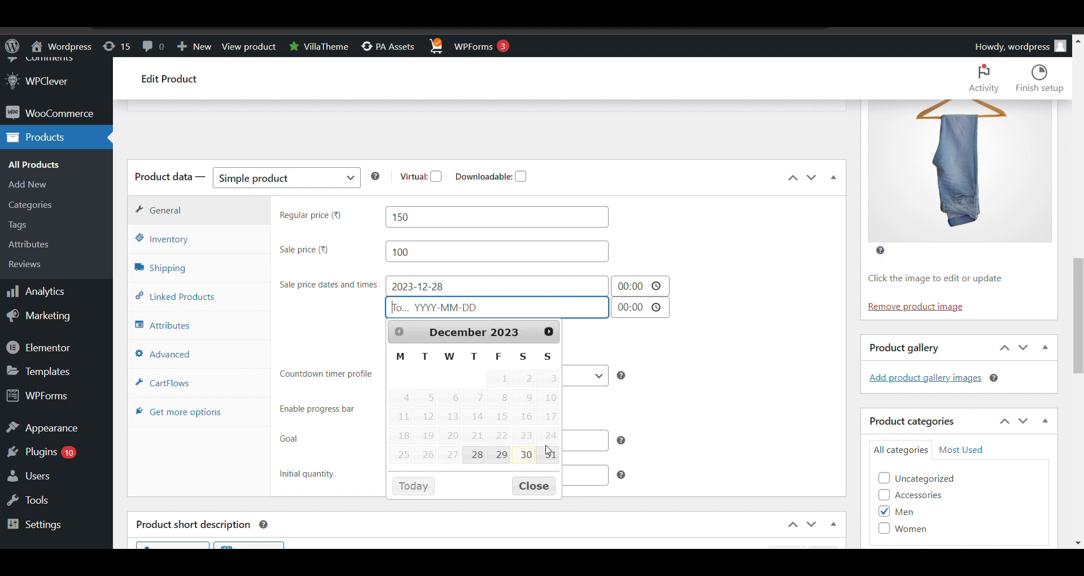
{"action": "left_click", "coordinate": [548, 332]}
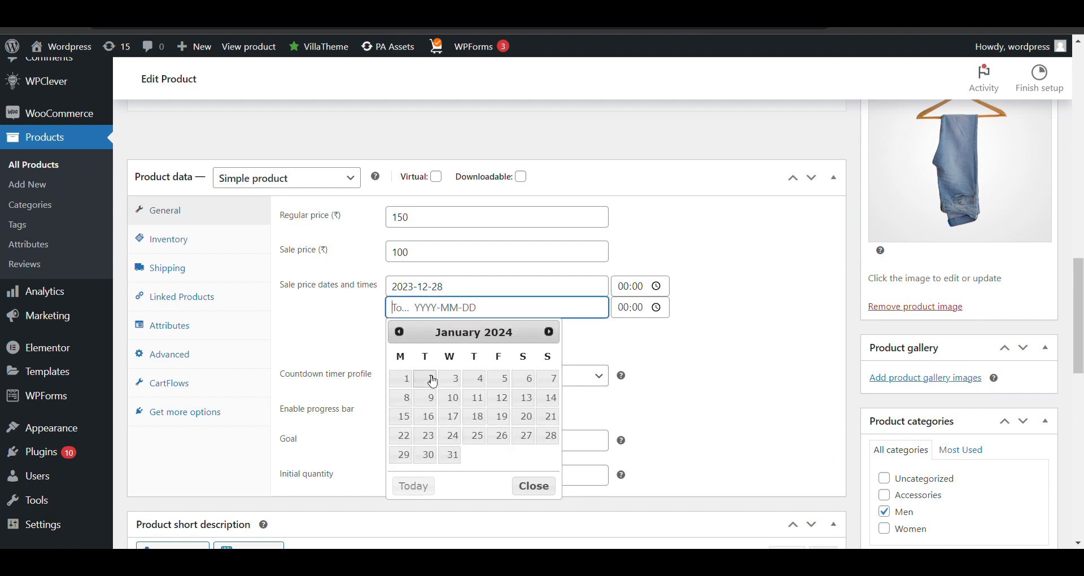
{"action": "left_click", "coordinate": [430, 378]}
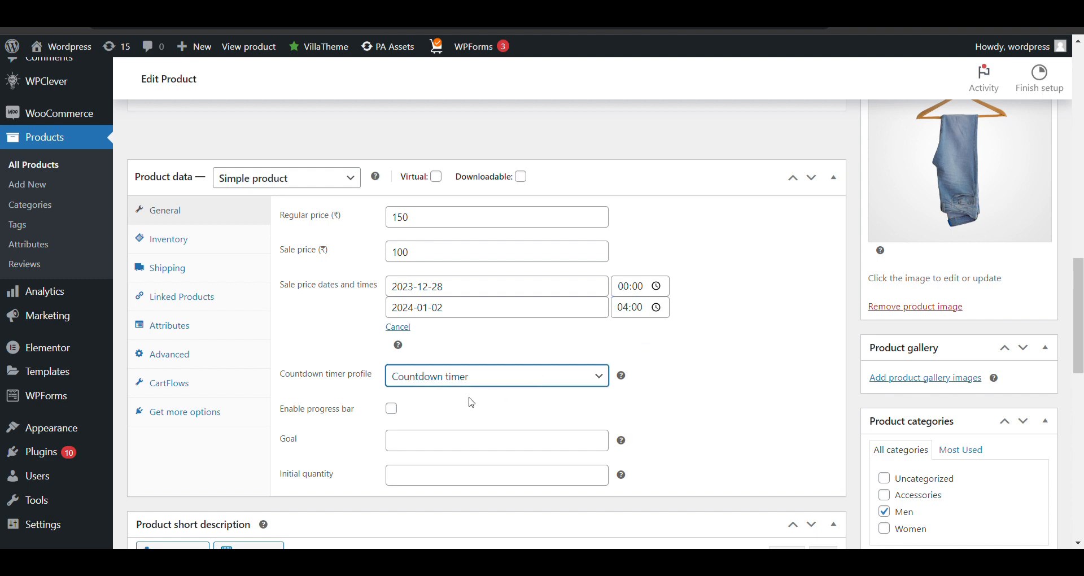
Review the product data and update the jeans product.
{"action": "scroll", "scroll_direction": "down", "scroll_amount": 3}
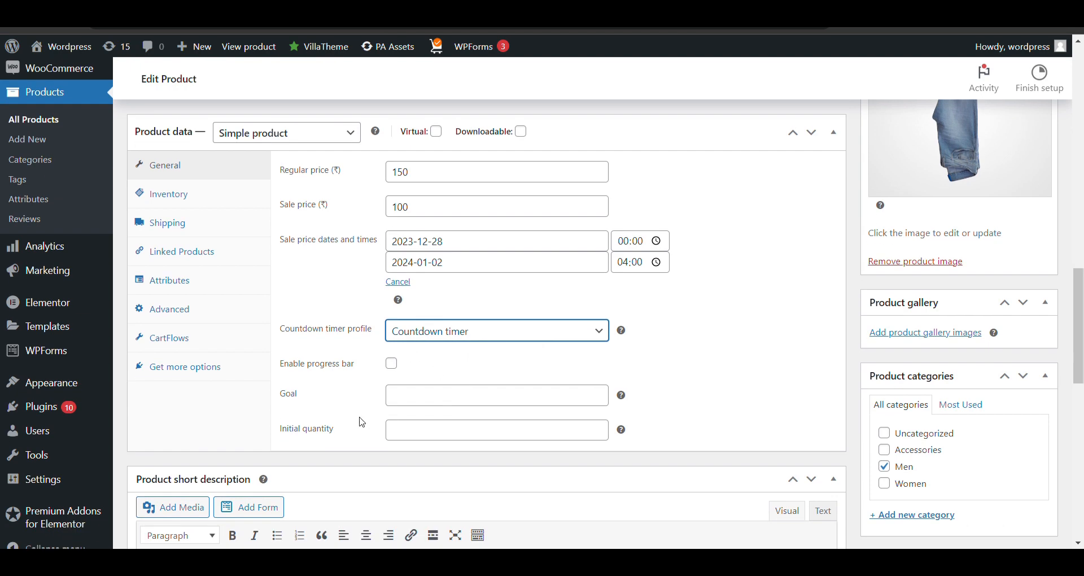
{"action": "scroll", "scroll_direction": "up", "scroll_amount": 3}
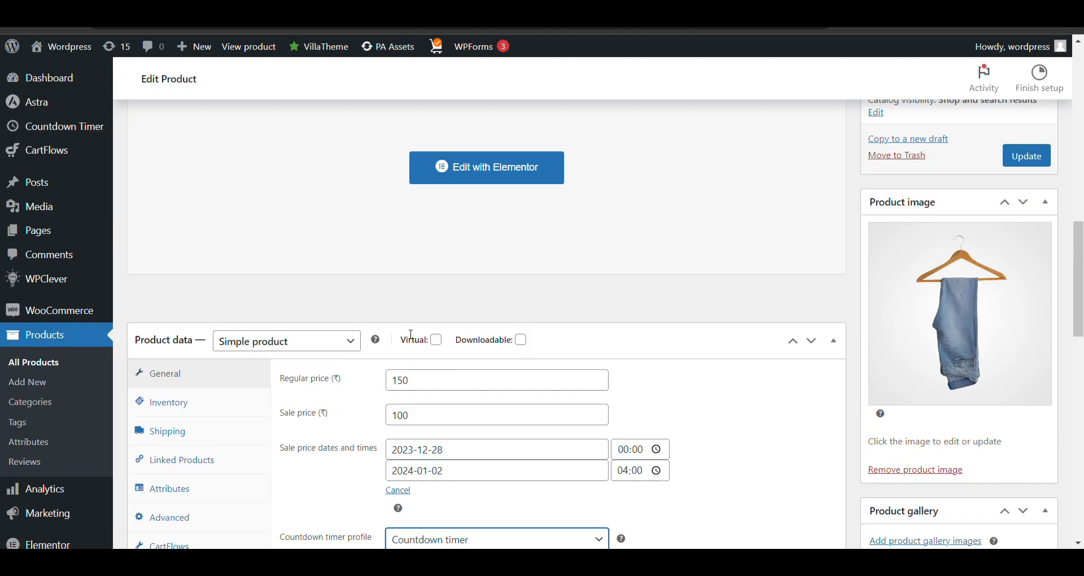
{"action": "scroll", "scroll_direction": "up", "scroll_amount": 3}
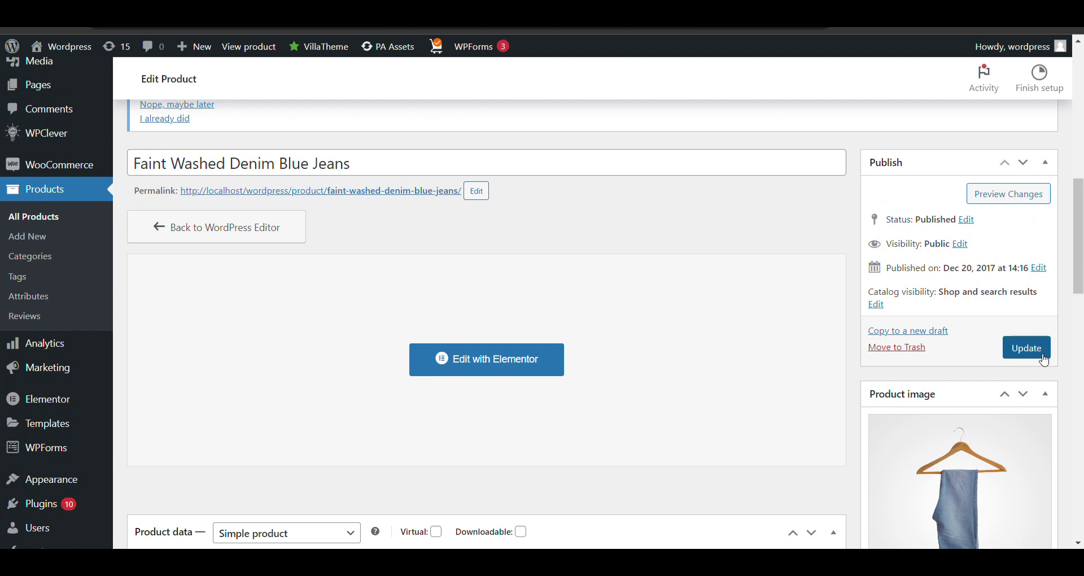
{"action": "left_click", "coordinate": [1026, 348]}
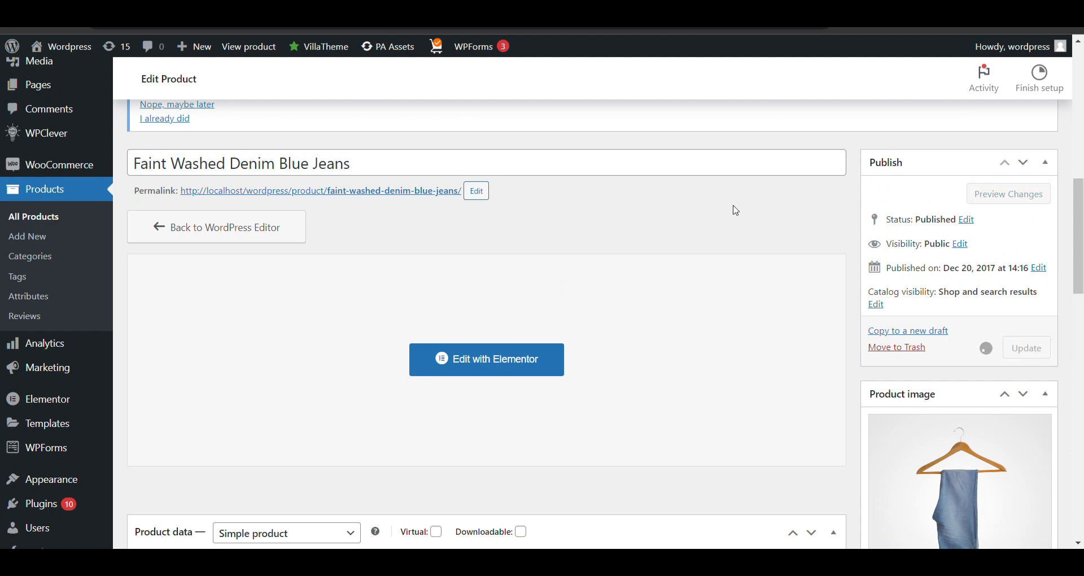
{"action": "mouse_move", "coordinate": [833, 210]}
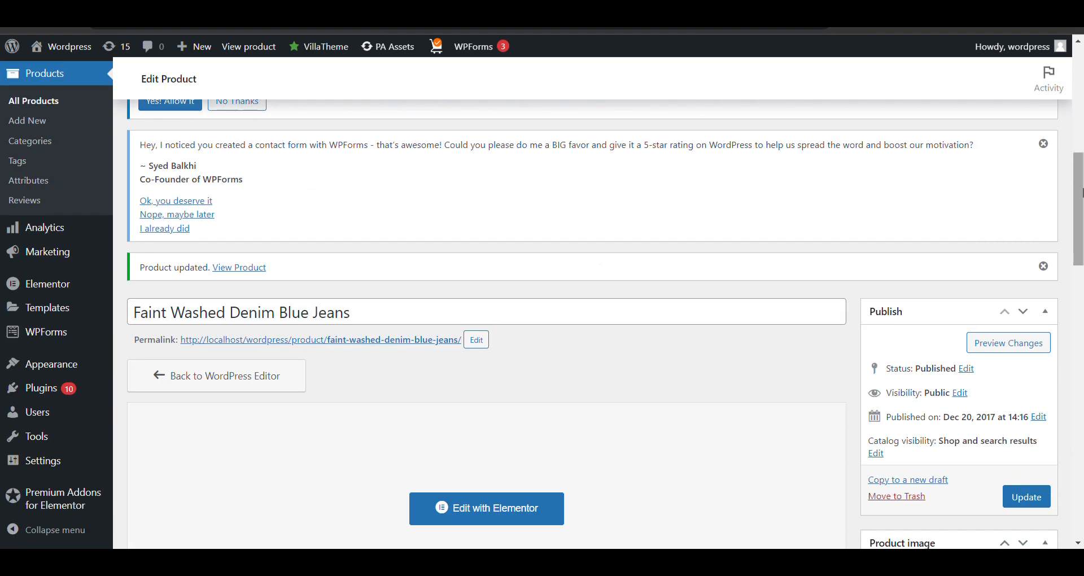
View the jeans and DNK Black Shoes pages with the 'Hurry Up!' countdown, then return to the dashboard.
{"action": "left_click", "coordinate": [238, 267]}
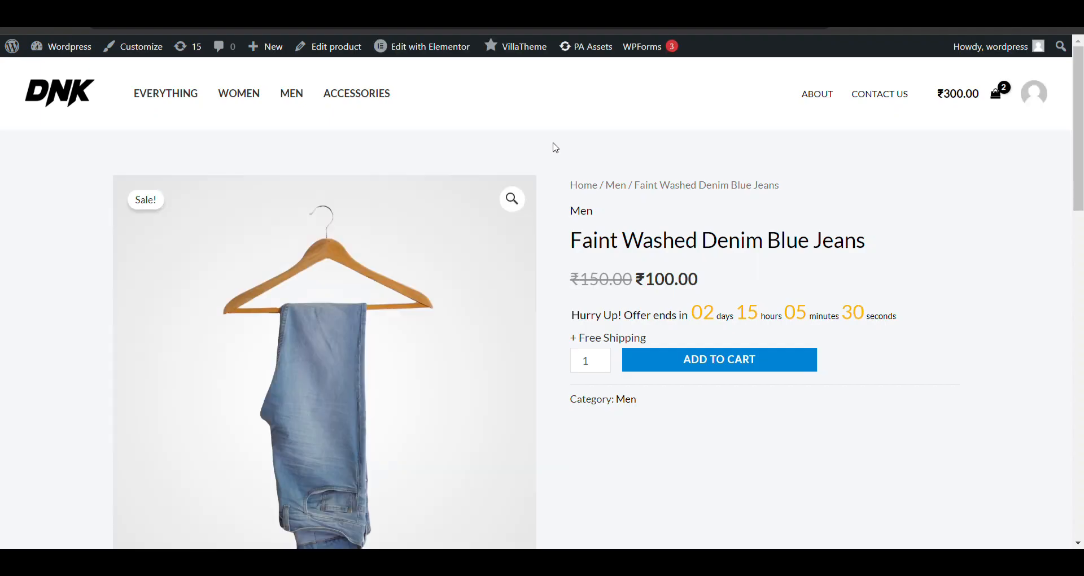
{"action": "scroll", "scroll_direction": "up", "scroll_amount": 3}
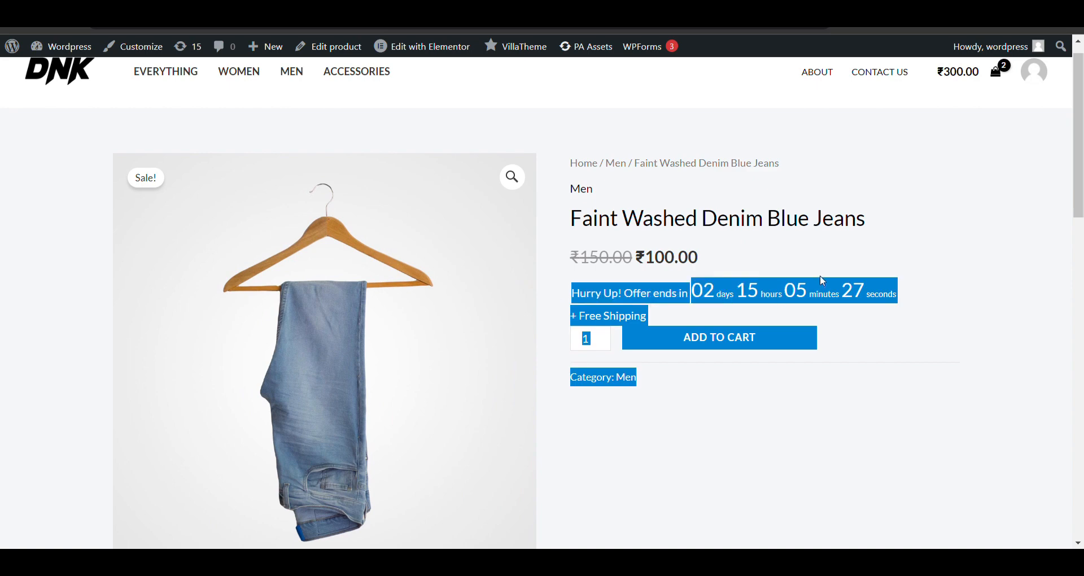
{"action": "left_click", "coordinate": [666, 302]}
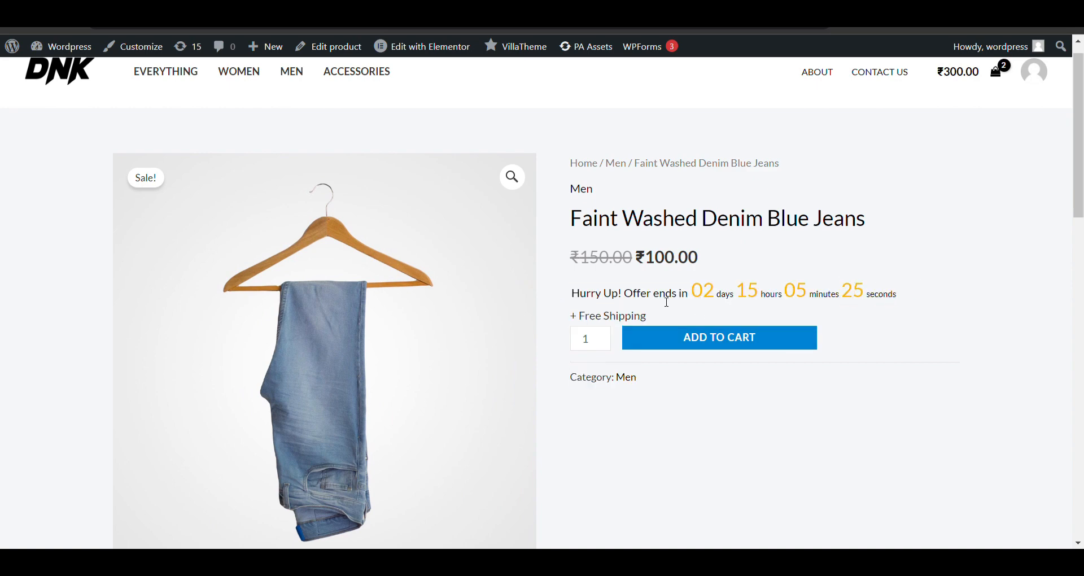
{"action": "left_click", "coordinate": [336, 46]}
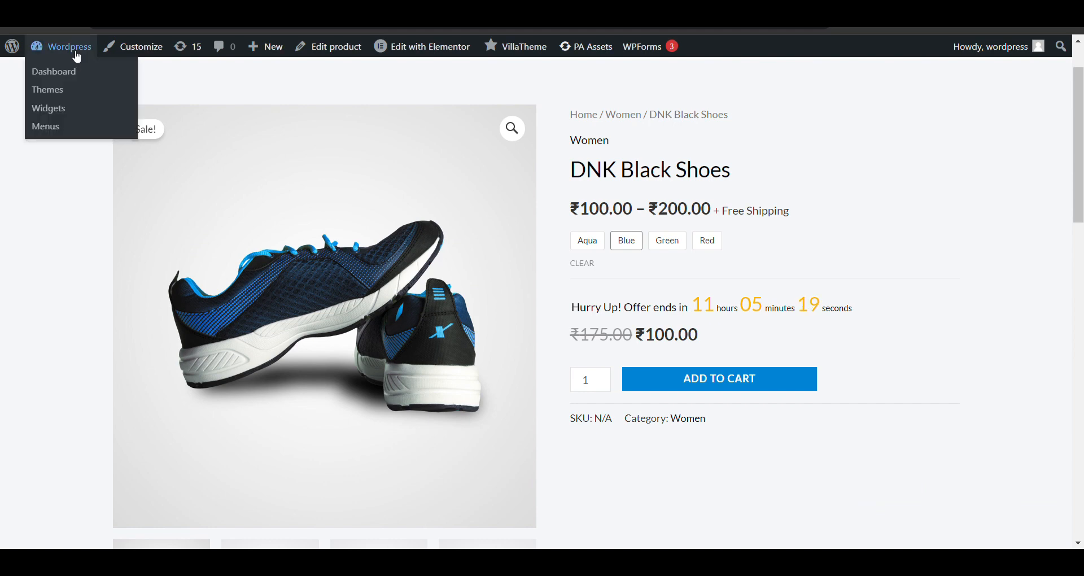
{"action": "left_click", "coordinate": [53, 71]}
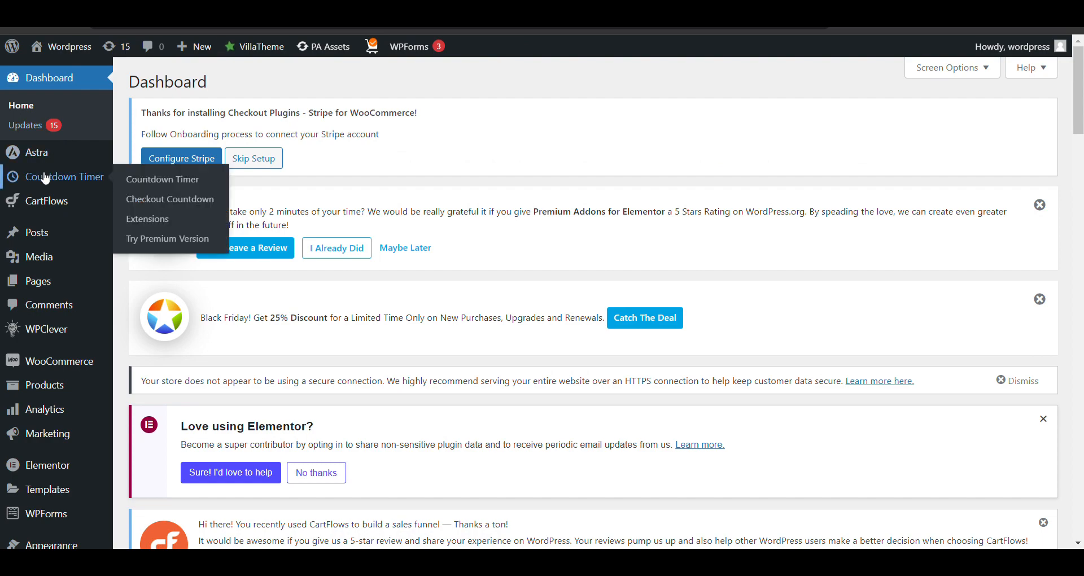
Enable the first boxed Display type toggle for the countdown timer and save.
{"action": "left_click", "coordinate": [162, 180]}
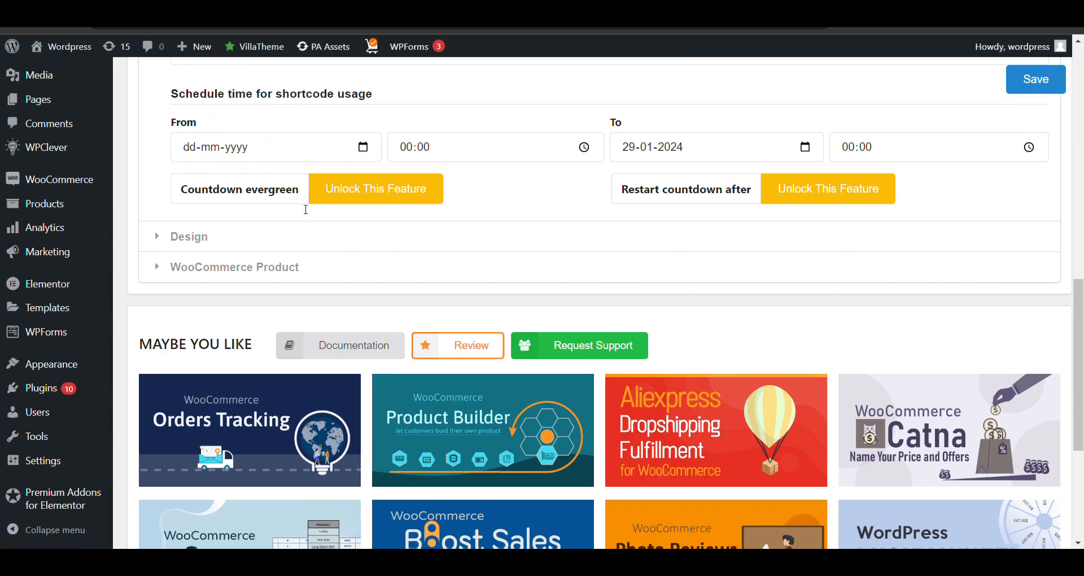
{"action": "scroll", "scroll_direction": "up", "scroll_amount": 3}
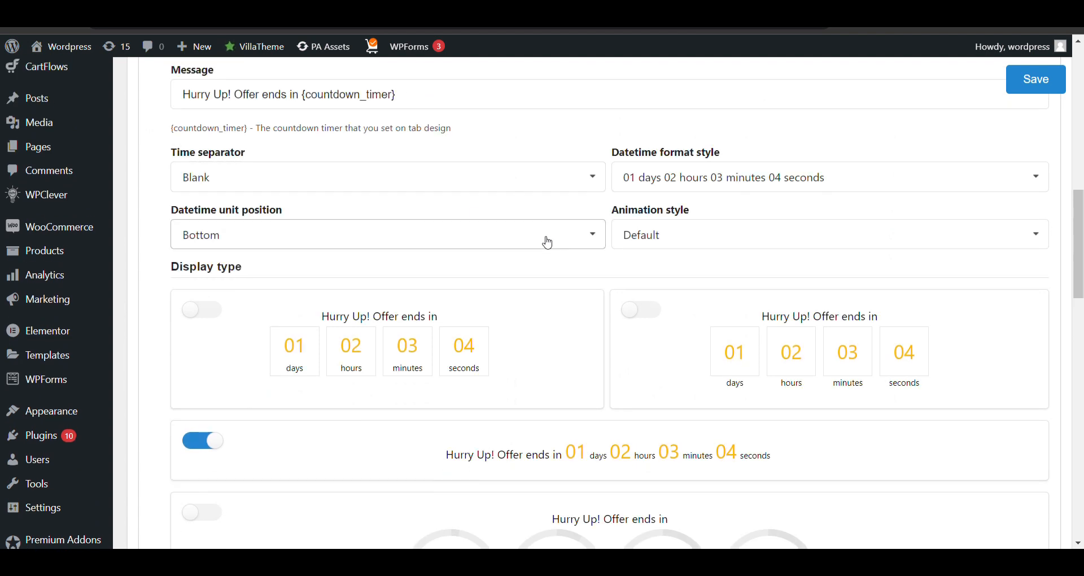
{"action": "scroll", "scroll_direction": "down", "scroll_amount": 3}
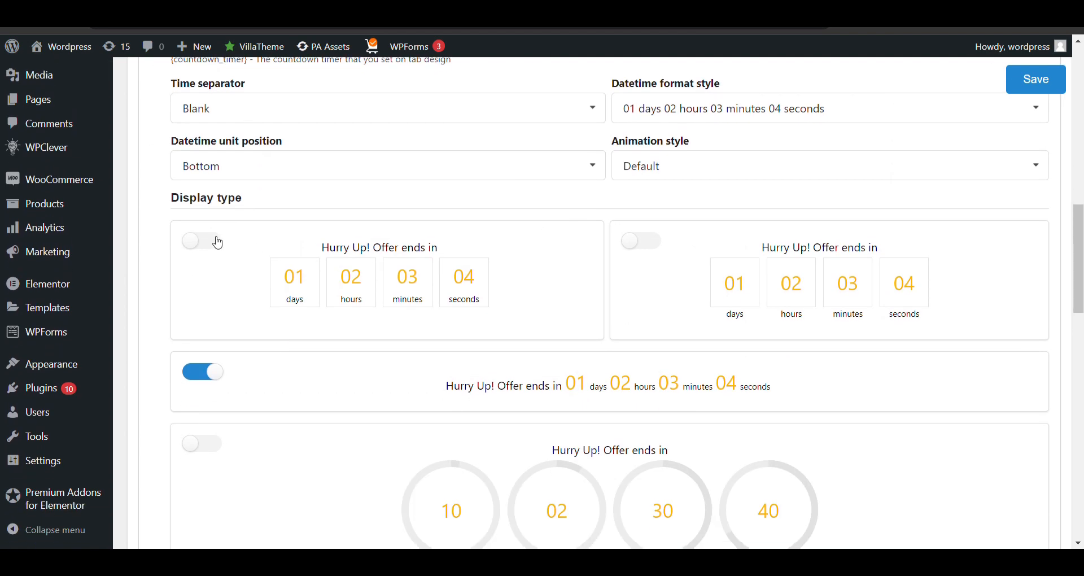
{"action": "left_click", "coordinate": [203, 240]}
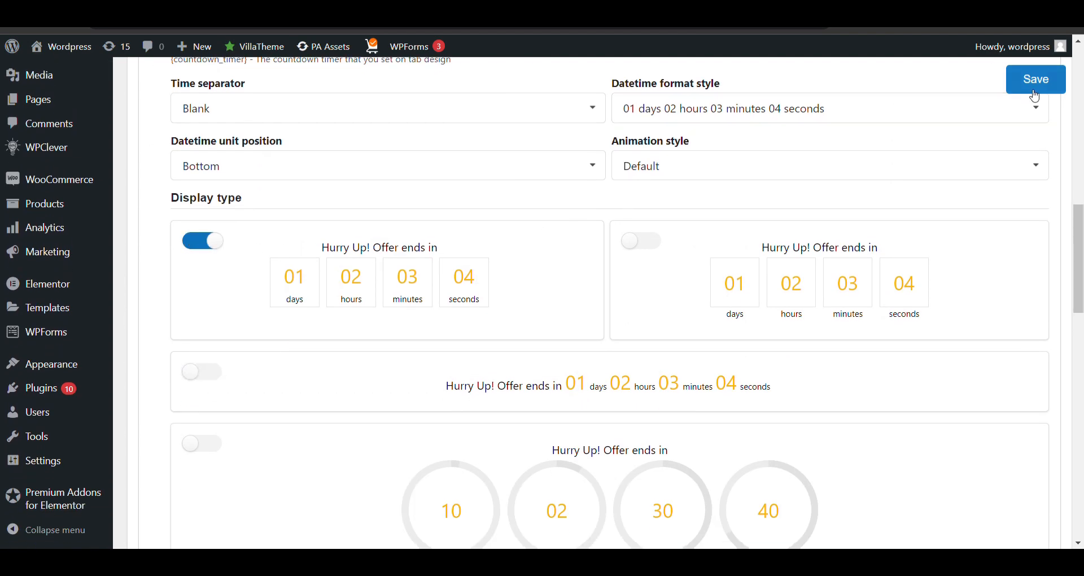
{"action": "left_click", "coordinate": [1035, 79]}
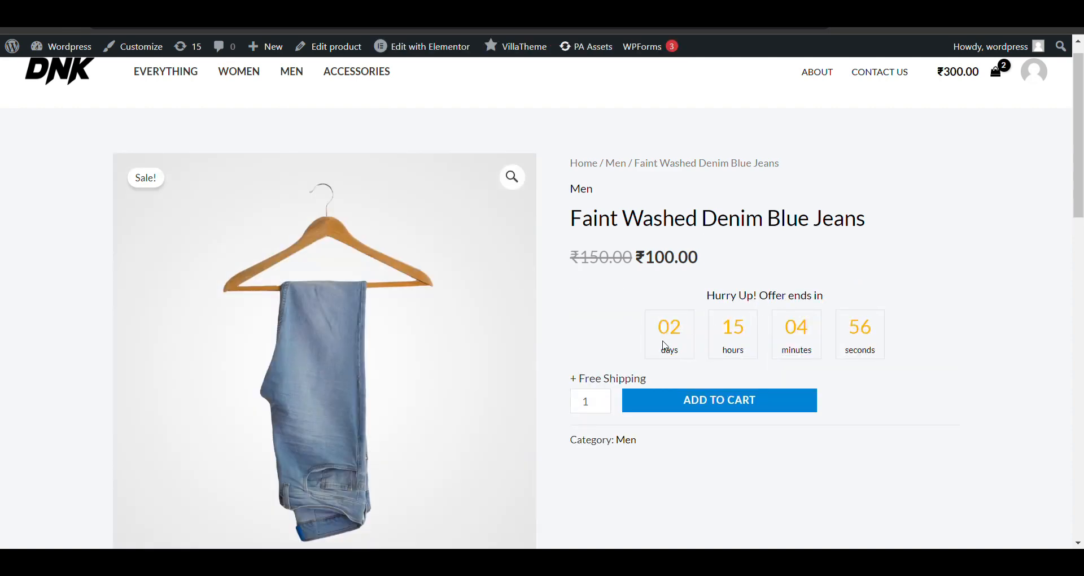
{"action": "mouse_move", "coordinate": [830, 336]}
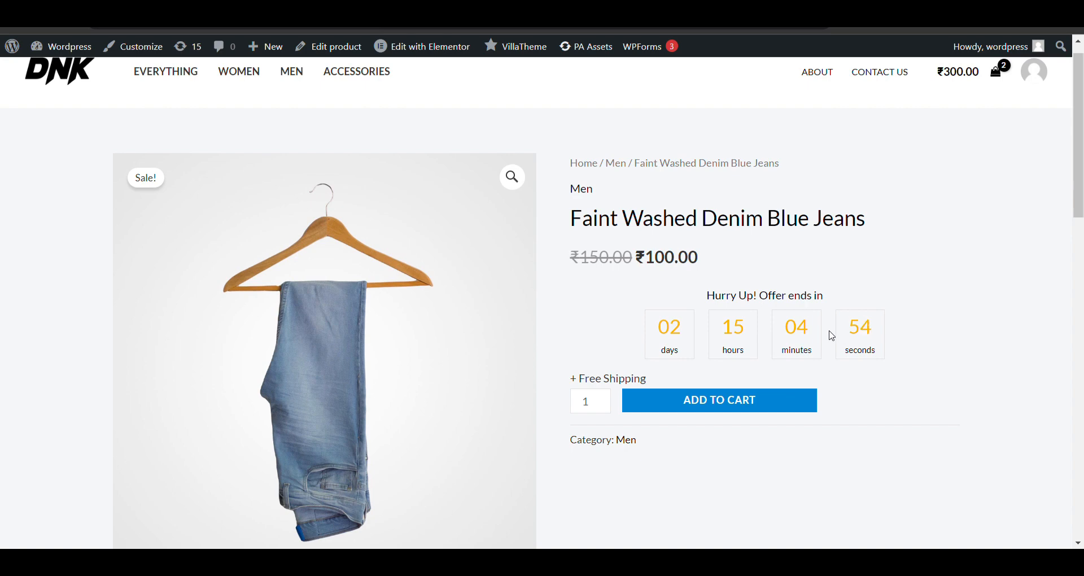
{"action": "mouse_move", "coordinate": [602, 288]}
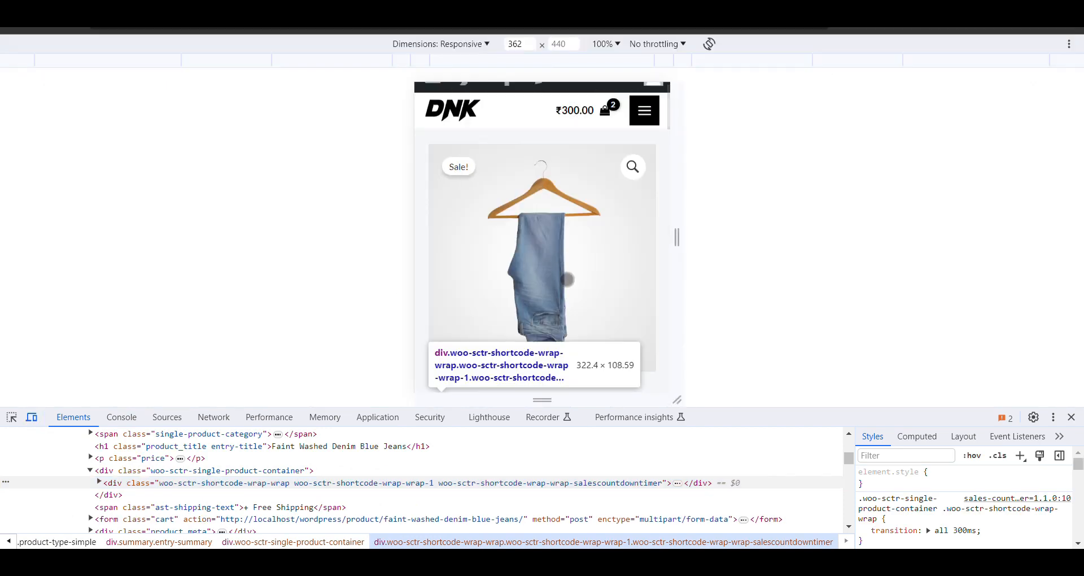
Scroll the jeans product page showing the boxed countdown at mobile width.
{"action": "scroll", "scroll_direction": "down", "scroll_amount": 3}
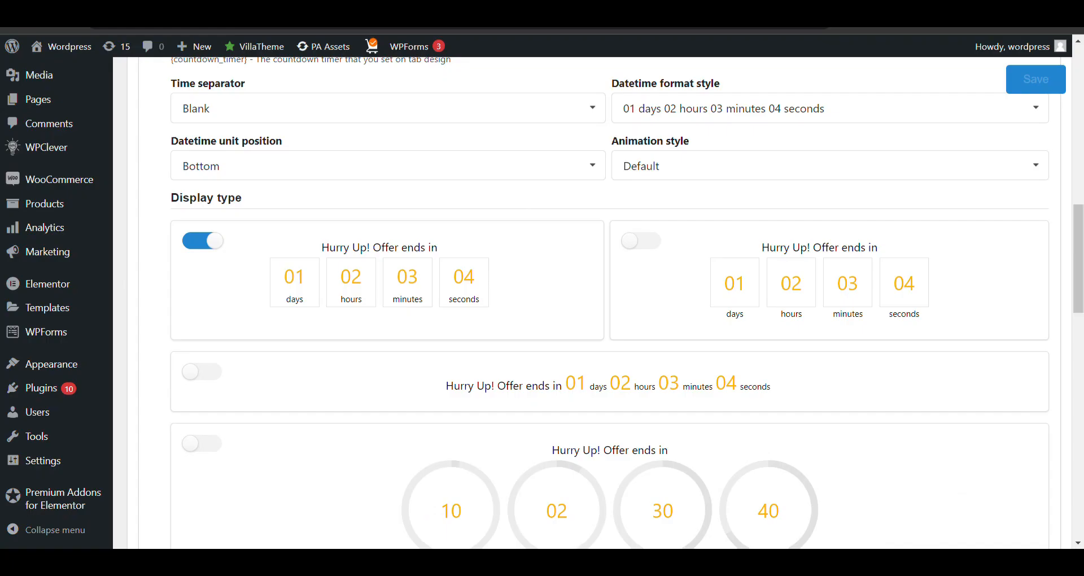
Try the time separator choices, including a colon between the units.
{"action": "scroll", "scroll_direction": "down", "scroll_amount": 3}
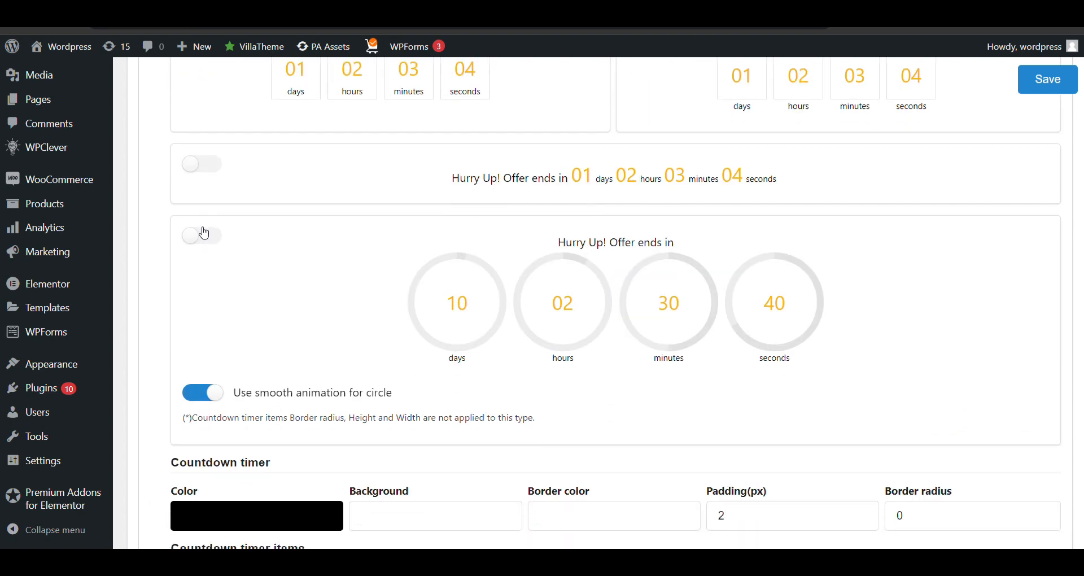
{"action": "scroll", "scroll_direction": "up", "scroll_amount": 3}
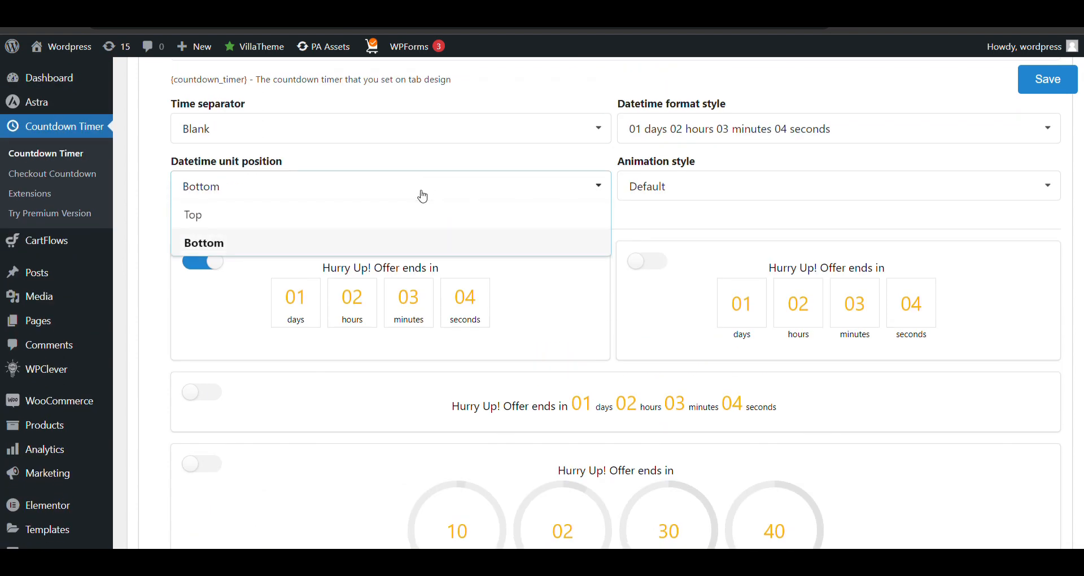
{"action": "mouse_move", "coordinate": [374, 214]}
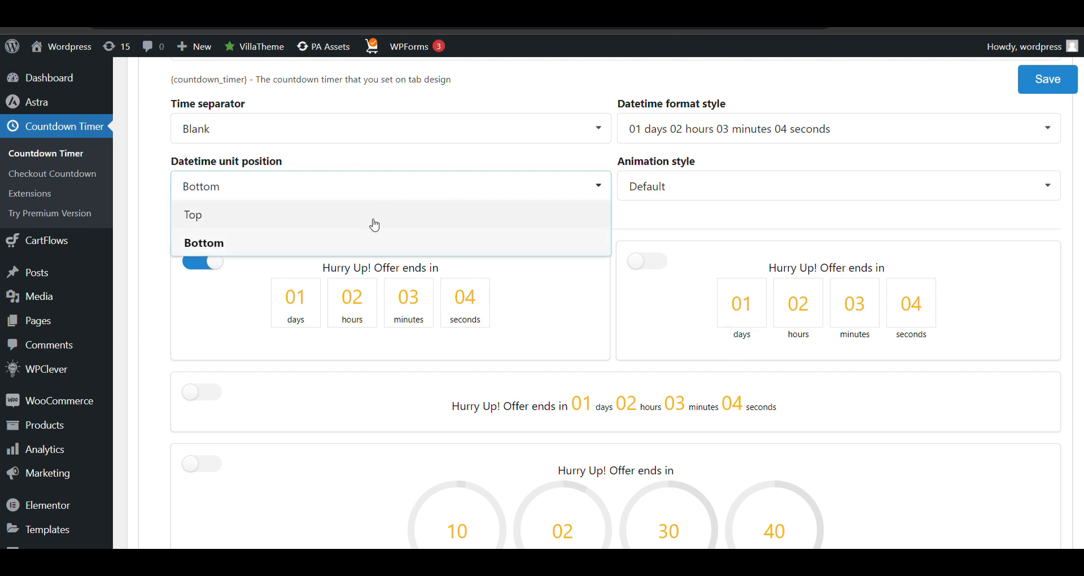
{"action": "left_click", "coordinate": [191, 215]}
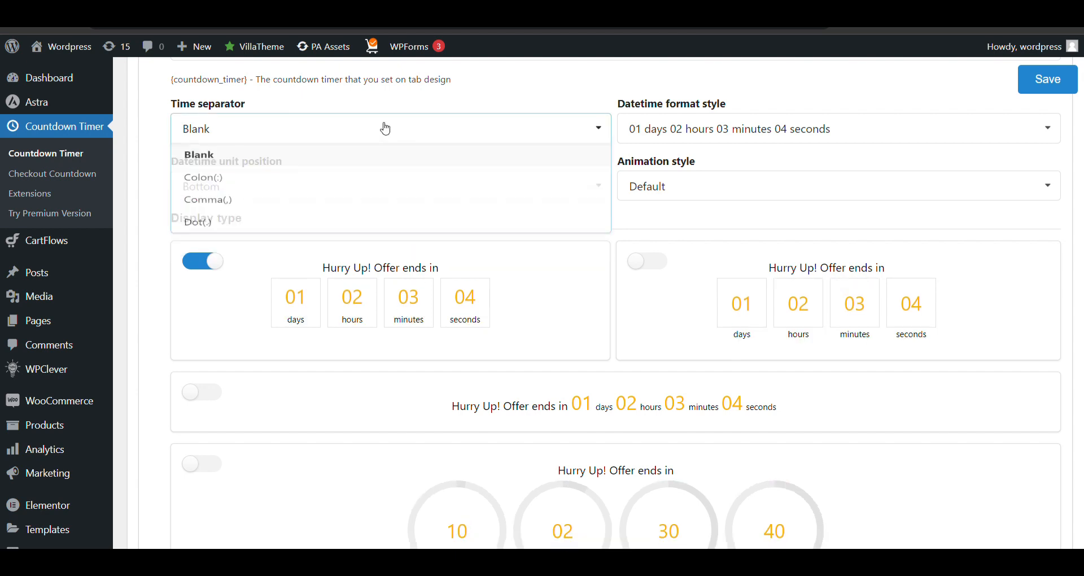
{"action": "left_click", "coordinate": [202, 177]}
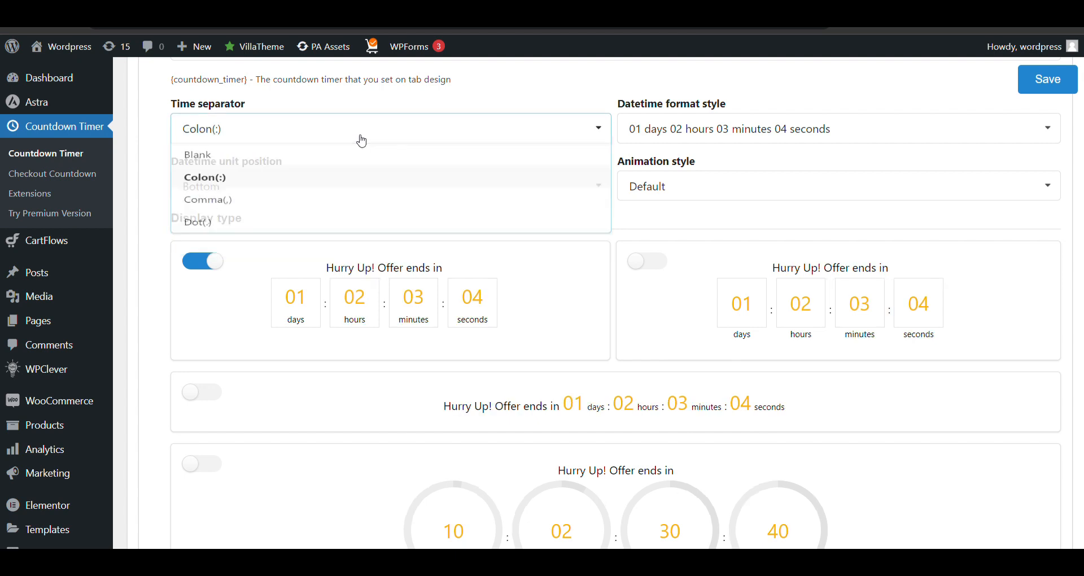
{"action": "left_click", "coordinate": [196, 154]}
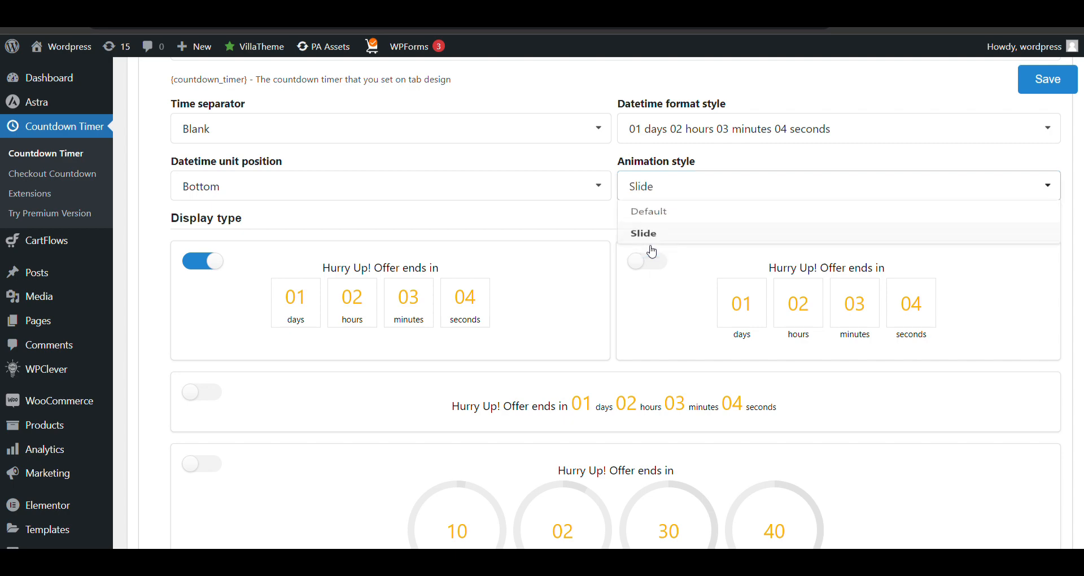
Set the Animation style to Slide and save the countdown settings.
{"action": "scroll", "scroll_direction": "down", "scroll_amount": 3}
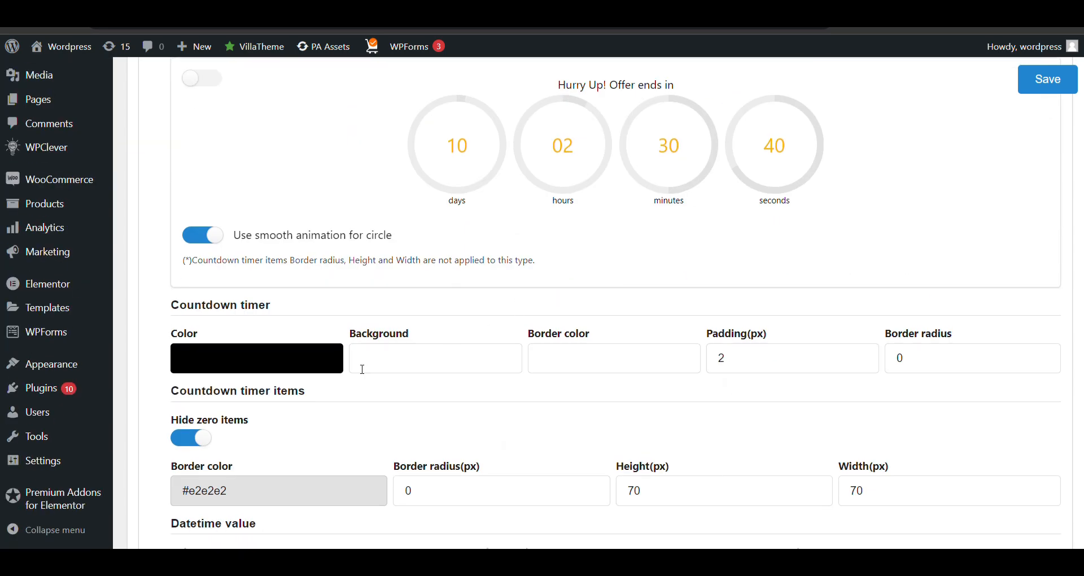
{"action": "scroll", "scroll_direction": "down", "scroll_amount": 3}
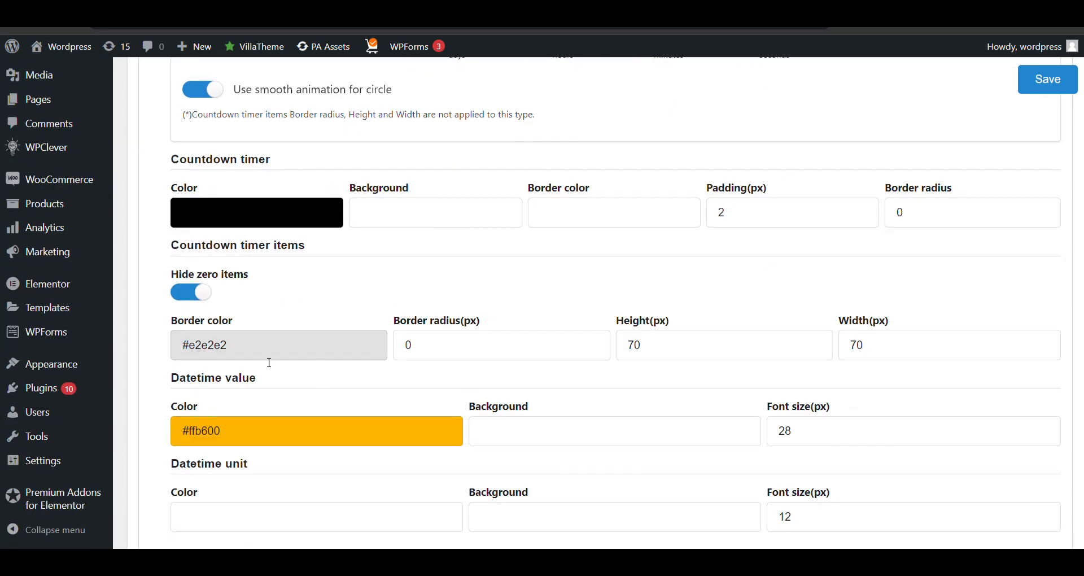
{"action": "scroll", "scroll_direction": "down", "scroll_amount": 3}
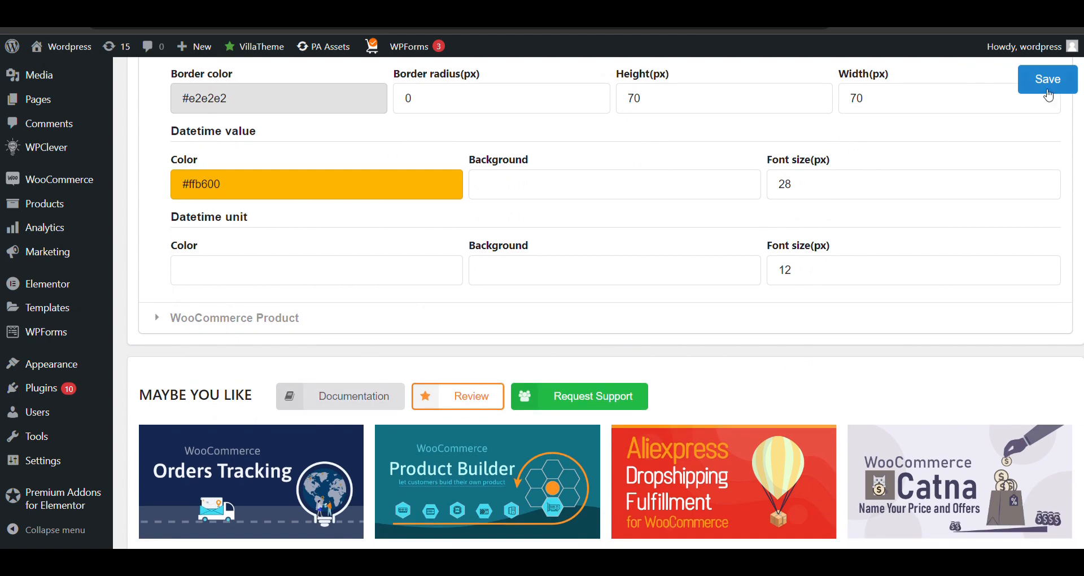
{"action": "left_click", "coordinate": [1048, 79]}
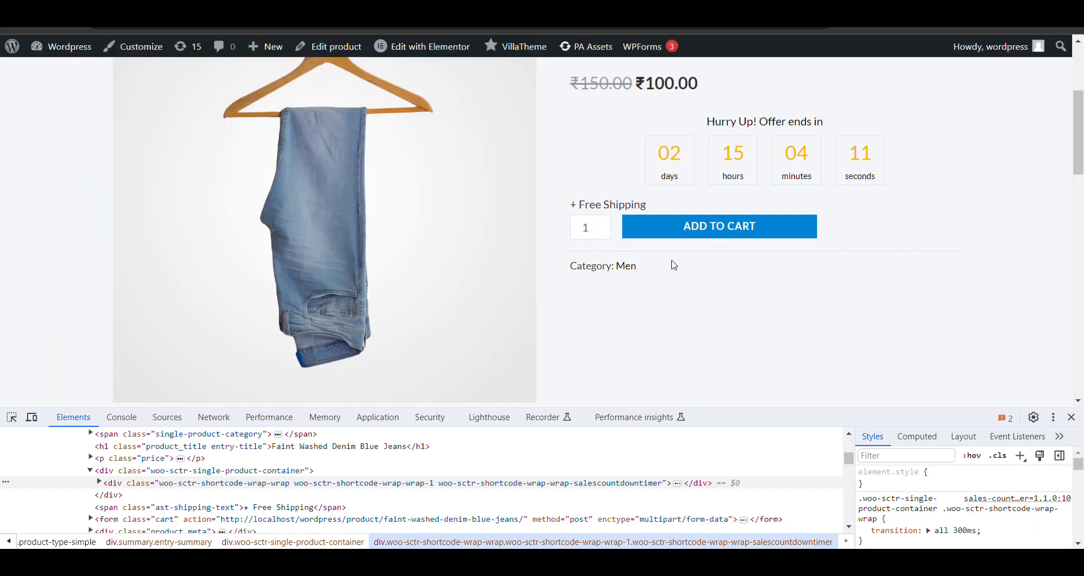
Reload the jeans product page to check the updated boxed countdown timer.
{"action": "scroll", "scroll_direction": "up", "scroll_amount": 3}
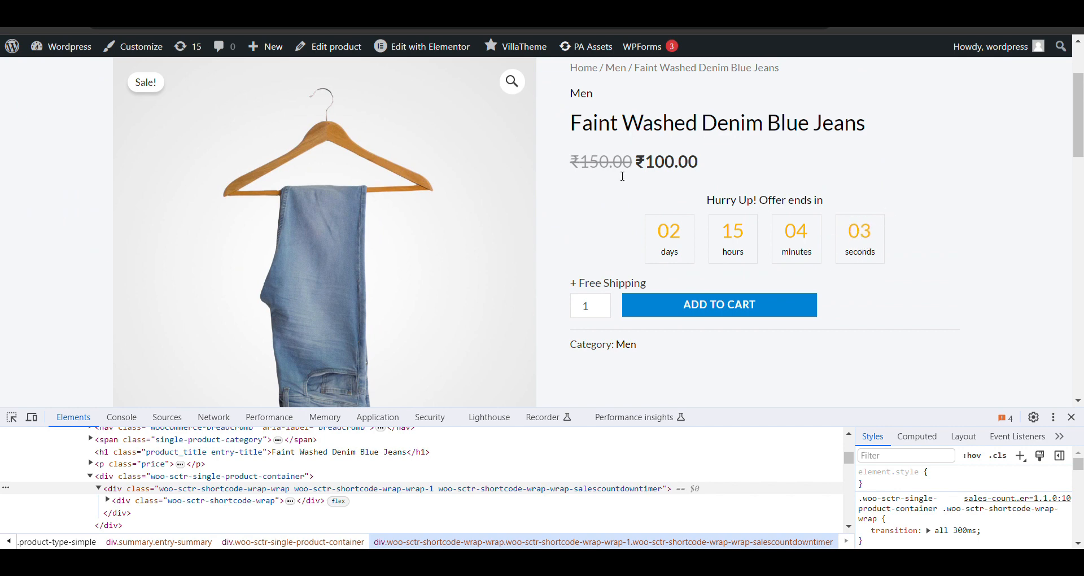
{"action": "left_click", "coordinate": [61, 125]}
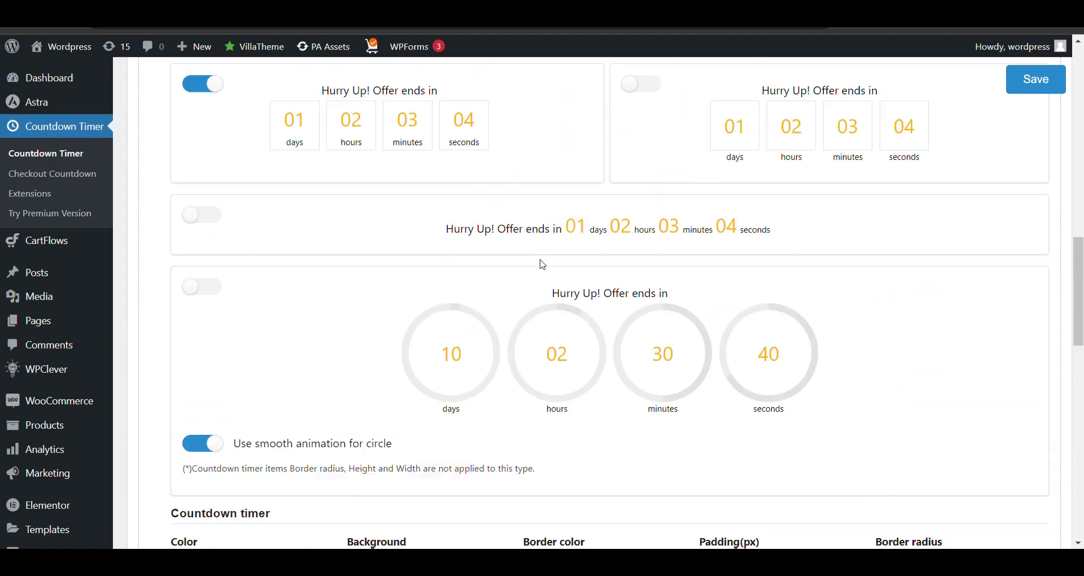
Enable the circular display type, save it, and return to the timer settings.
{"action": "scroll", "scroll_direction": "up", "scroll_amount": 3}
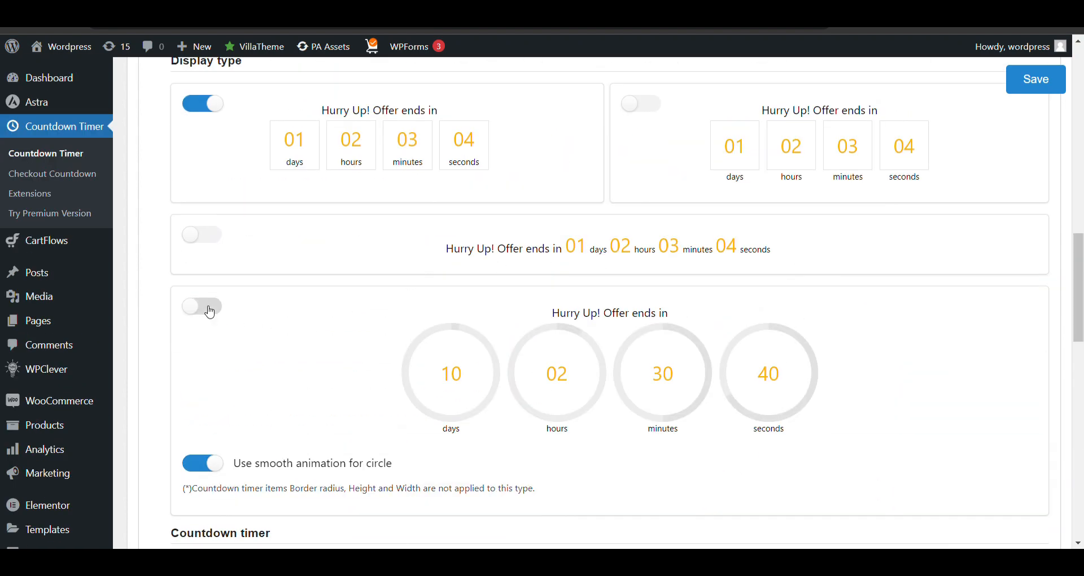
{"action": "left_click", "coordinate": [202, 306]}
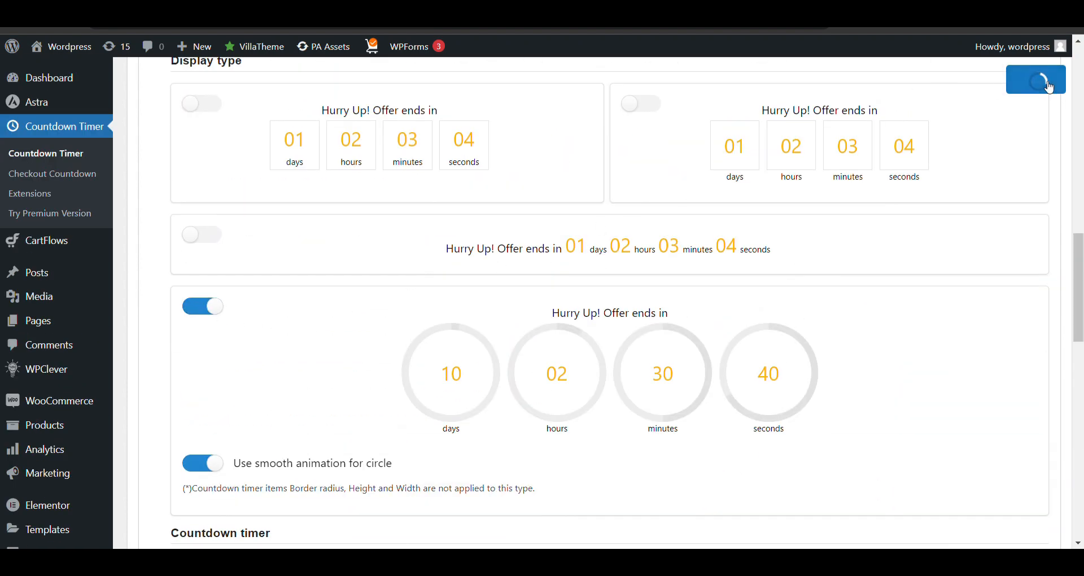
{"action": "left_click", "coordinate": [1035, 79]}
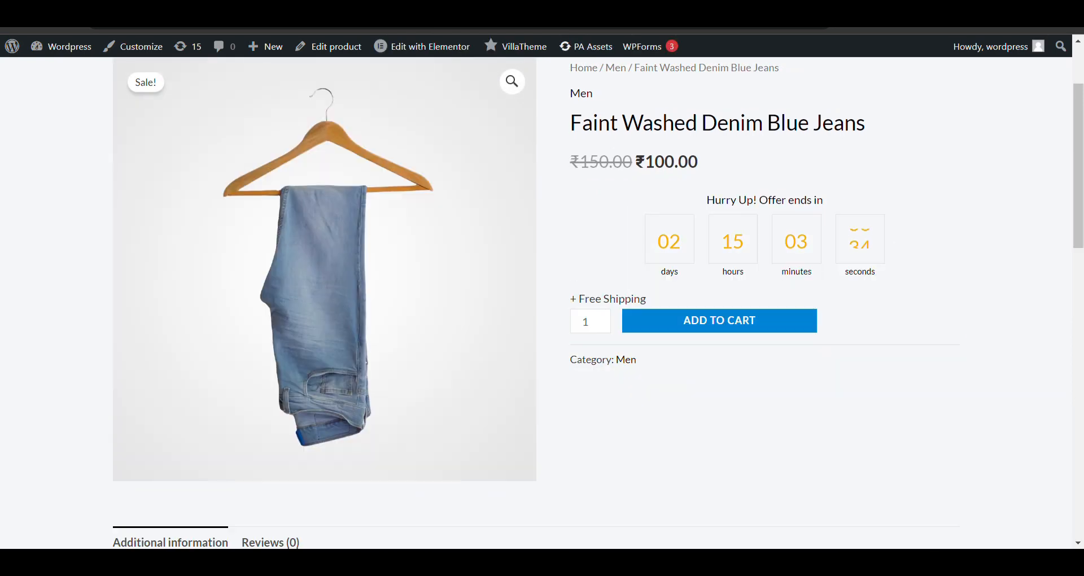
{"action": "left_click", "coordinate": [336, 47]}
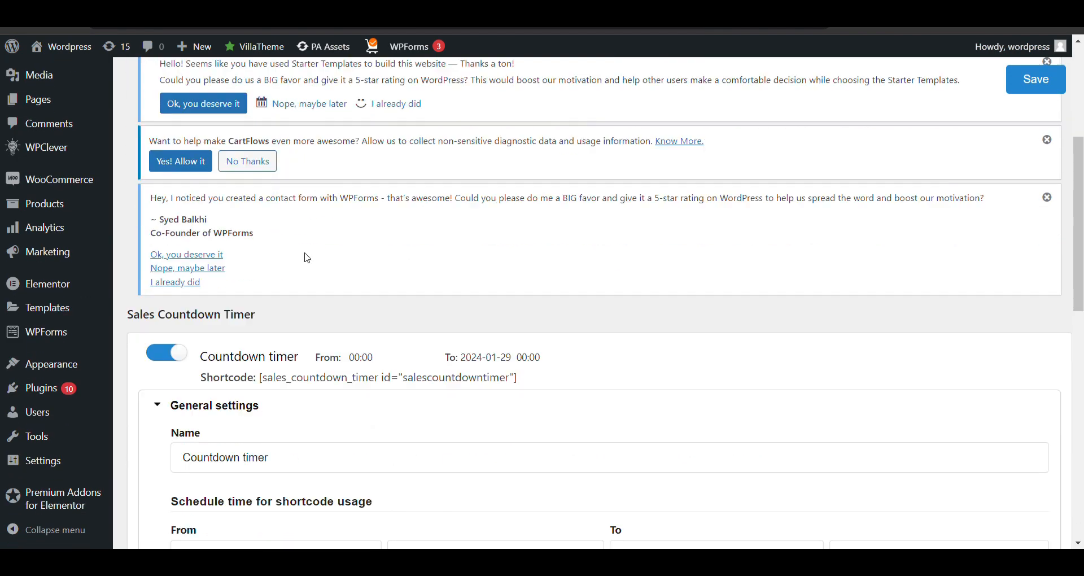
Schedule the shortcode from 29-12-2023 to 09-02-2024 and save.
{"action": "scroll", "scroll_direction": "down", "scroll_amount": 3}
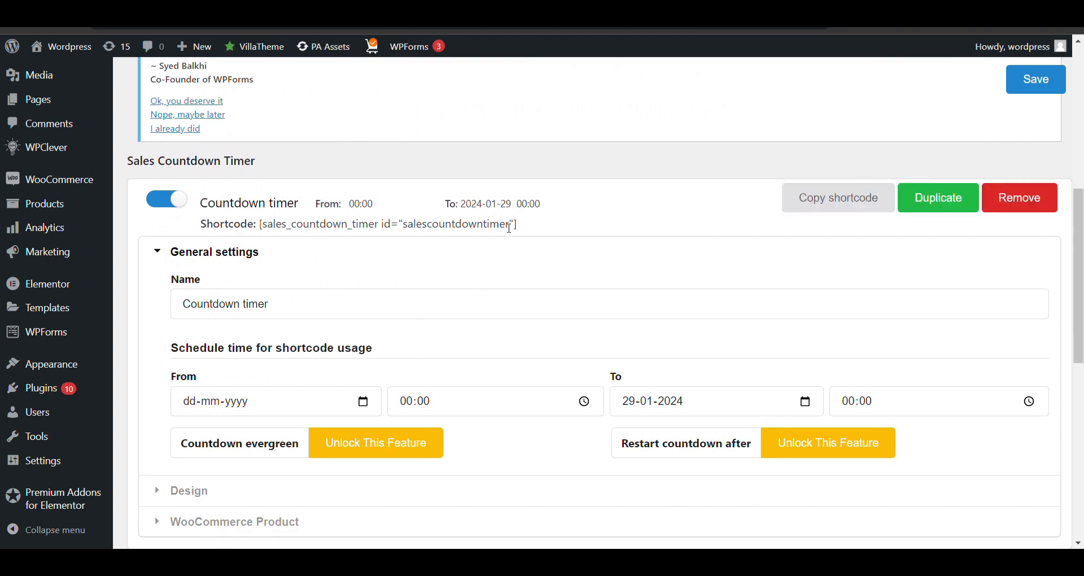
{"action": "triple_click", "coordinate": [384, 223]}
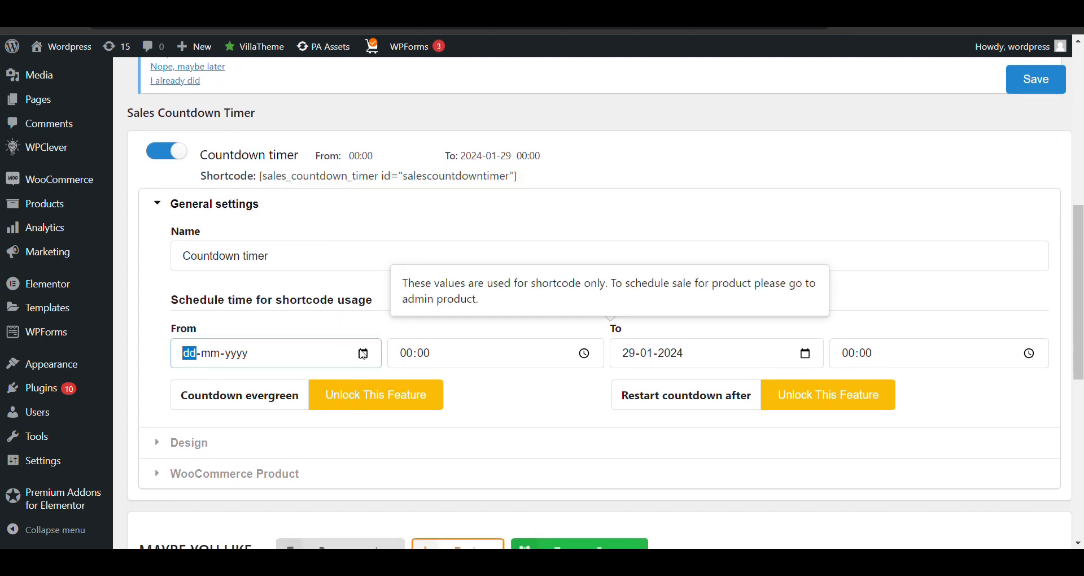
{"action": "type", "text": "29-12-2023"}
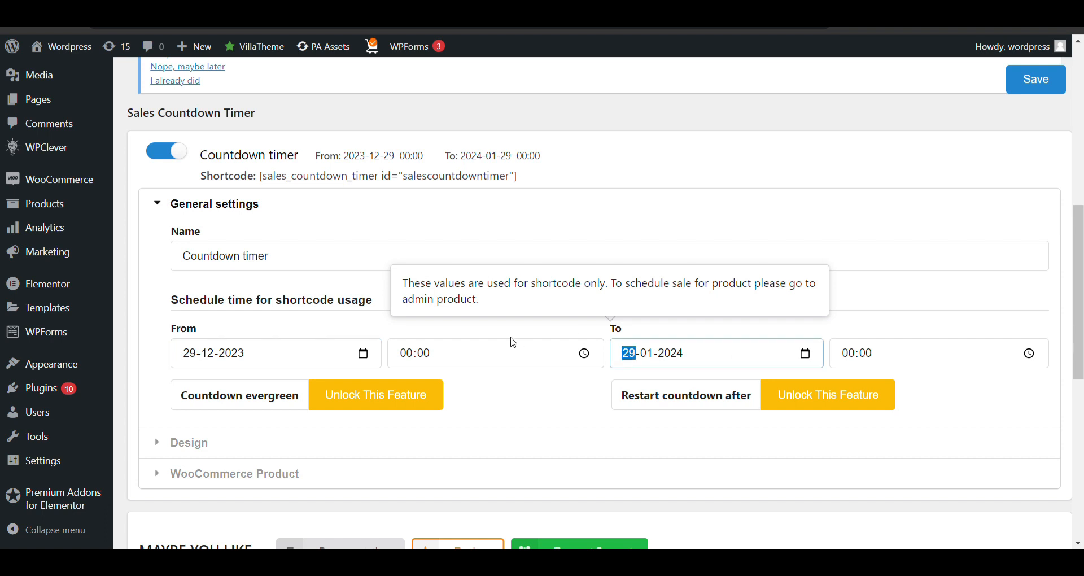
{"action": "mouse_move", "coordinate": [805, 359]}
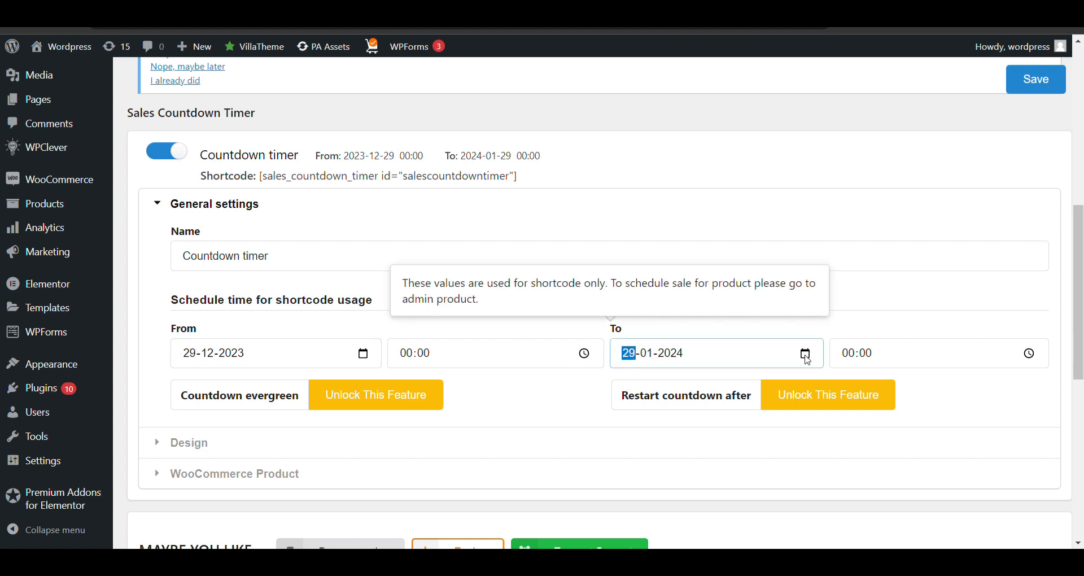
{"action": "type", "text": "09-02-2024"}
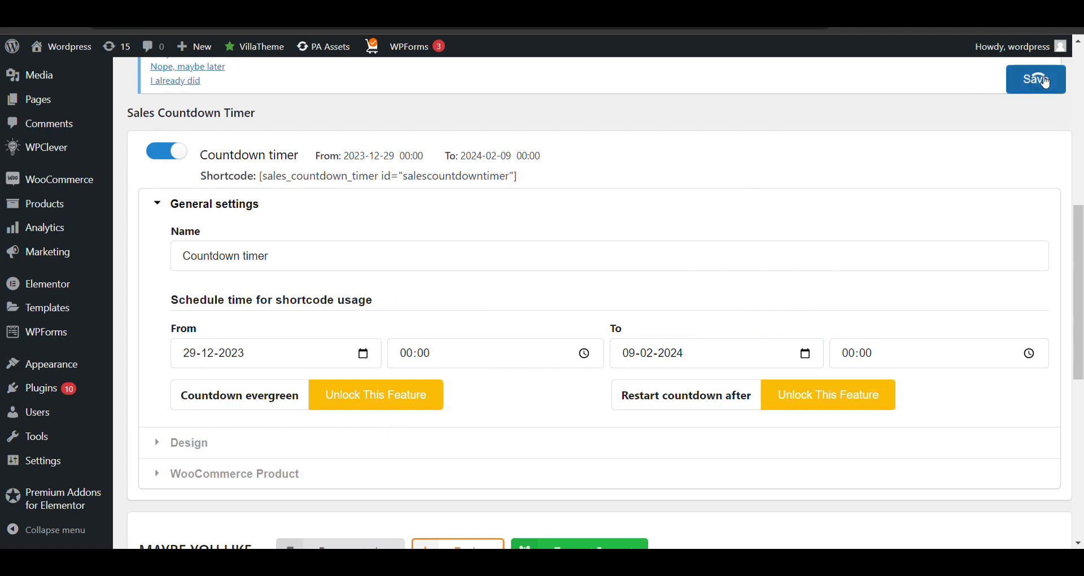
{"action": "left_click", "coordinate": [1035, 79]}
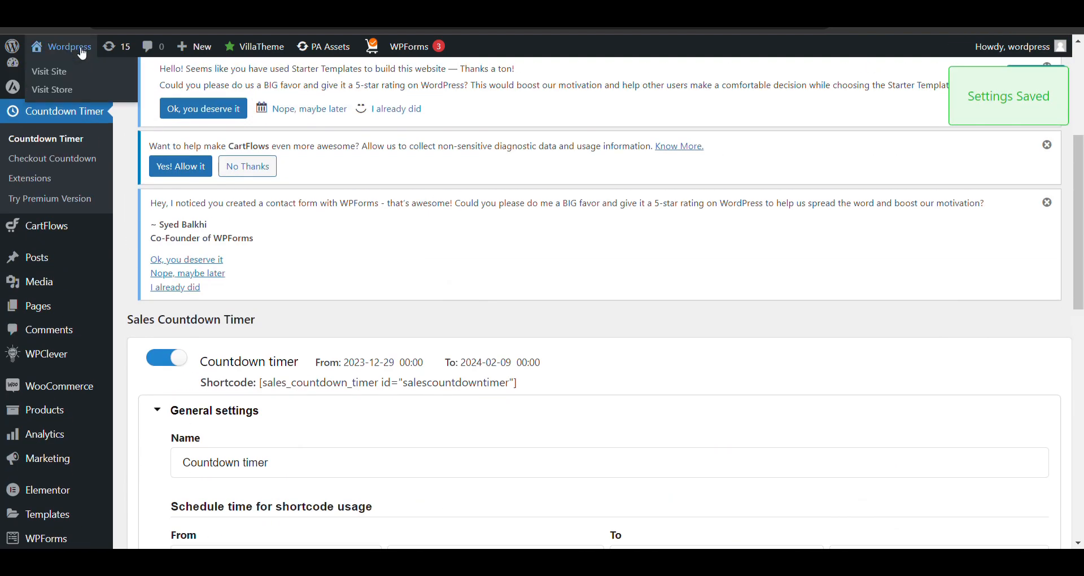
Visit the store's home page and start editing it with Elementor.
{"action": "left_click", "coordinate": [49, 71]}
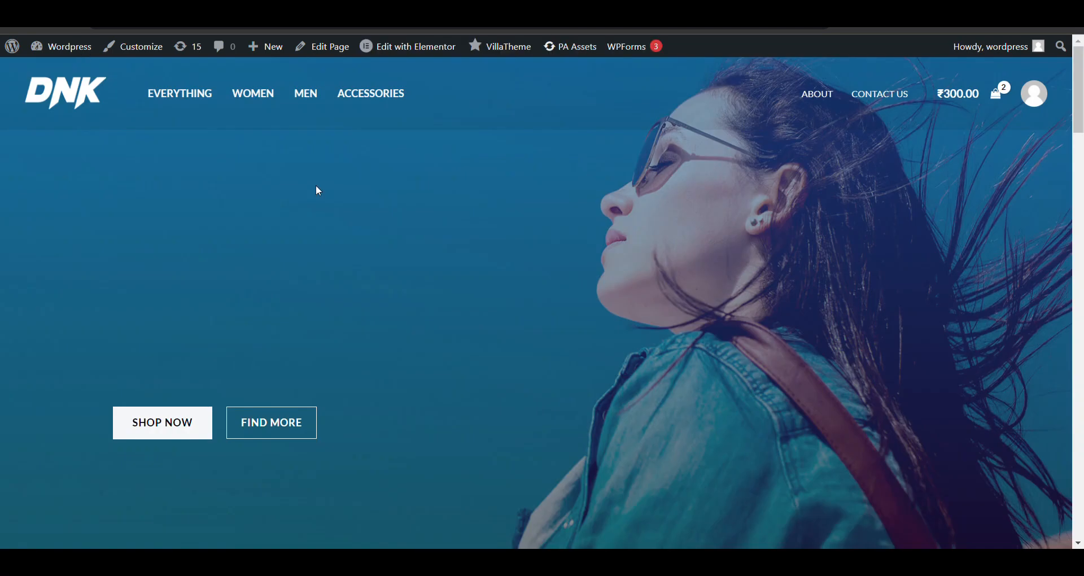
{"action": "scroll", "scroll_direction": "down", "scroll_amount": 3}
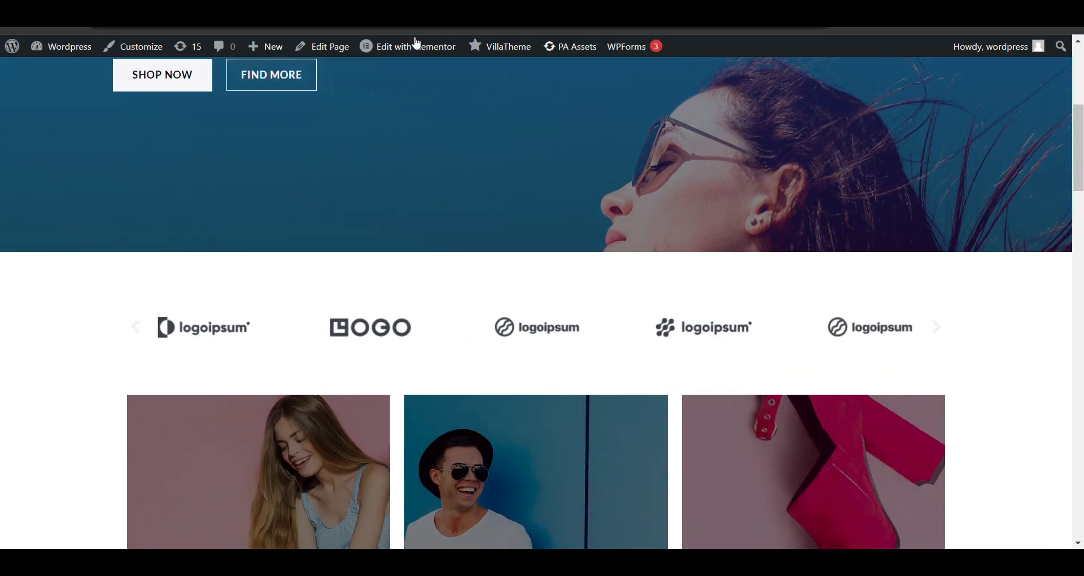
{"action": "left_click", "coordinate": [414, 46]}
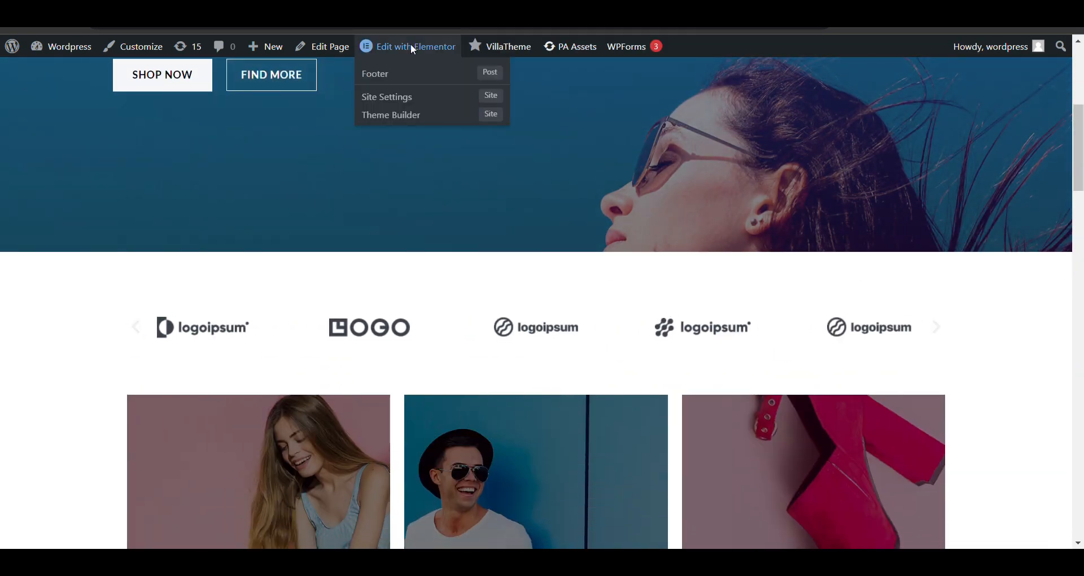
{"action": "left_click", "coordinate": [415, 46]}
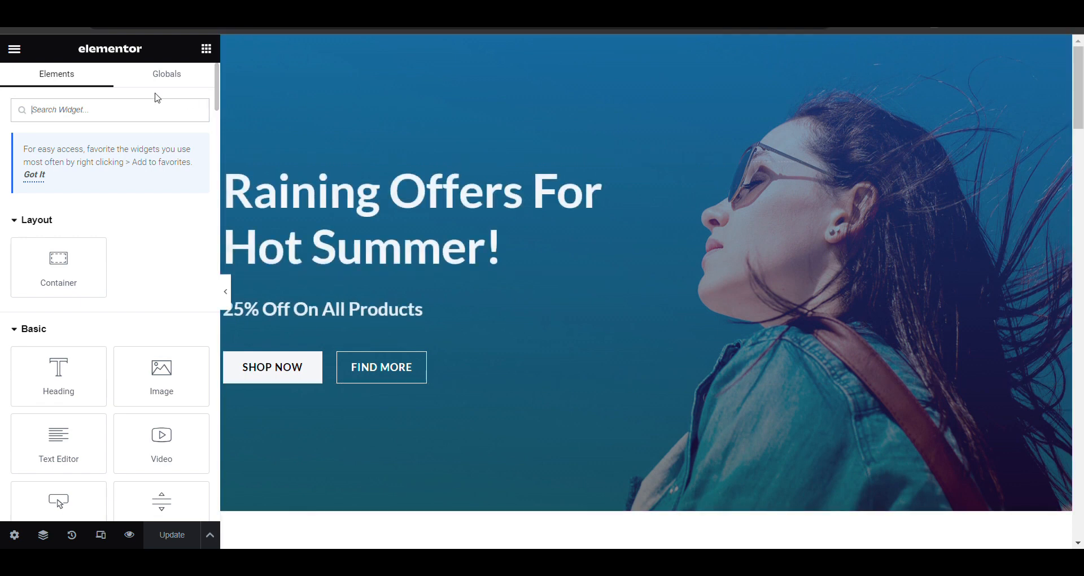
Find the Sales Countdown Timer widget via 'cou', place it below the hero and update the page.
{"action": "type", "text": "count"}
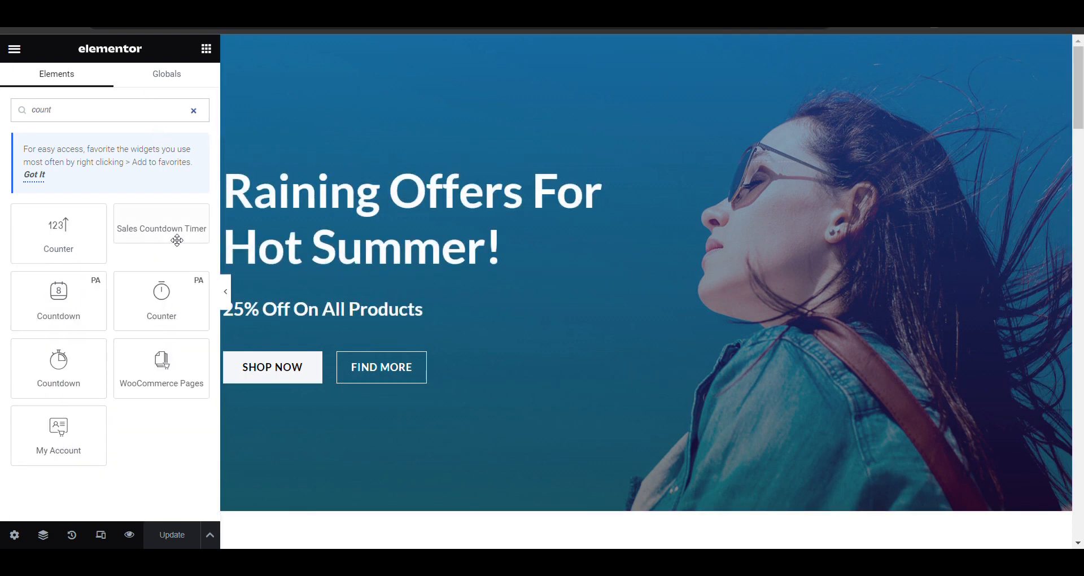
{"action": "scroll", "scroll_direction": "down", "scroll_amount": 3}
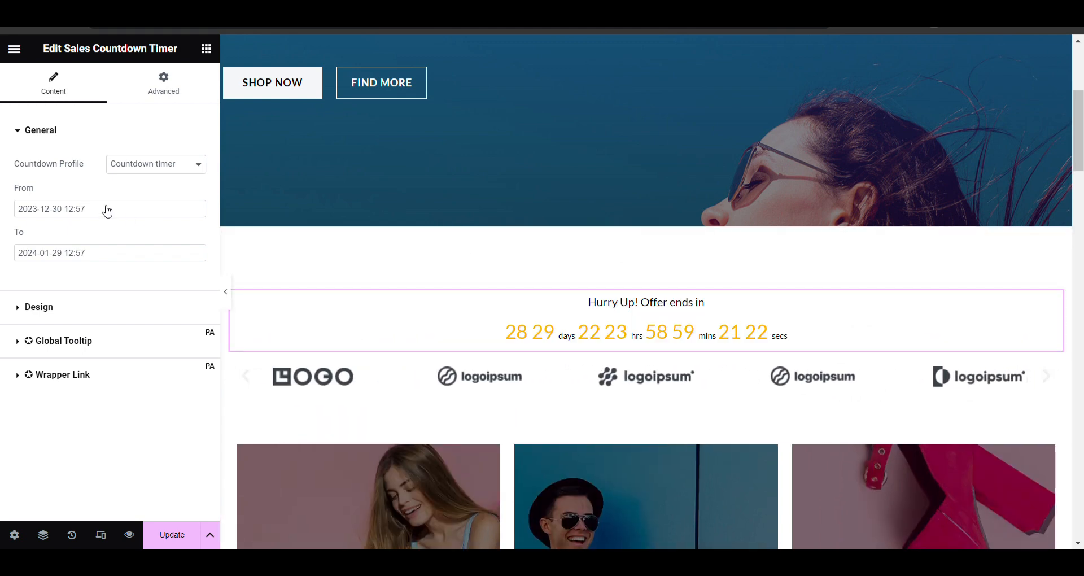
{"action": "left_click", "coordinate": [62, 340]}
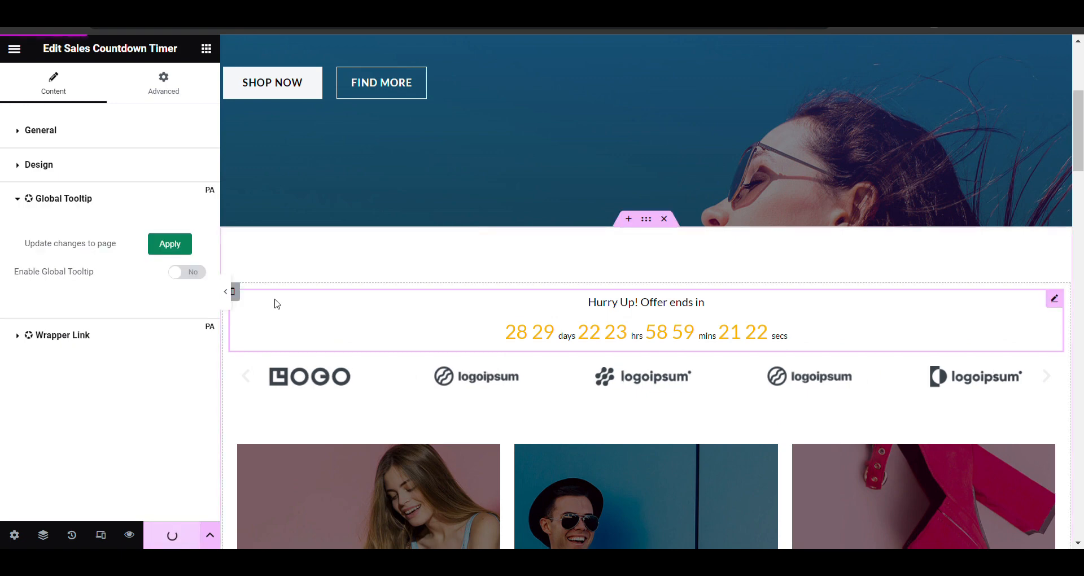
Bring up the Elementor editor's main menu to reach View Page.
{"action": "left_click", "coordinate": [14, 49]}
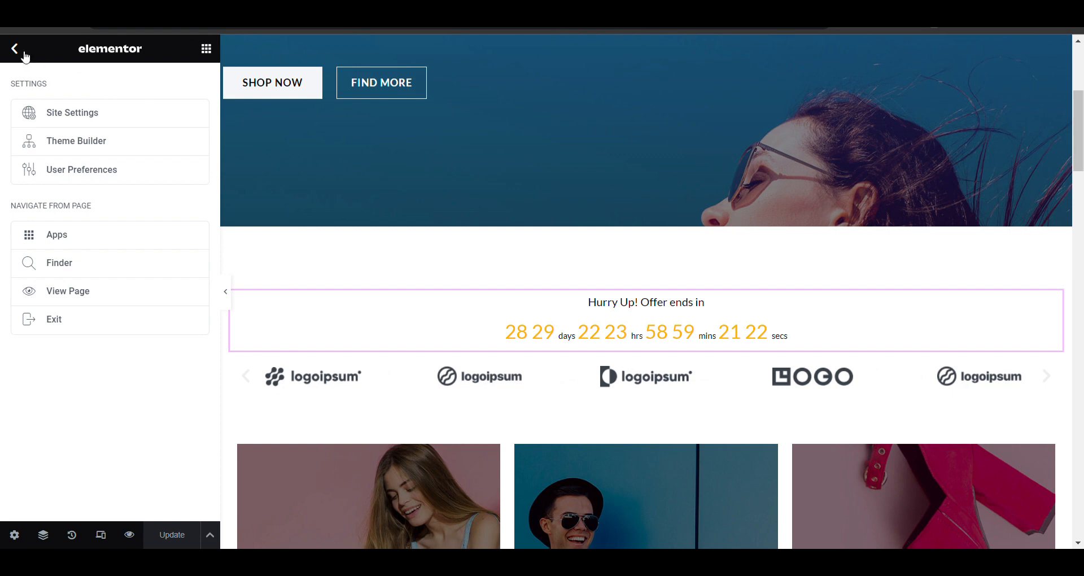
{"action": "left_click", "coordinate": [15, 48]}
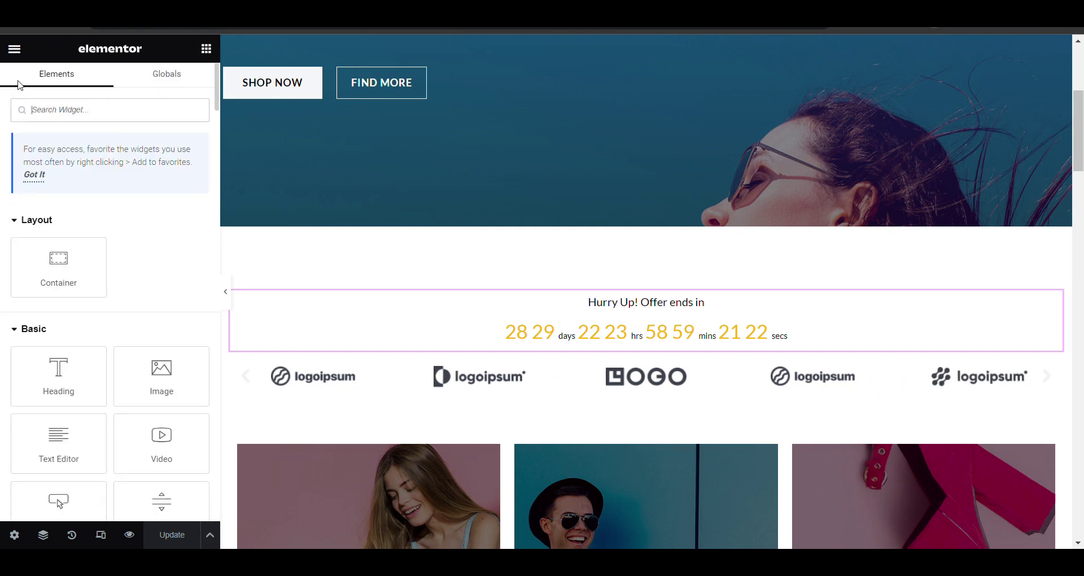
{"action": "left_click", "coordinate": [15, 49]}
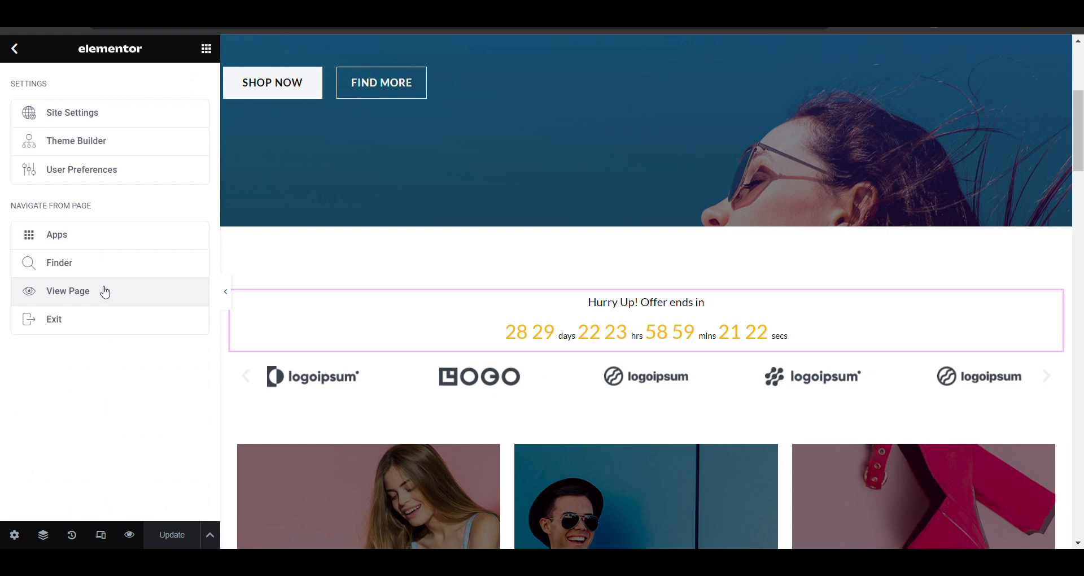
View the live home page and scroll to the countdown below the hero banner.
{"action": "left_click", "coordinate": [67, 292]}
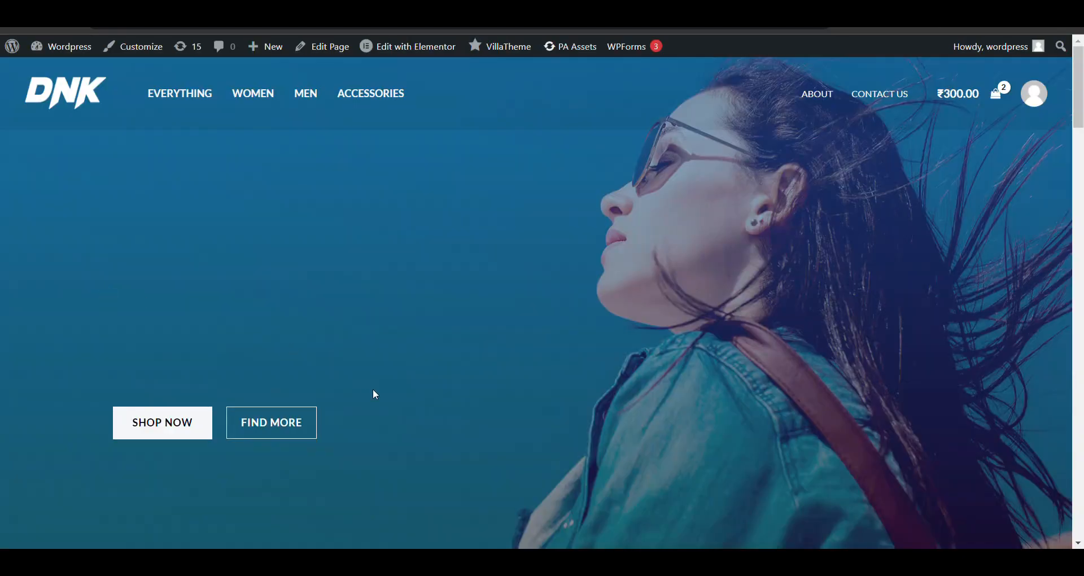
{"action": "scroll", "scroll_direction": "down", "scroll_amount": 3}
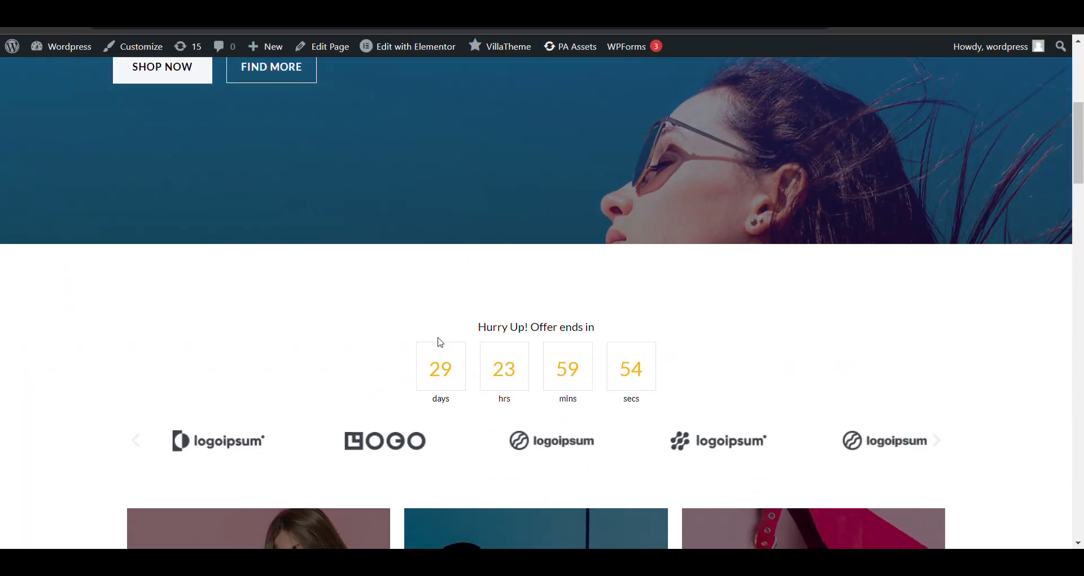
{"action": "scroll", "scroll_direction": "down", "scroll_amount": 3}
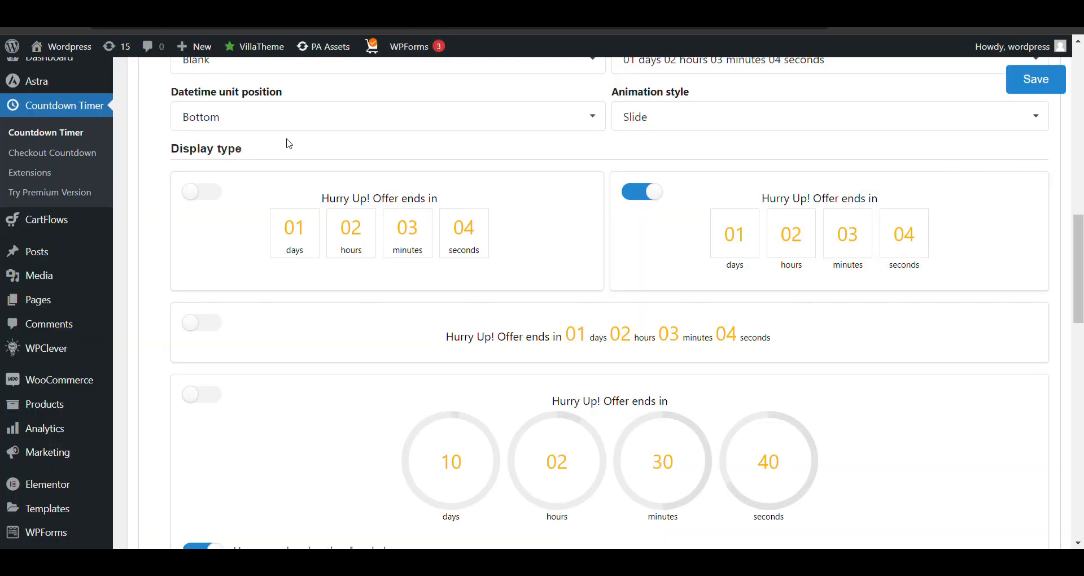
{"action": "mouse_move", "coordinate": [52, 152]}
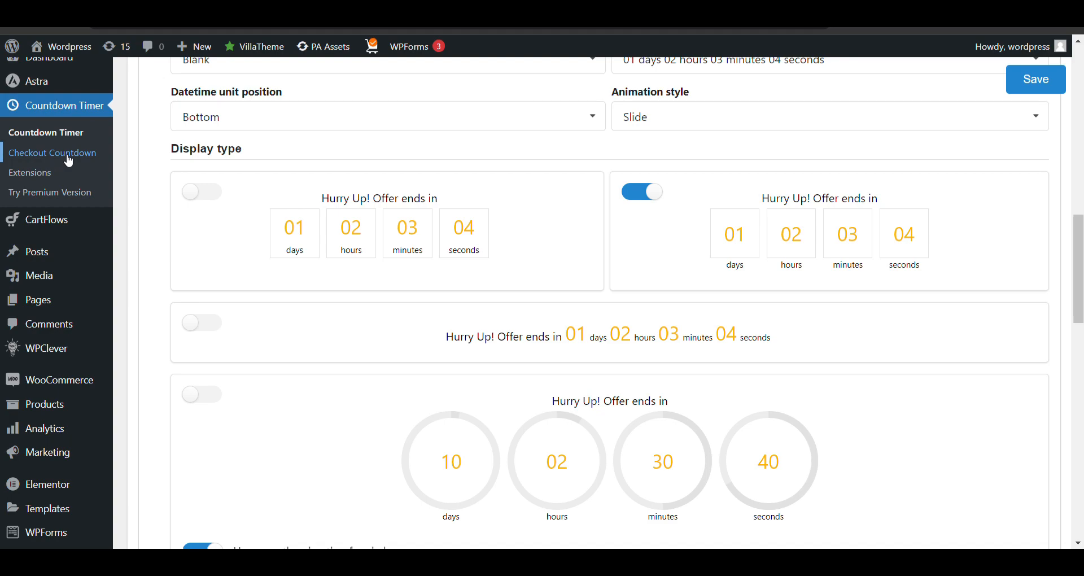
{"action": "scroll", "scroll_direction": "up", "scroll_amount": 3}
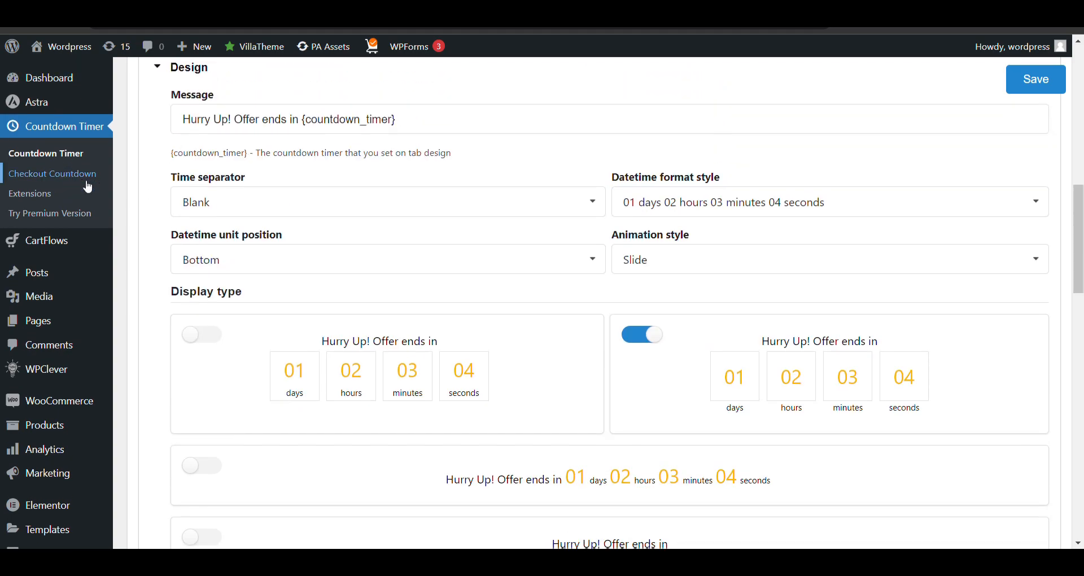
{"action": "scroll", "scroll_direction": "down", "scroll_amount": 3}
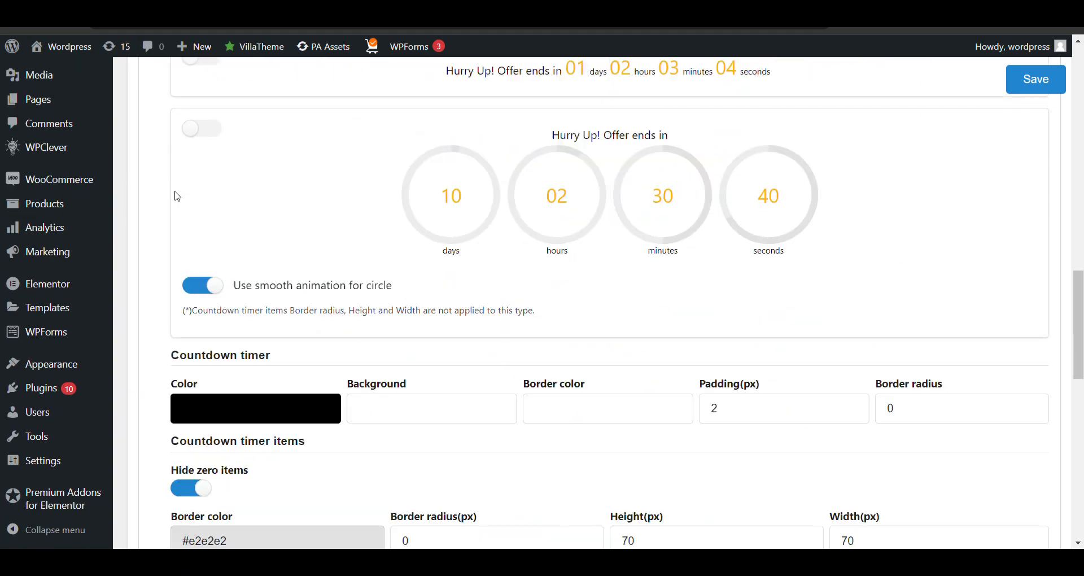
{"action": "scroll", "scroll_direction": "down", "scroll_amount": 3}
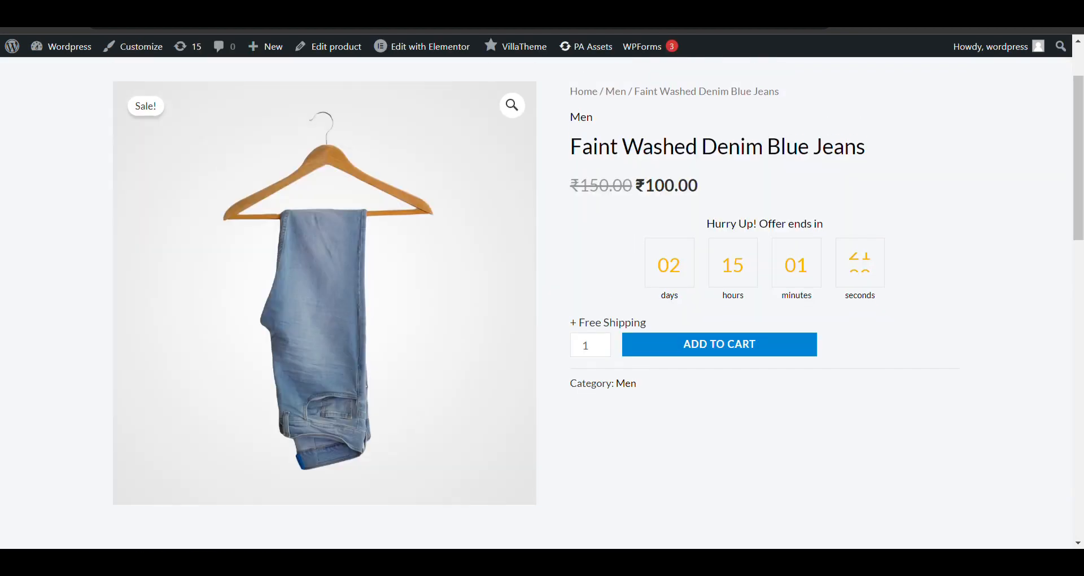
{"action": "mouse_move", "coordinate": [631, 229]}
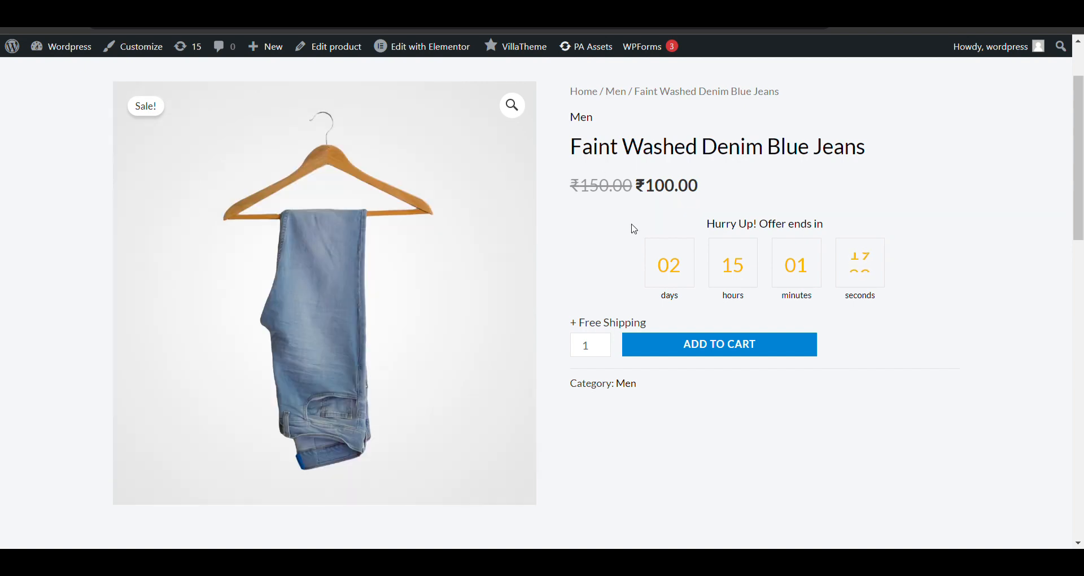